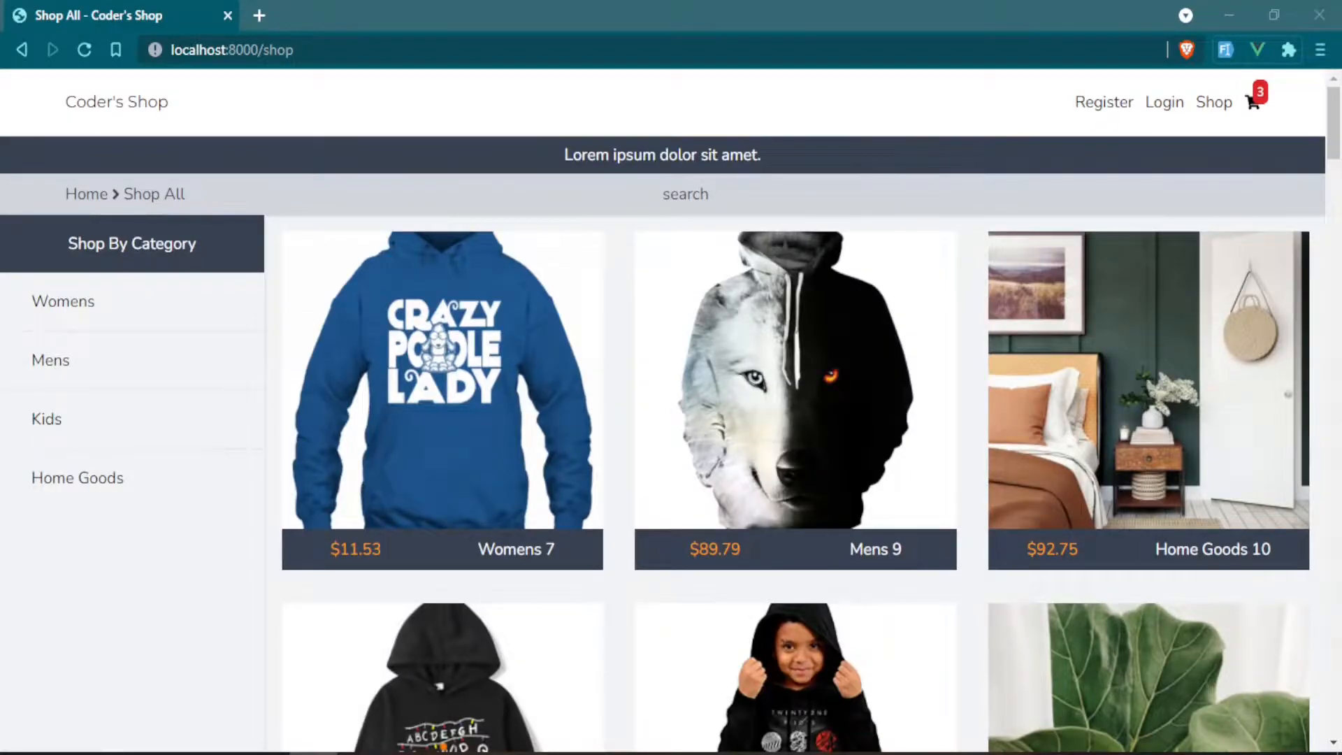
mouse_move(1254, 347)
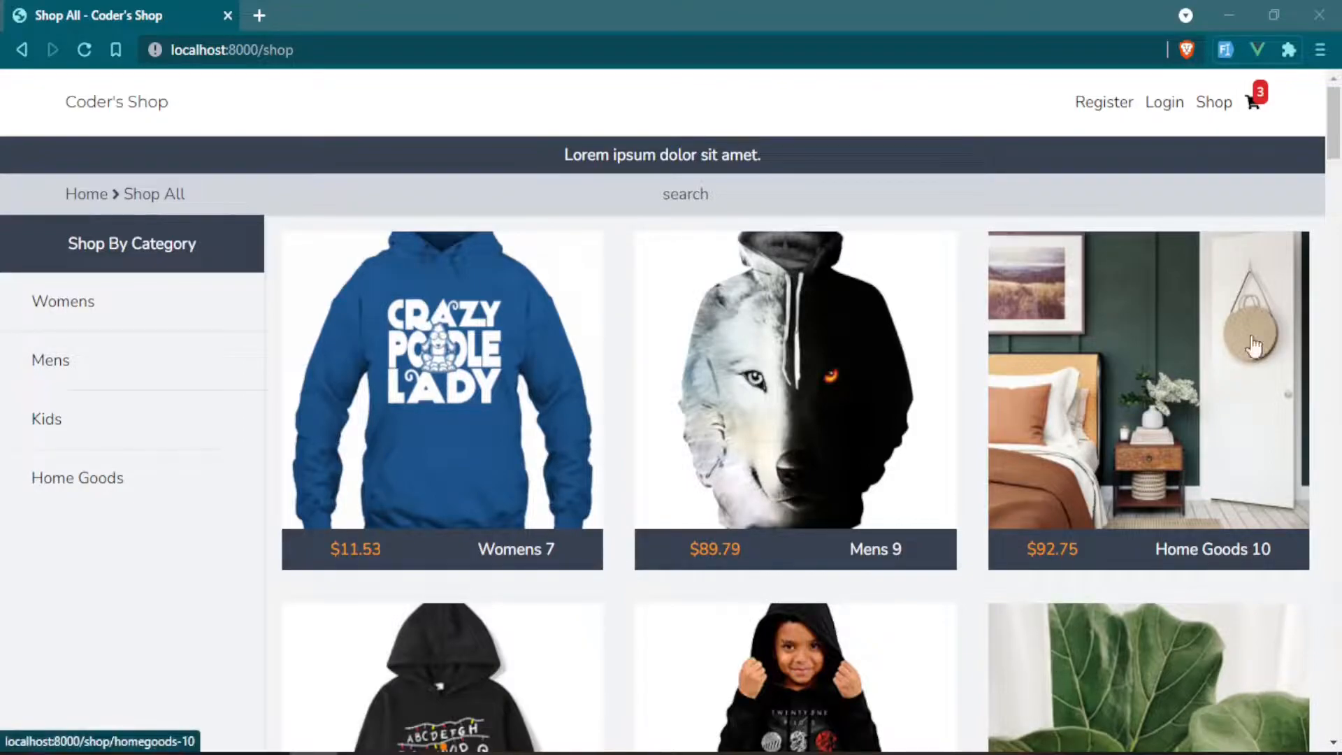
mouse_move(1111, 228)
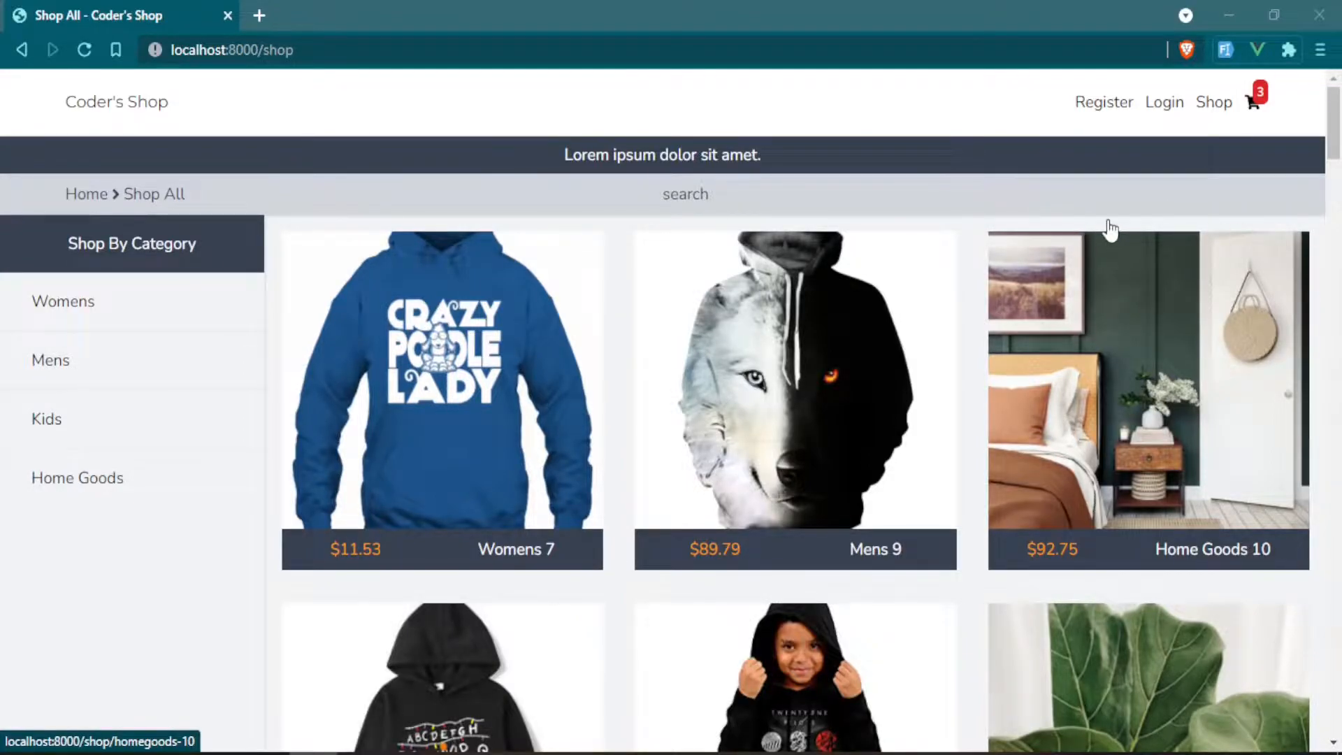
mouse_move(248, 233)
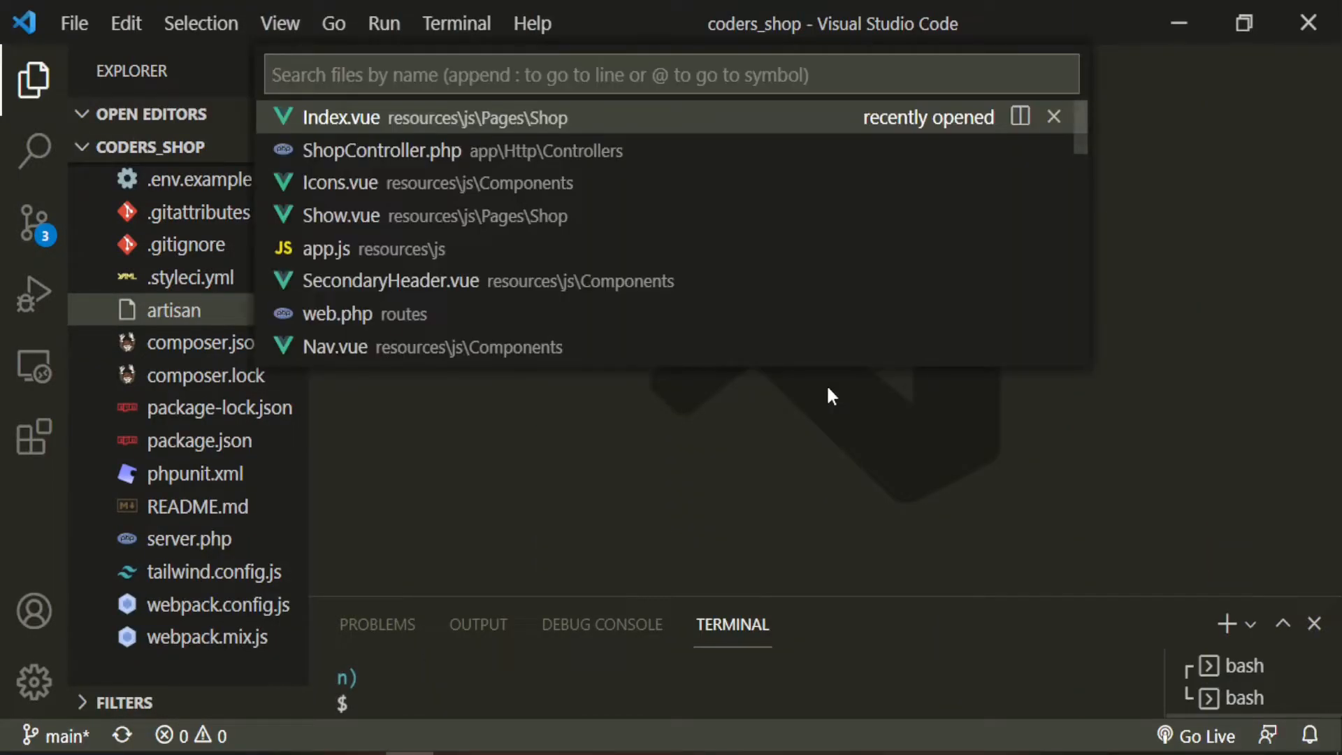
Open the shop Index.vue page and collapse the category sidebar markup
type("shop")
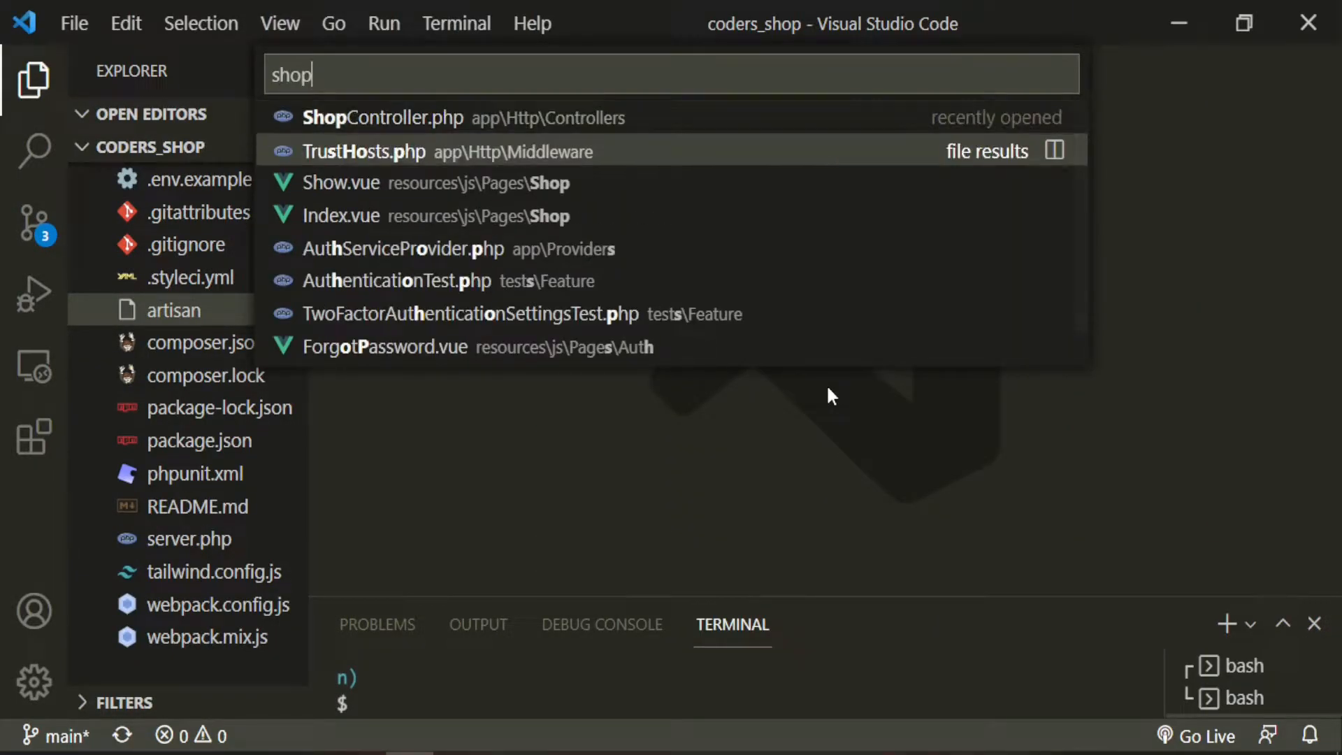
left_click(341, 215)
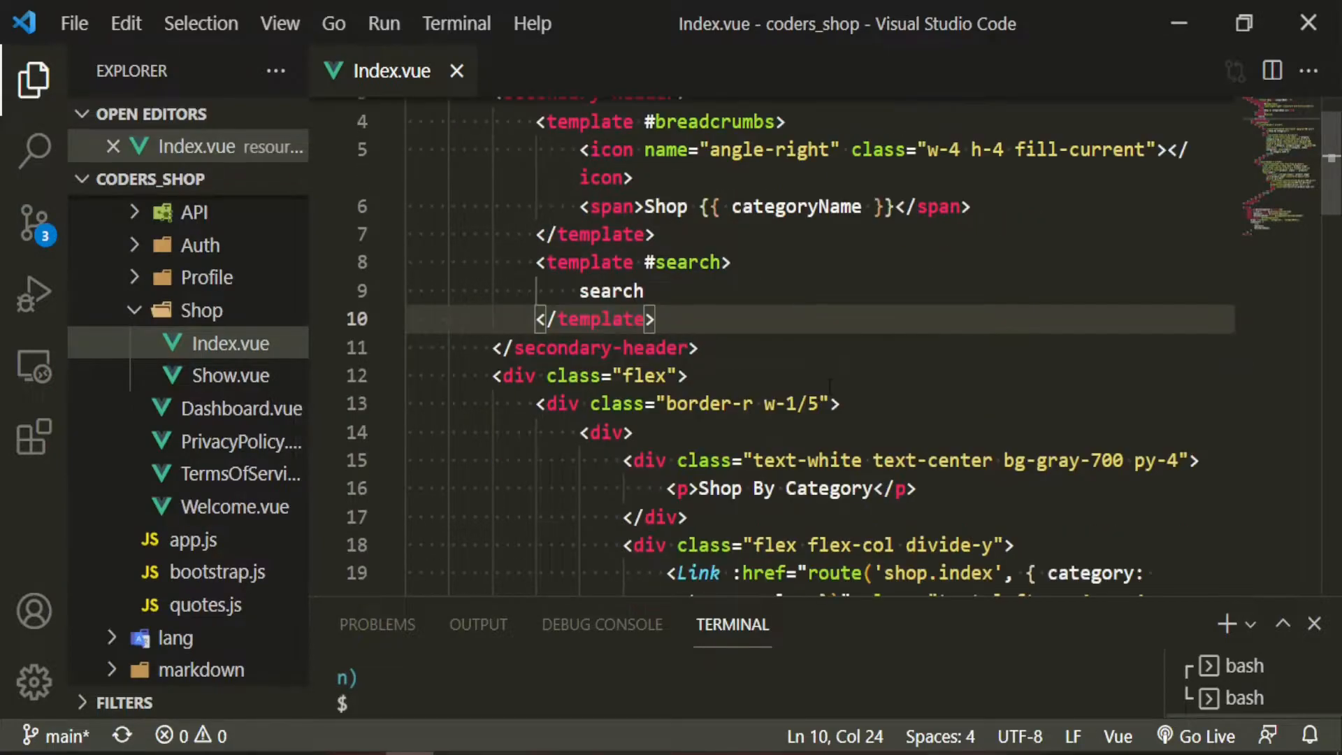
mouse_move(387, 404)
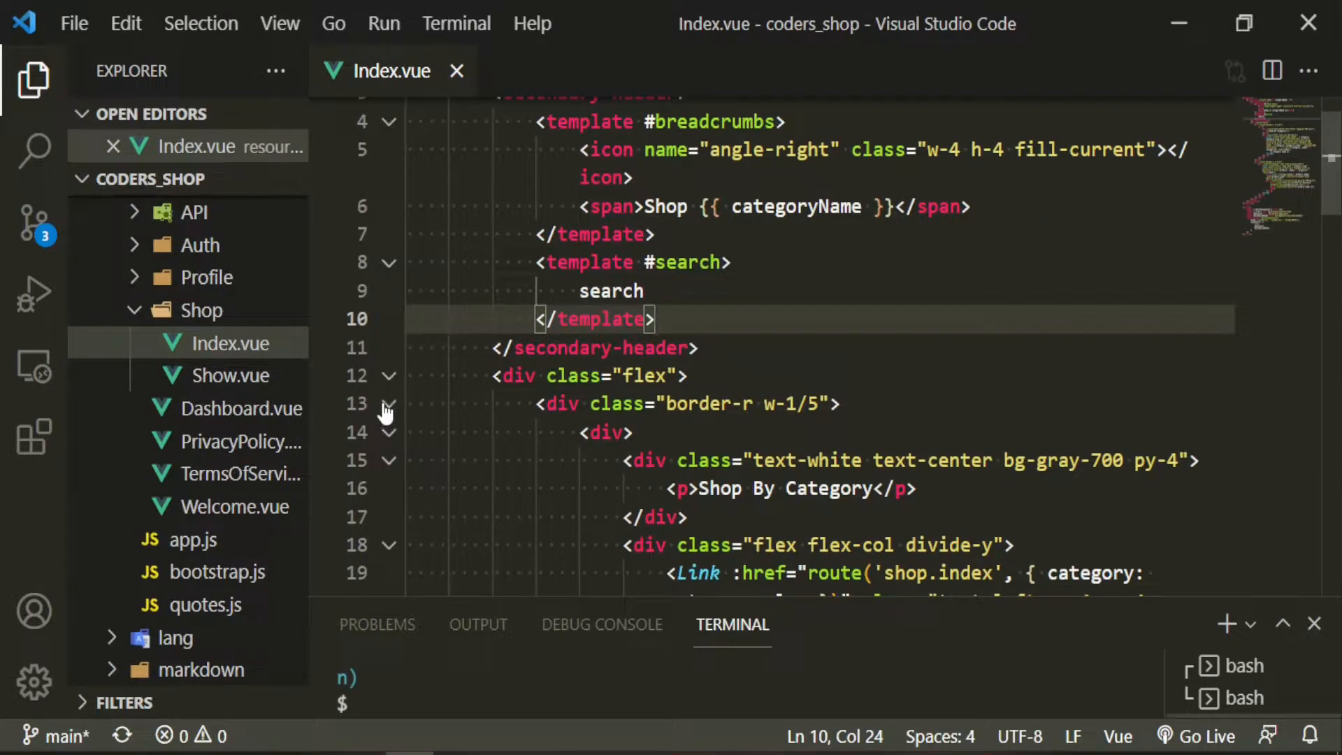
left_click(389, 404)
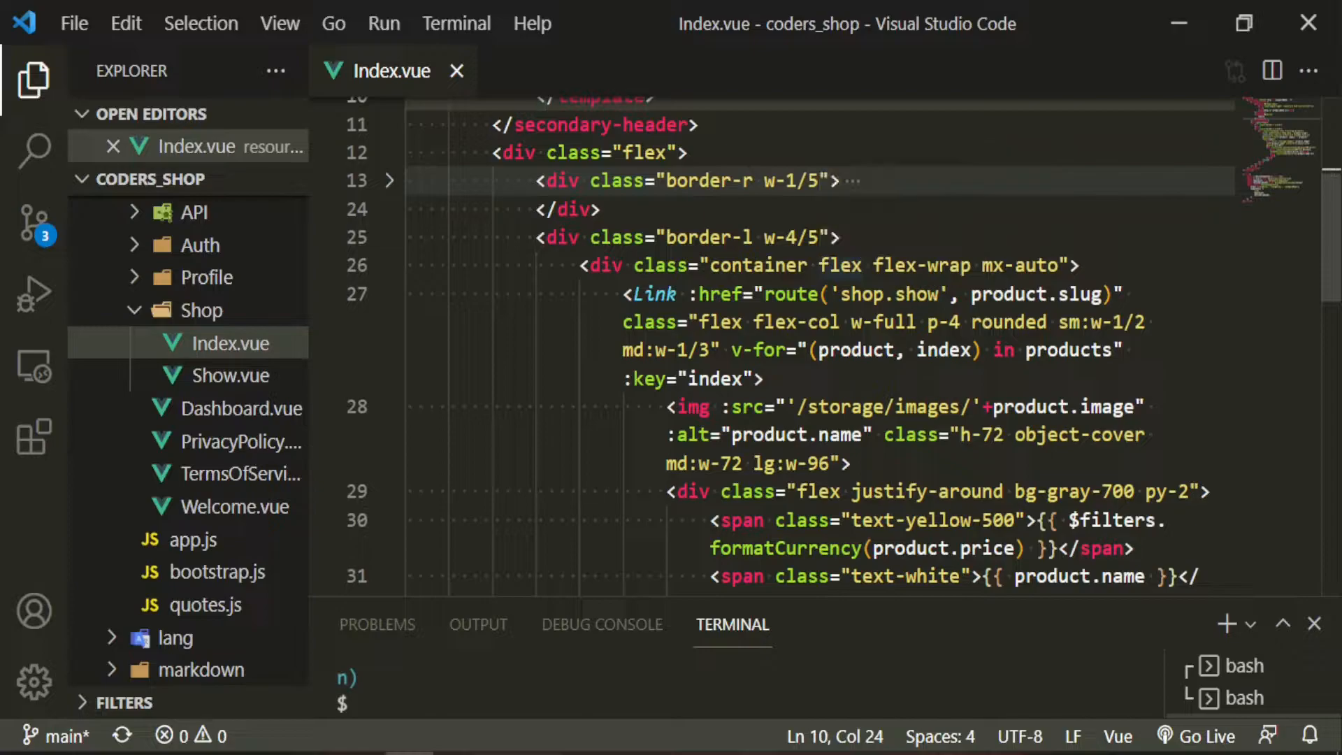
Add a right-aligned flex justify-end div holding a bold 'Price:' span
type("i")
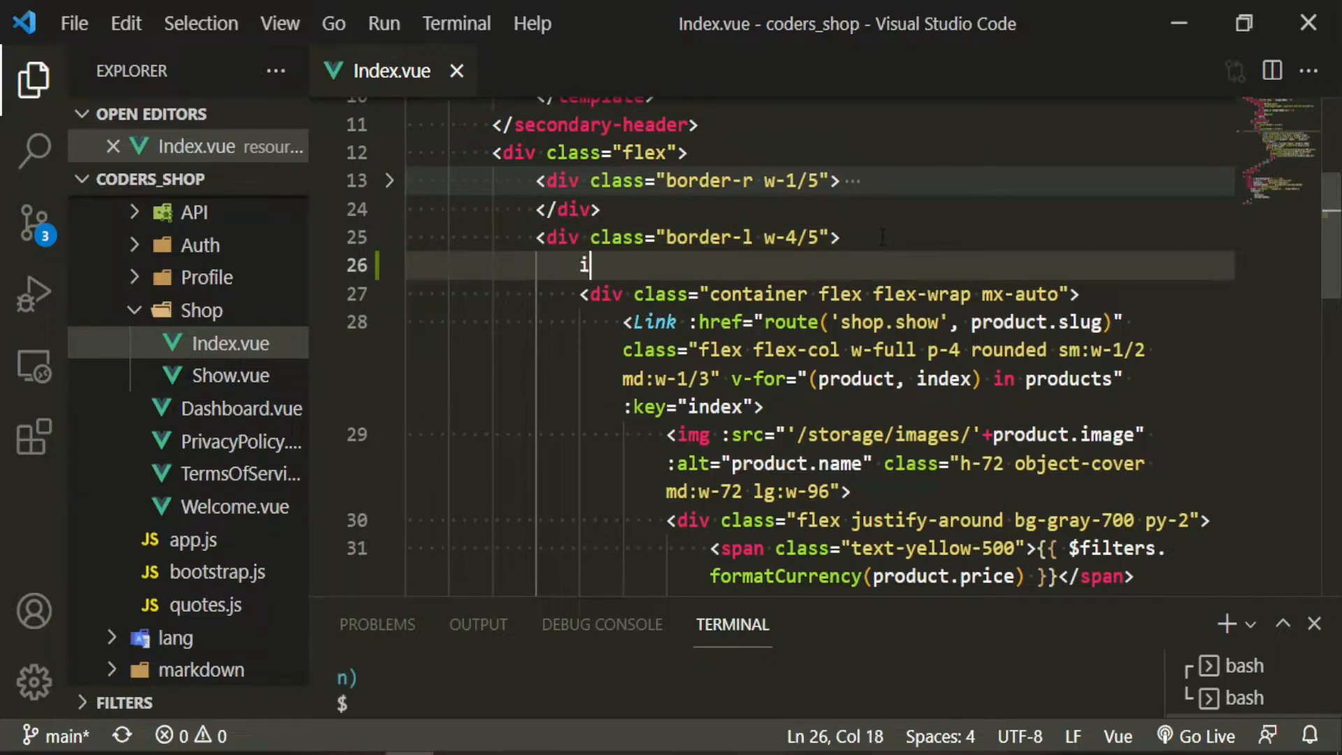
type("div.flex.")
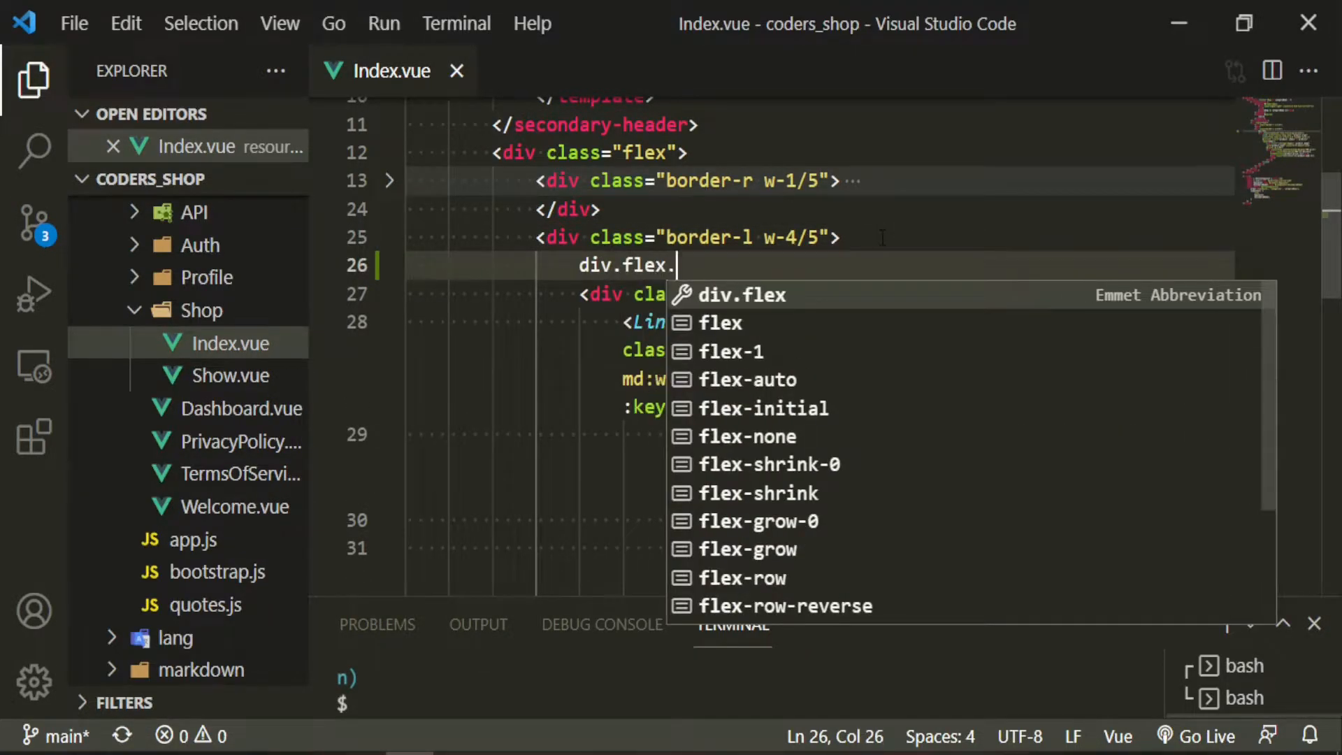
type("justify-")
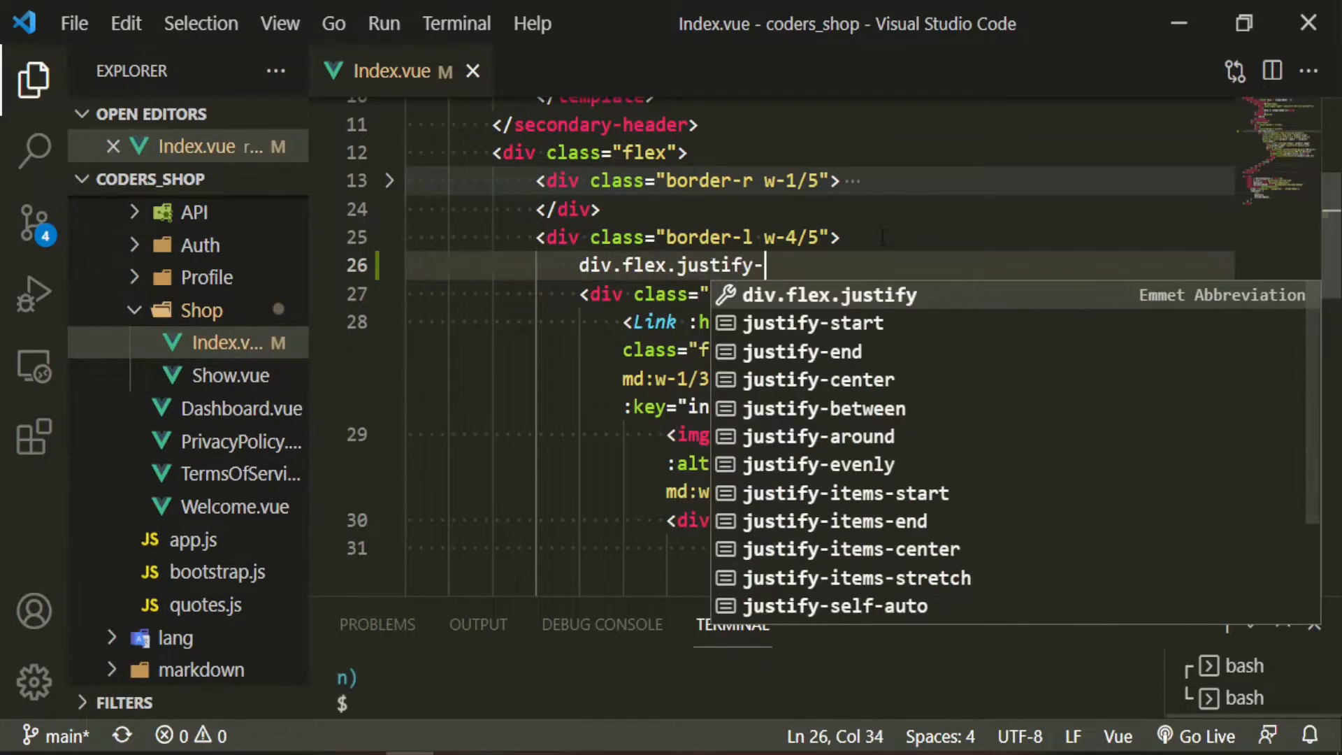
type("end.space-x-")
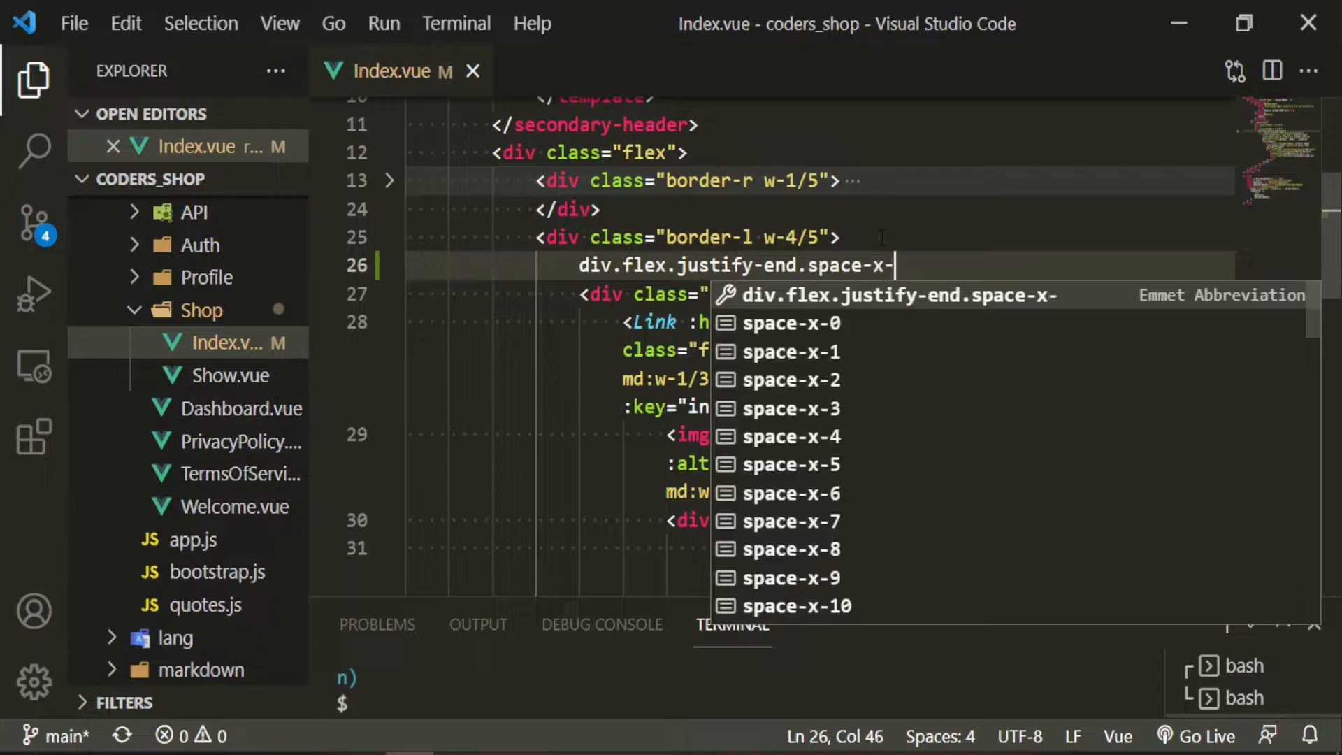
type("2.pt-4.pro")
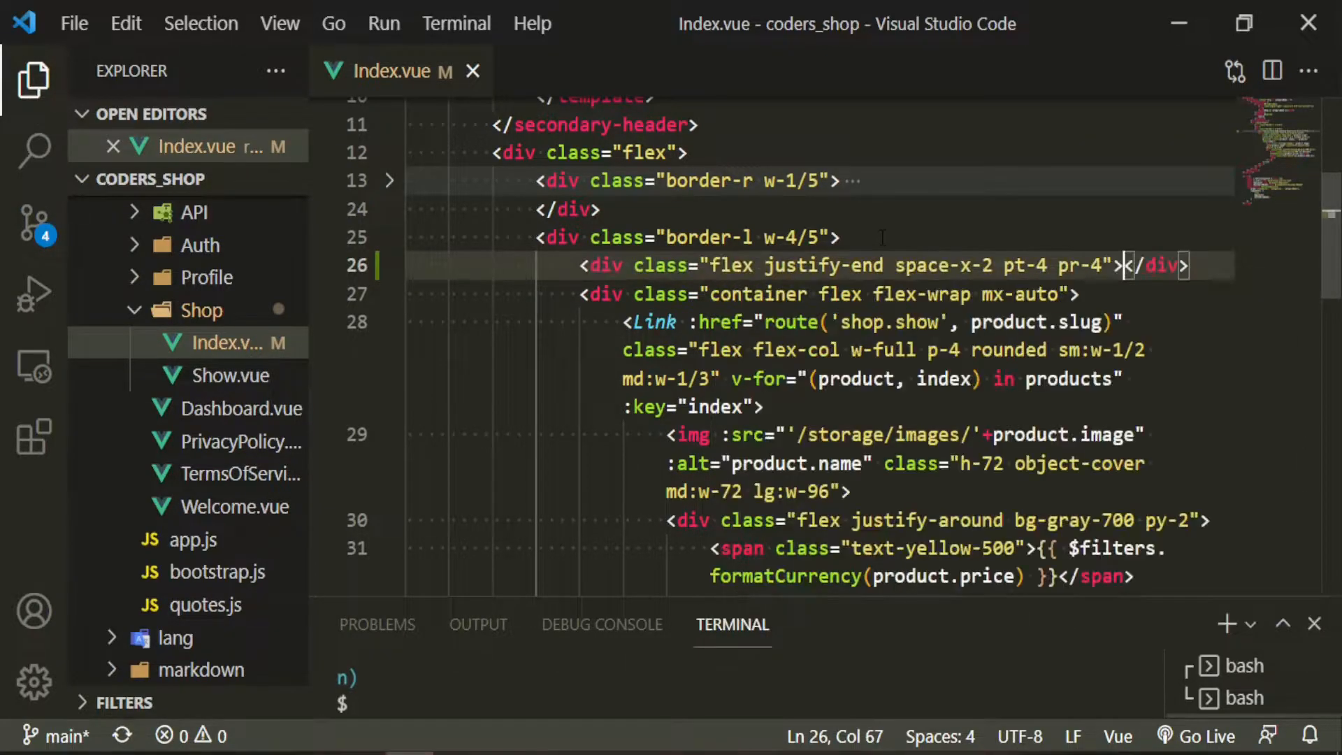
type("spna")
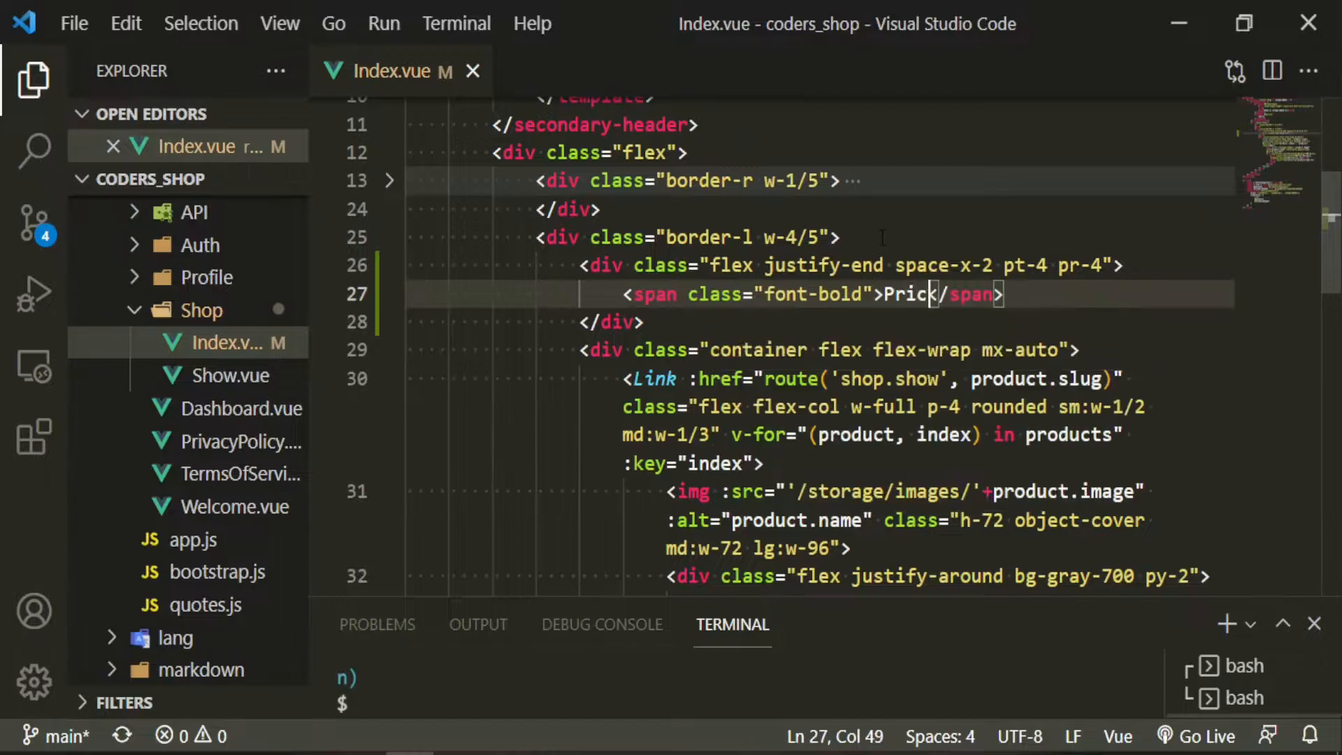
type(":")
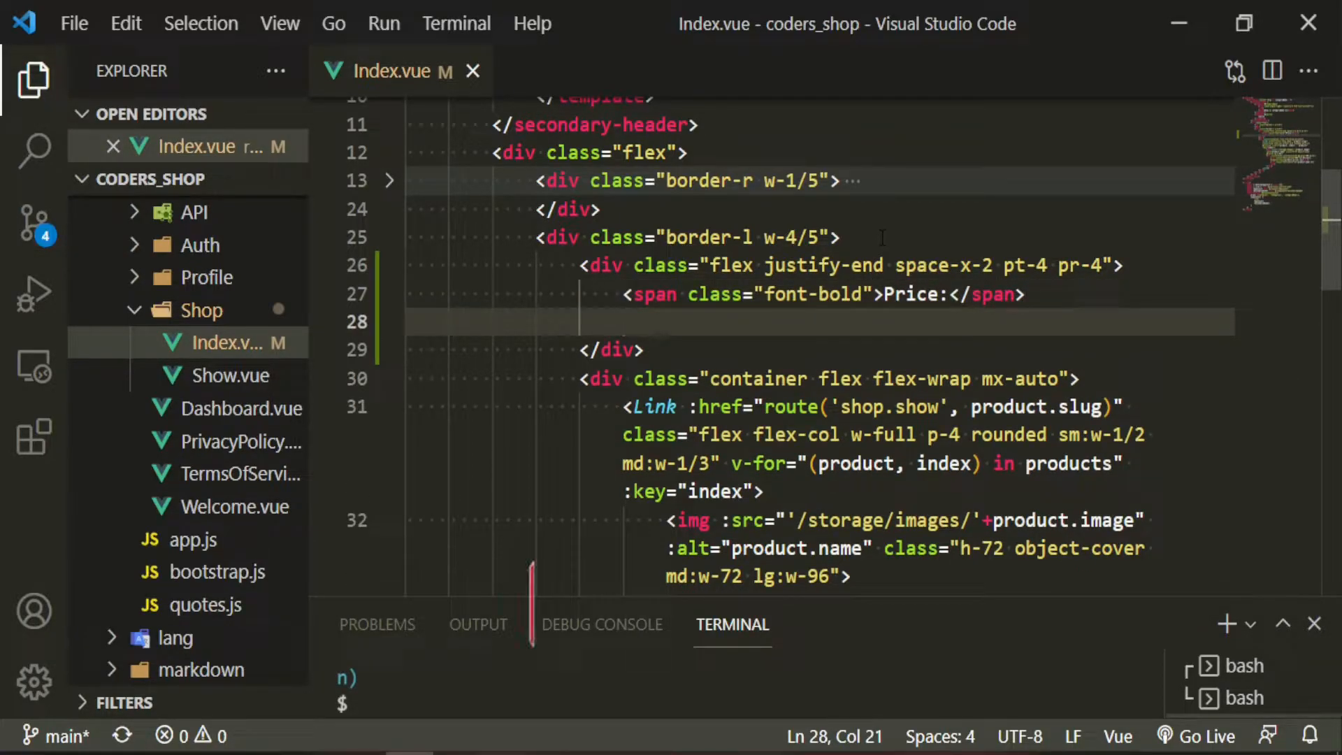
Add 'Low to High' and 'High to Low' Links to shop.index with yellow hover
type("Link ></Link>")
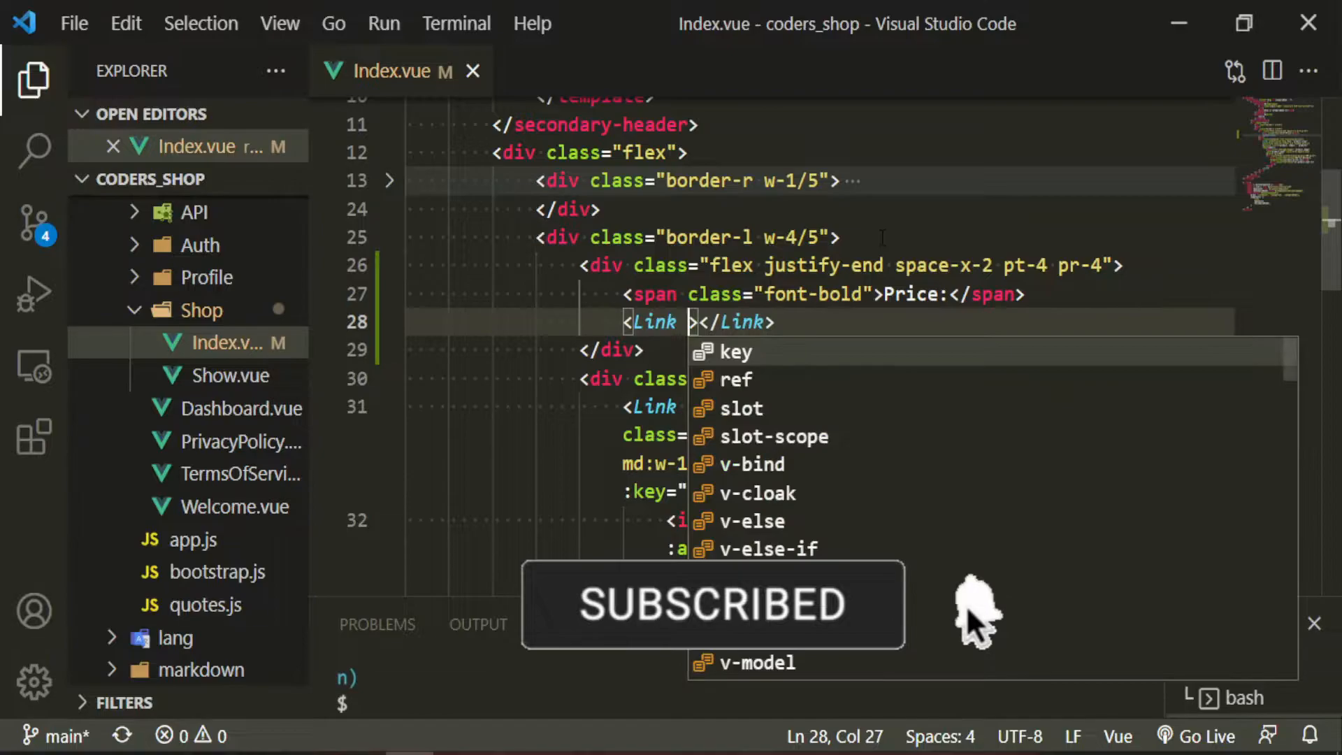
type(":href")
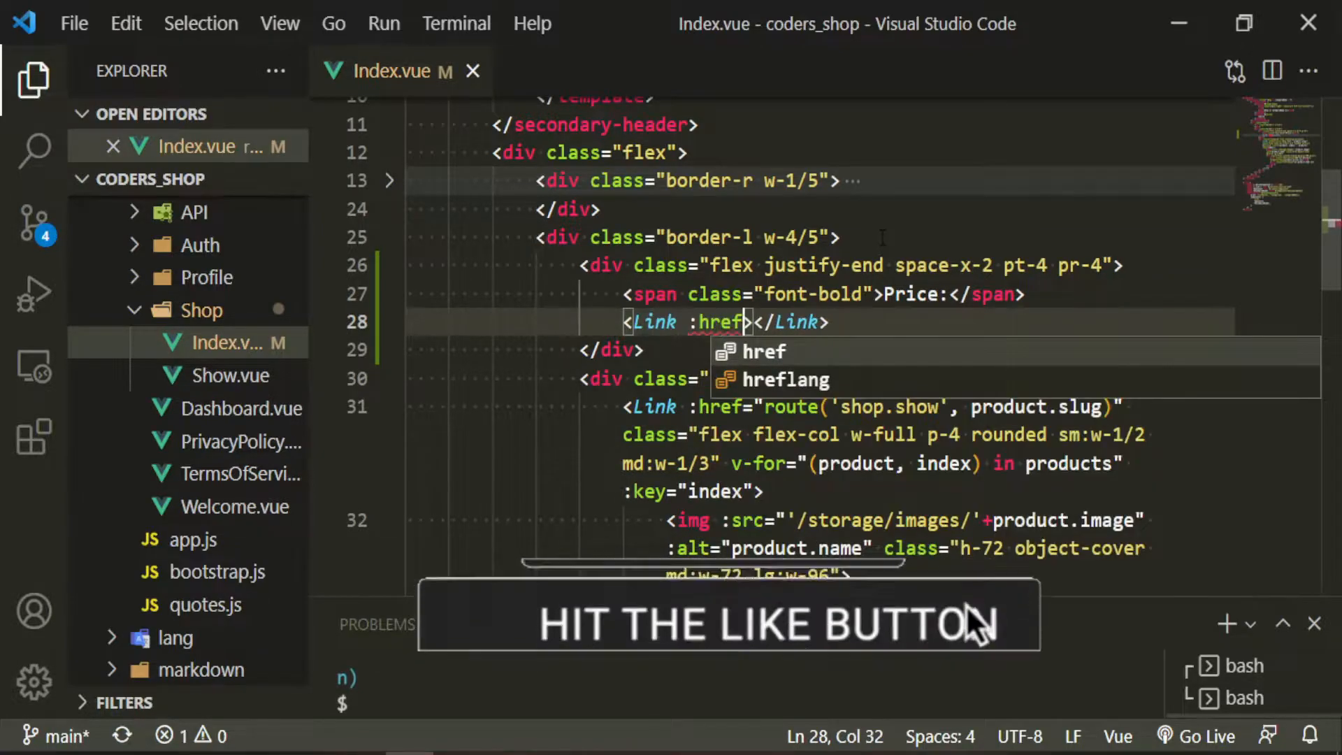
type("route((\"")
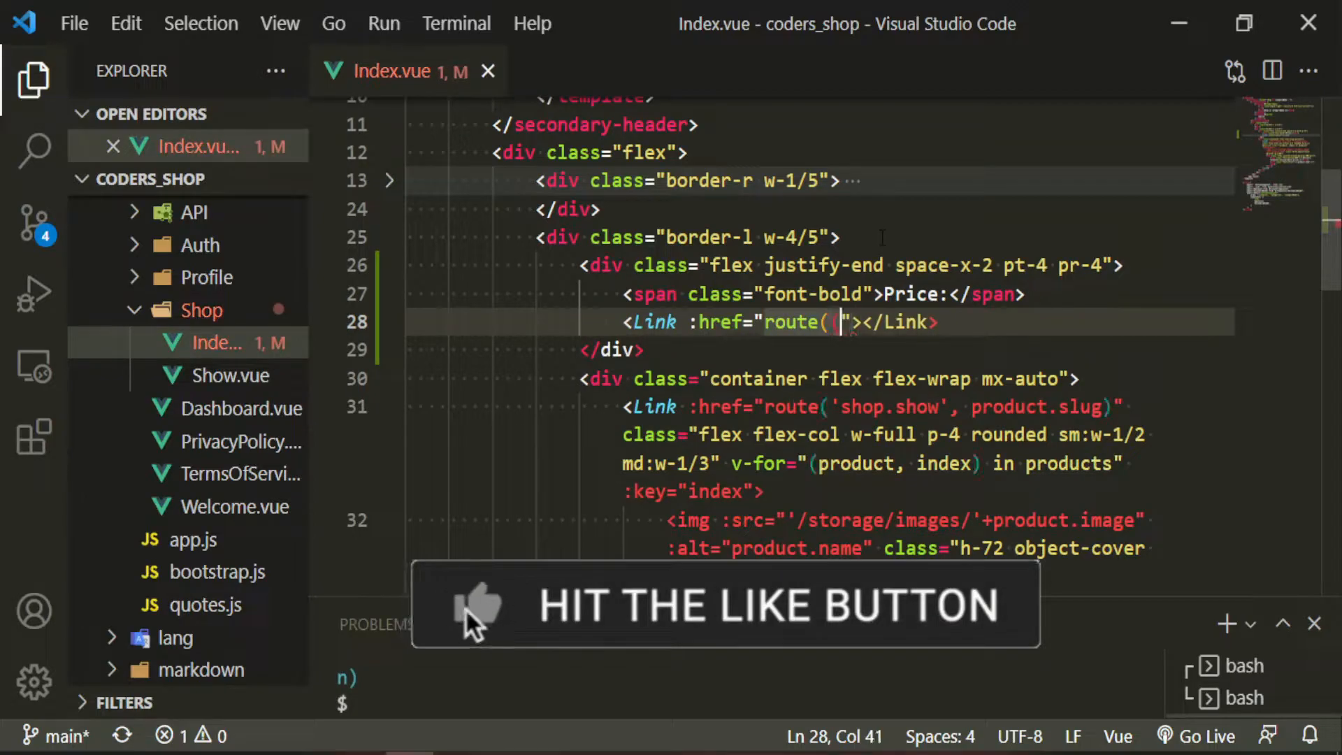
type("shop.inde')")
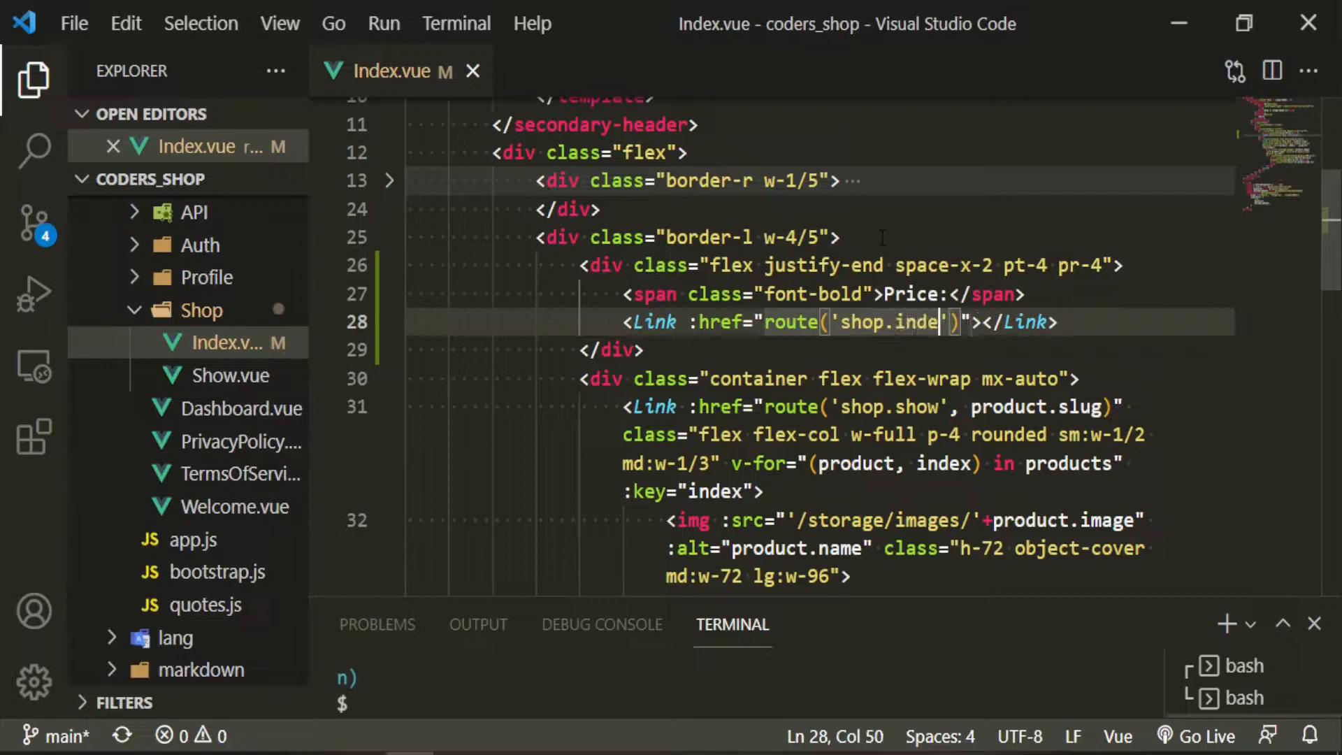
type("class=\"\"")
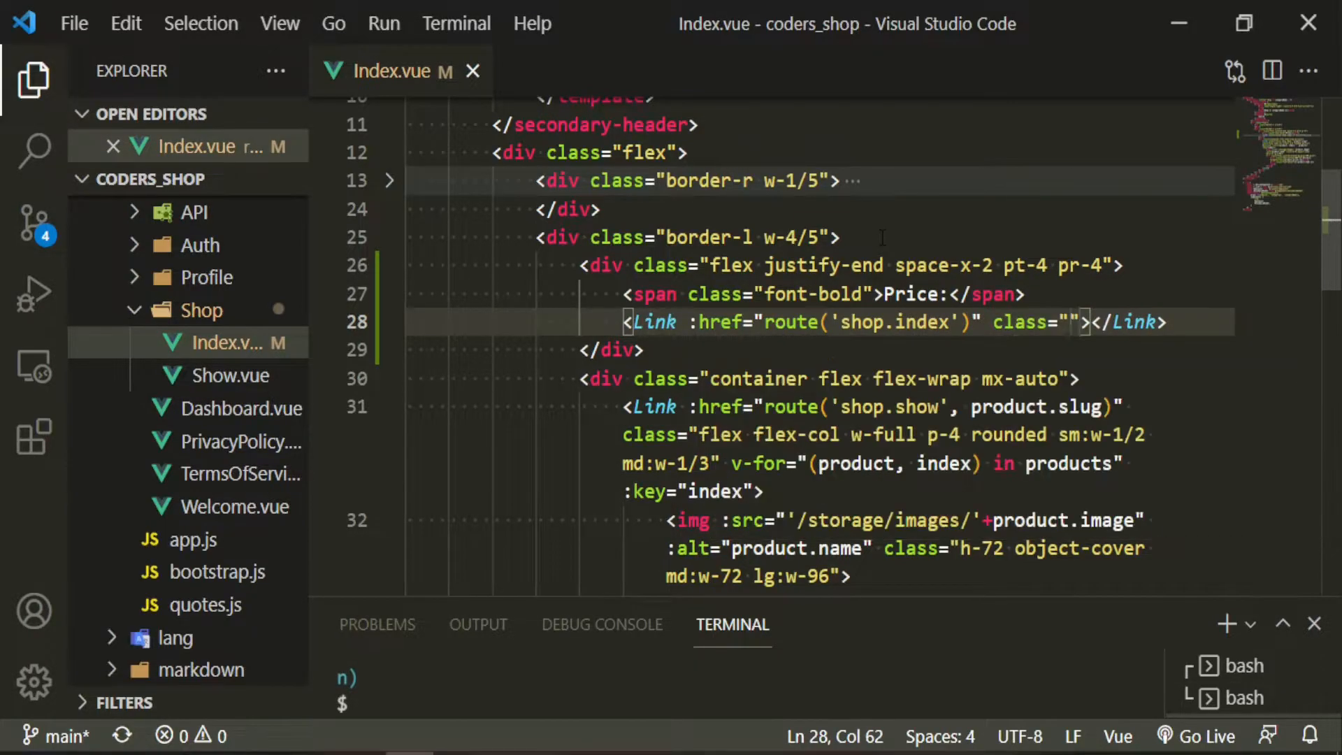
type("hover:")
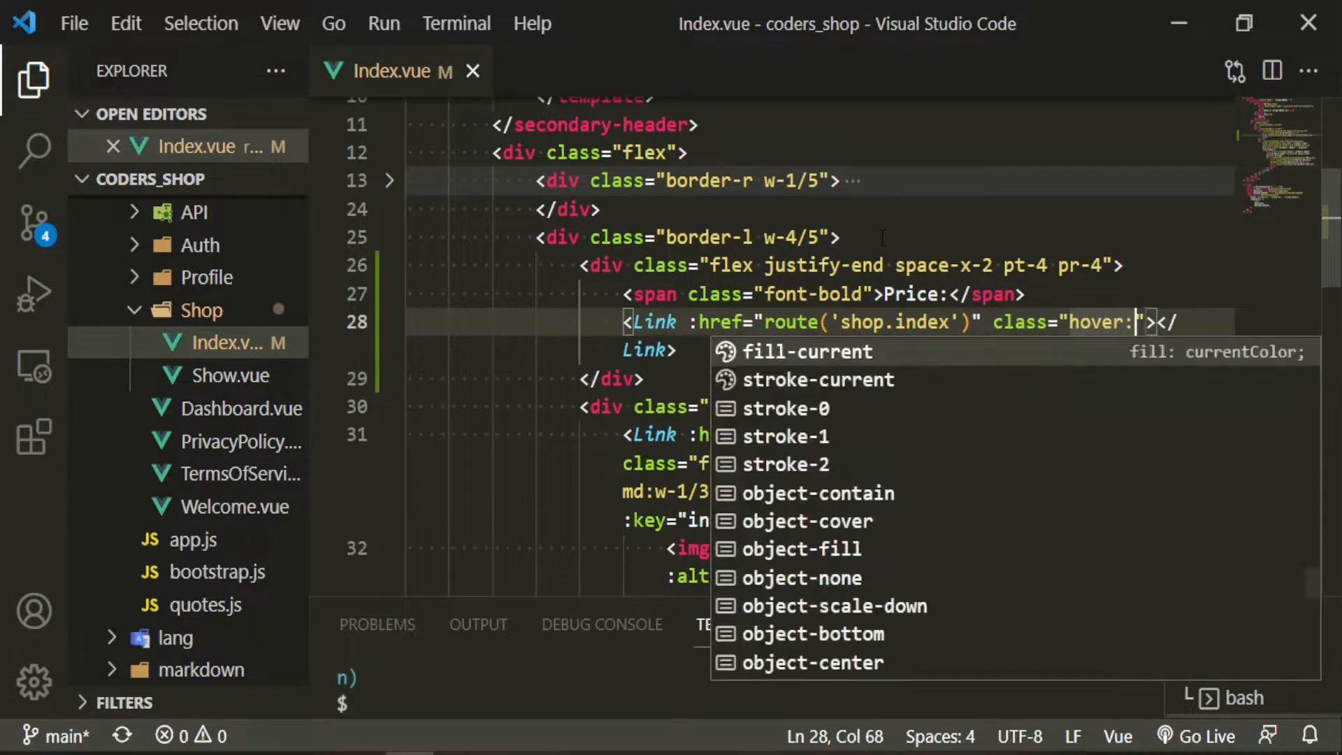
type("text-yellow")
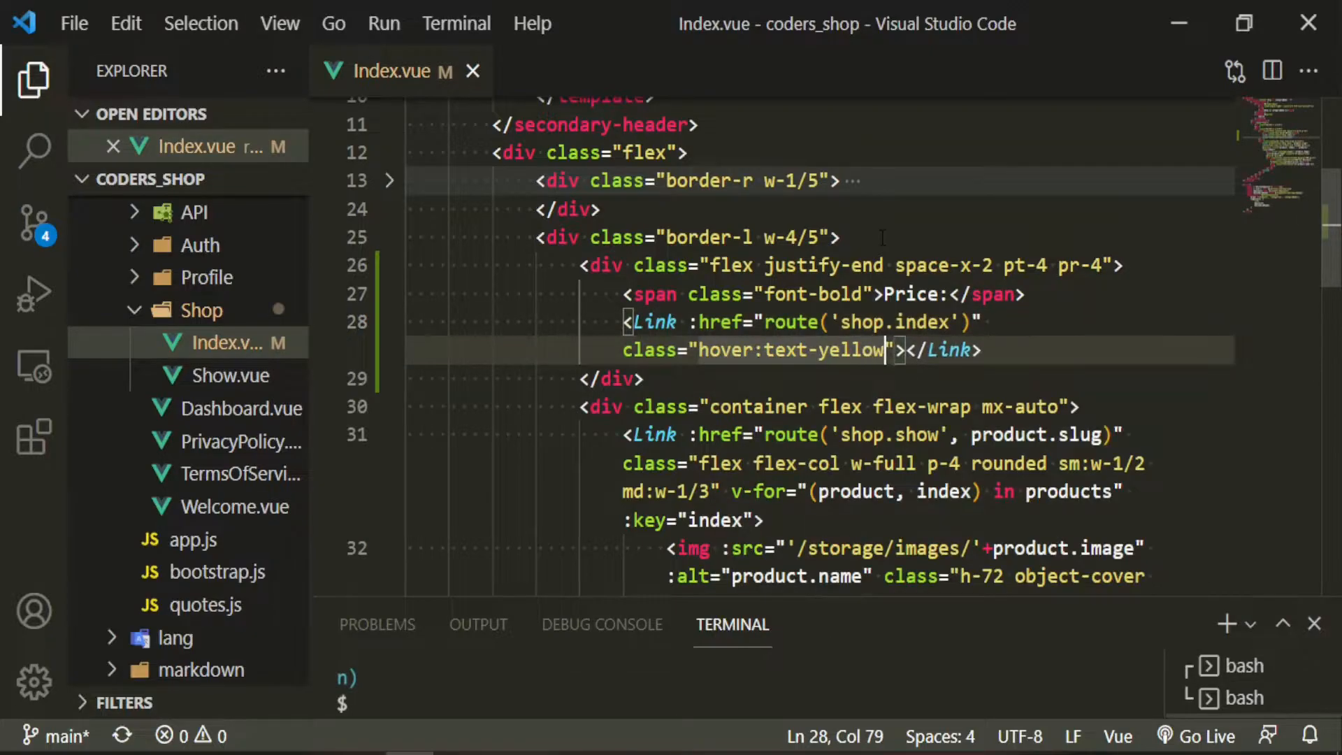
type("-500>Lo")
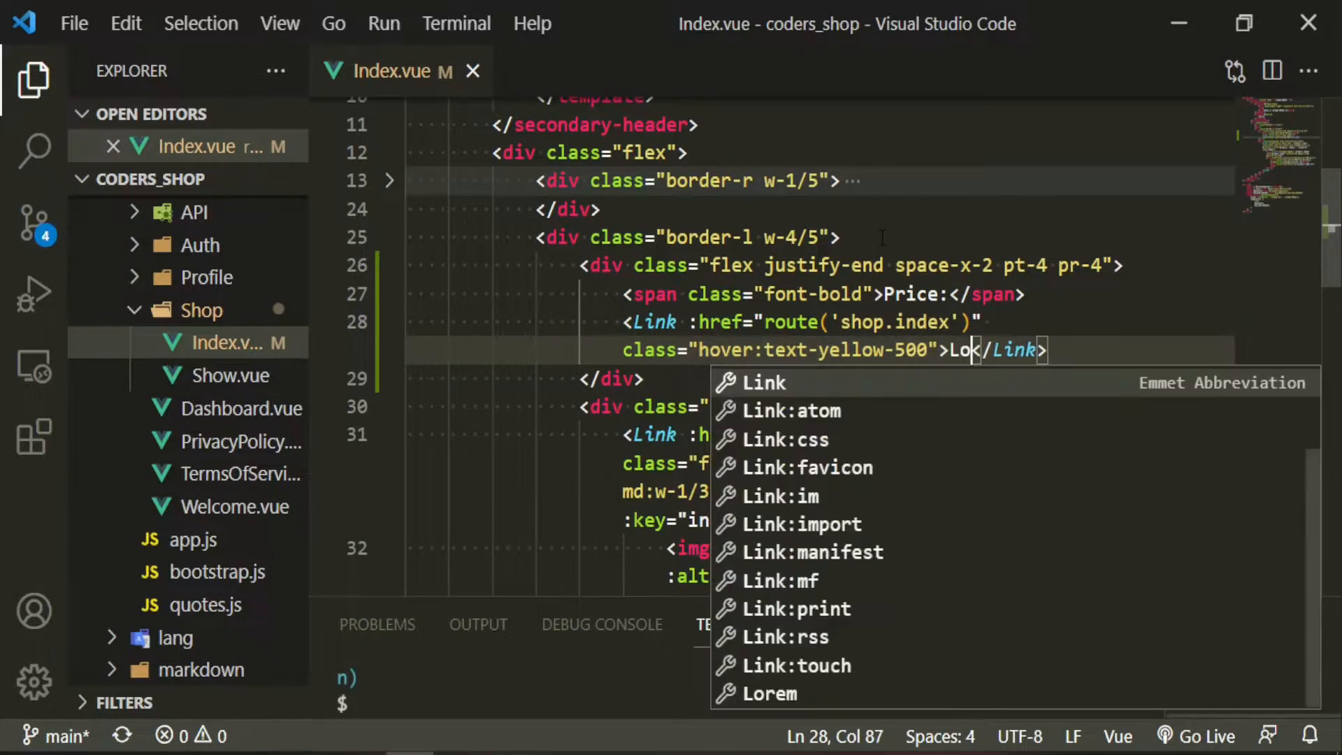
type("w to Hi")
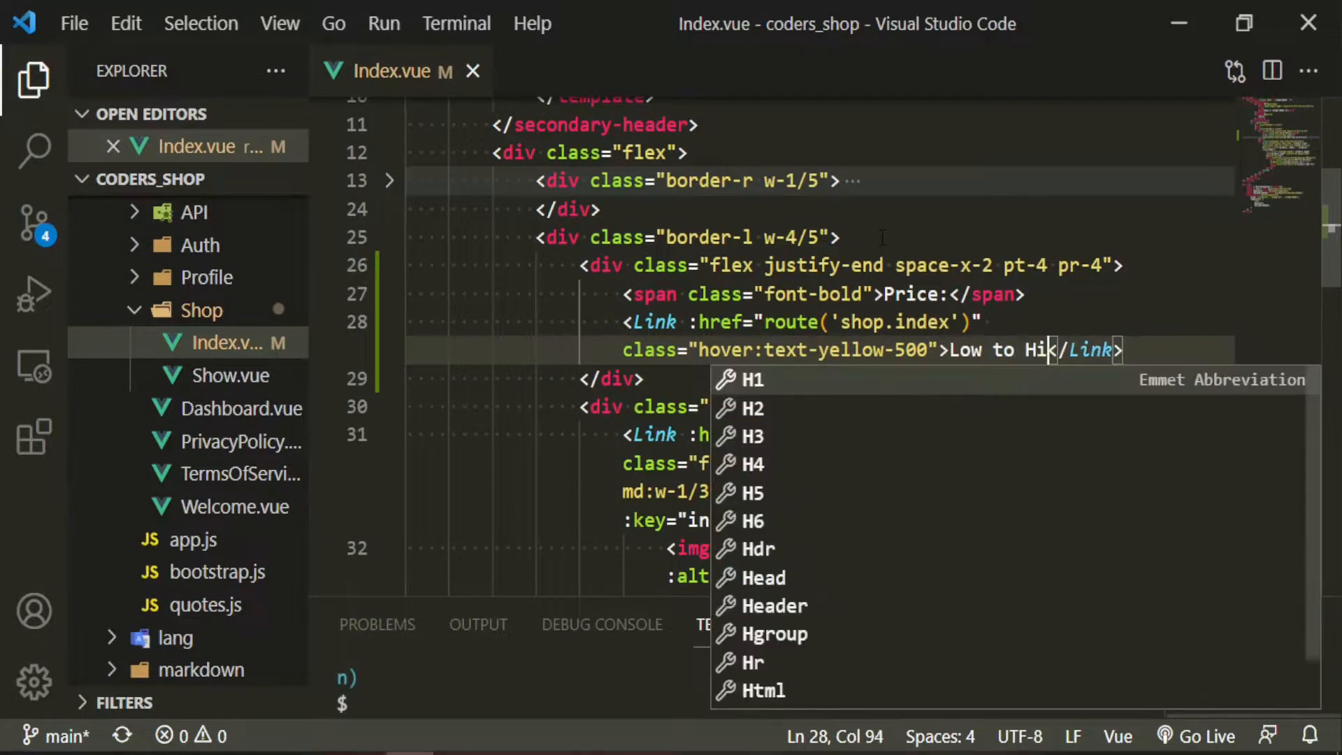
key("Escape")
type("gh")
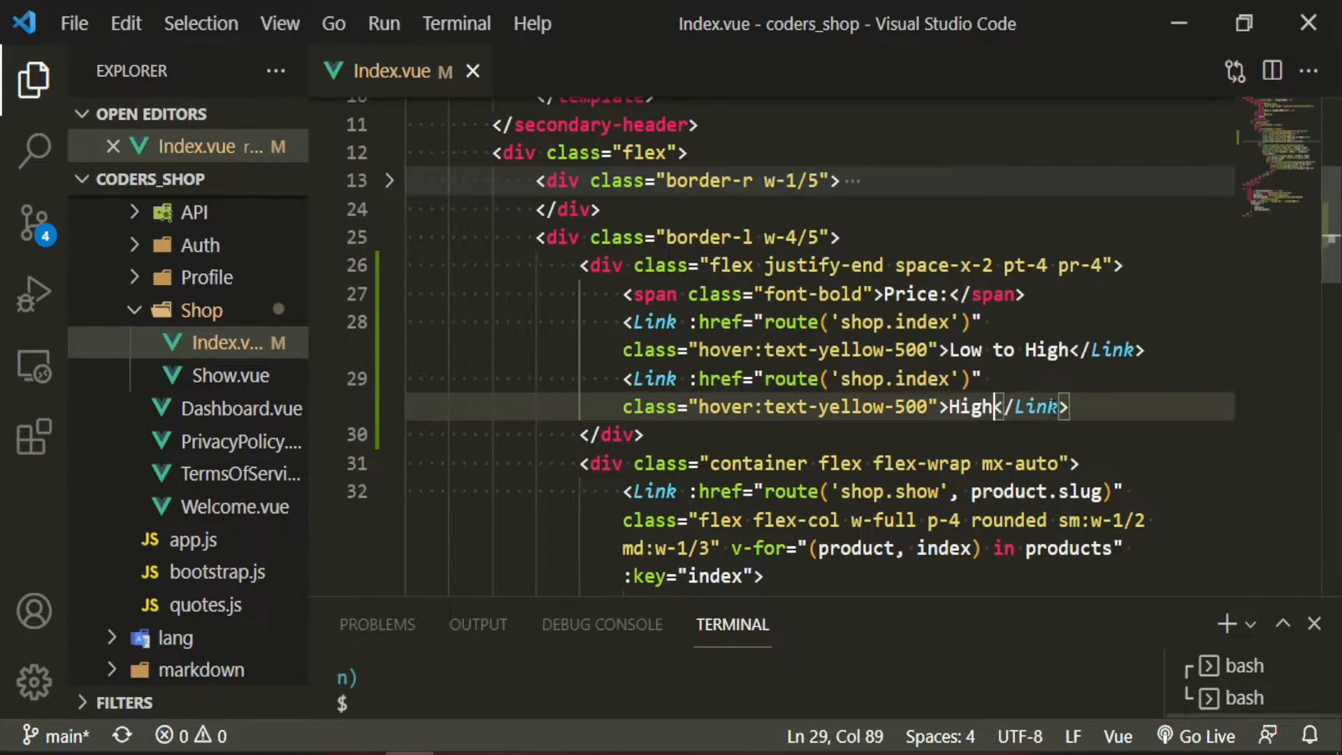
type("to Low")
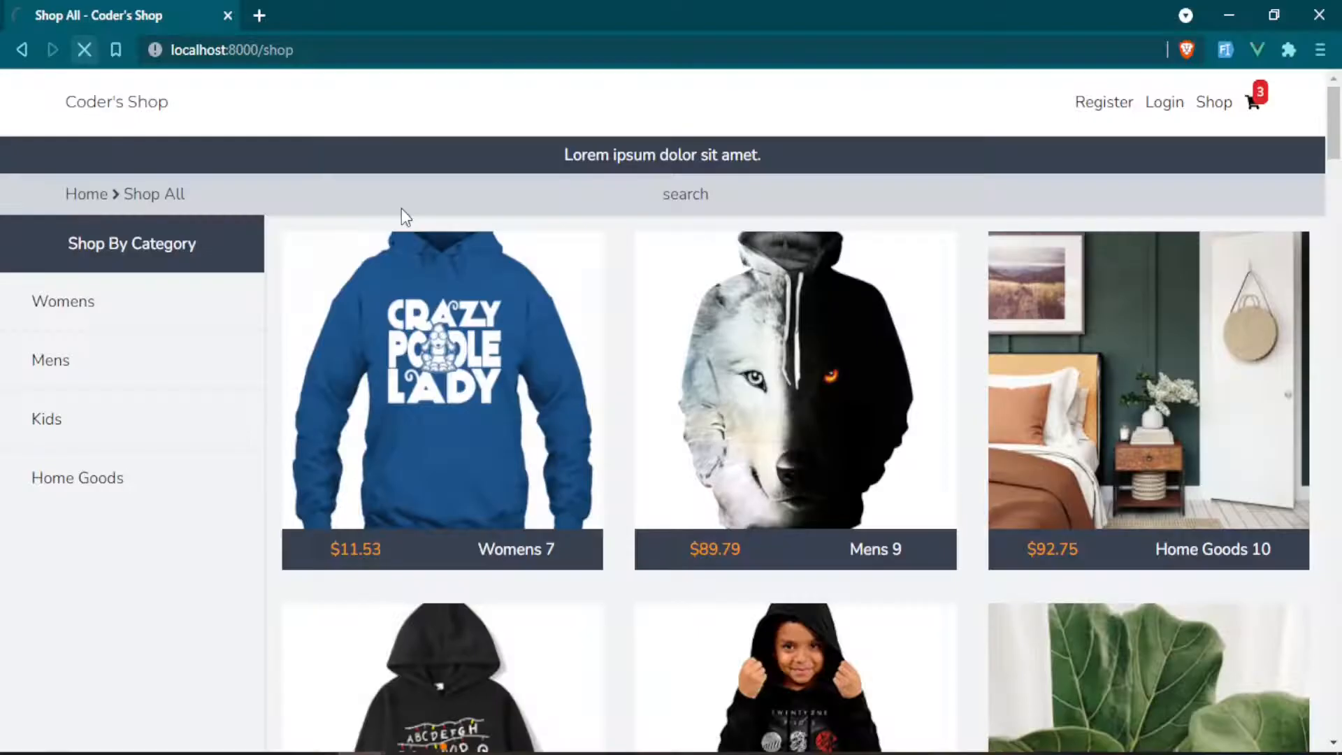
Reload the Brave shop page and try the new High to Low link
left_click(1179, 244)
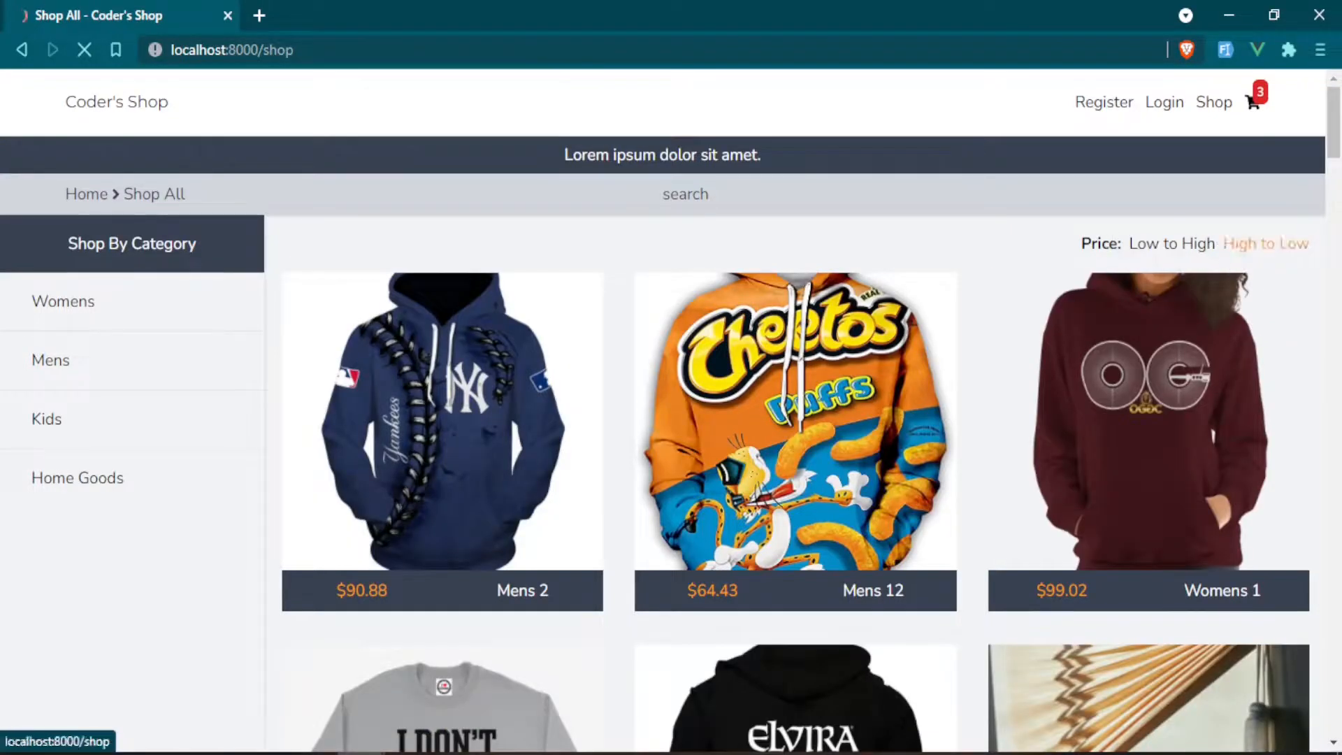
left_click(1171, 244)
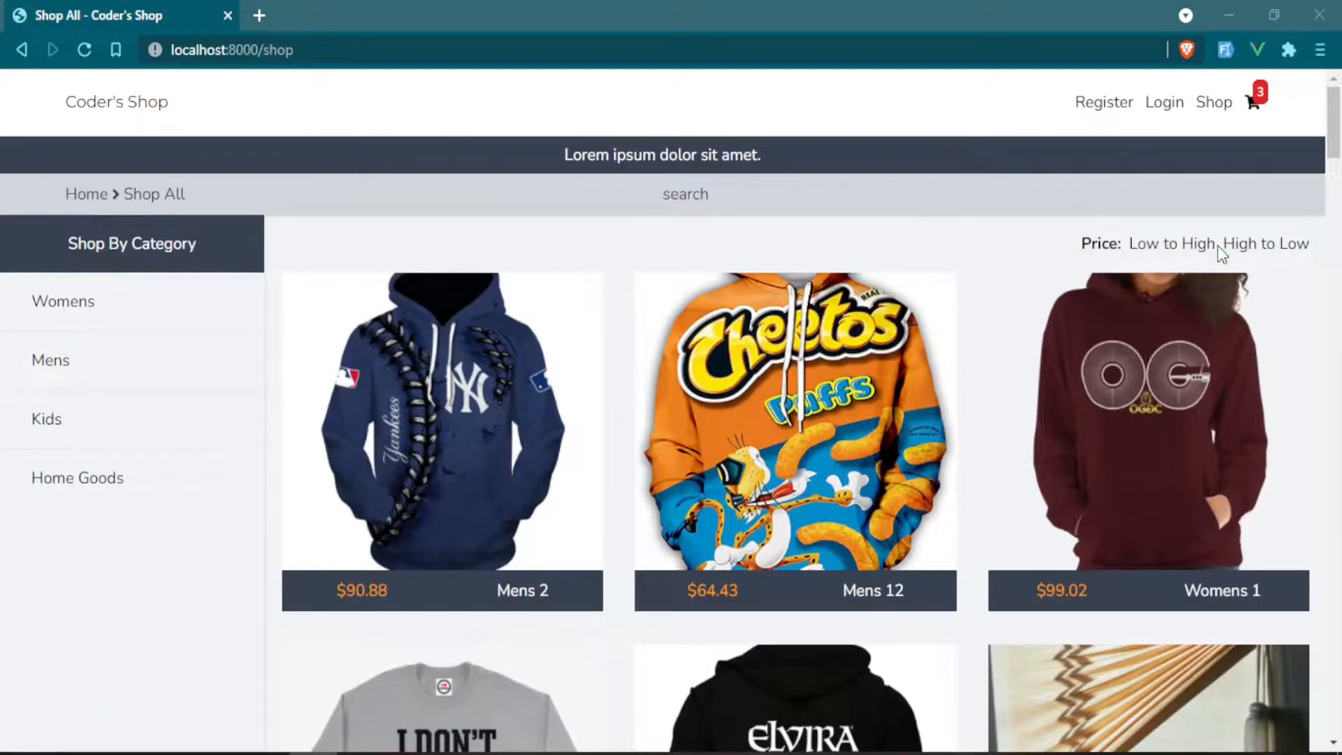
mouse_move(1213, 237)
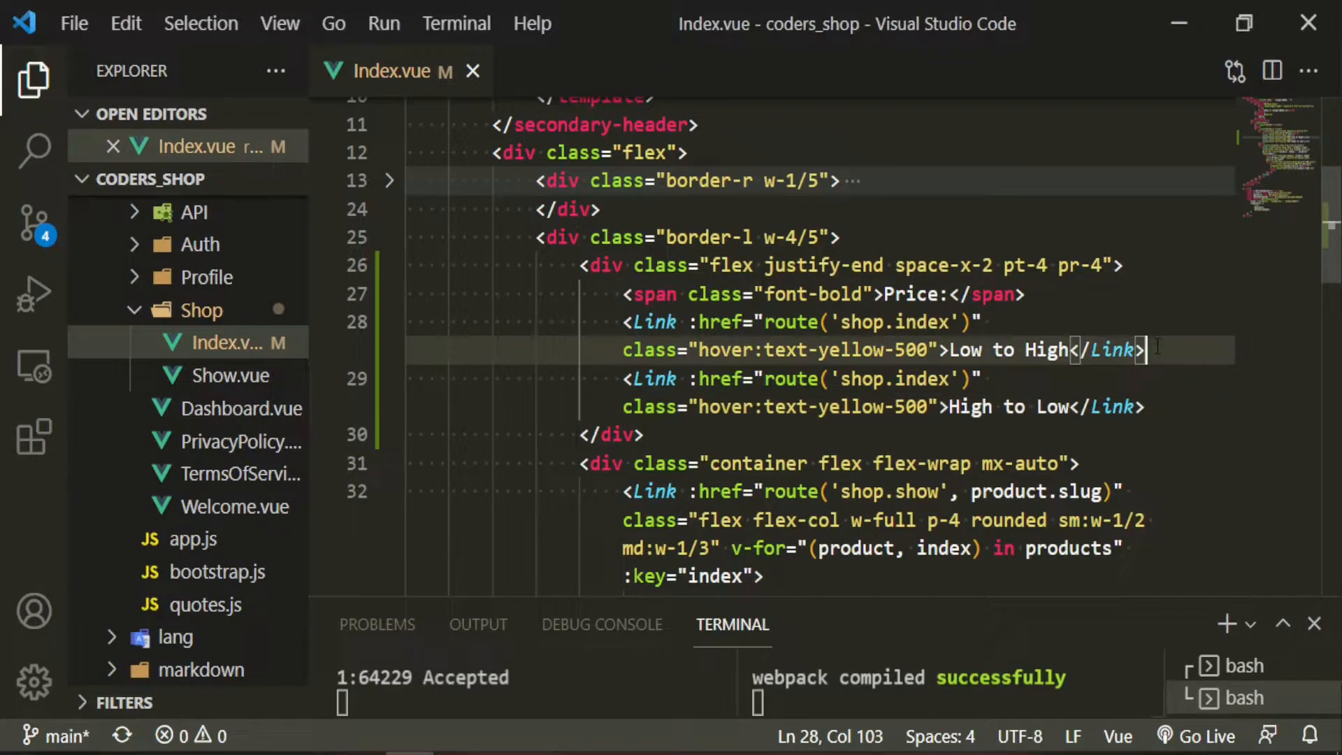
Insert a span between the Low to High and High to Low links
type("spa")
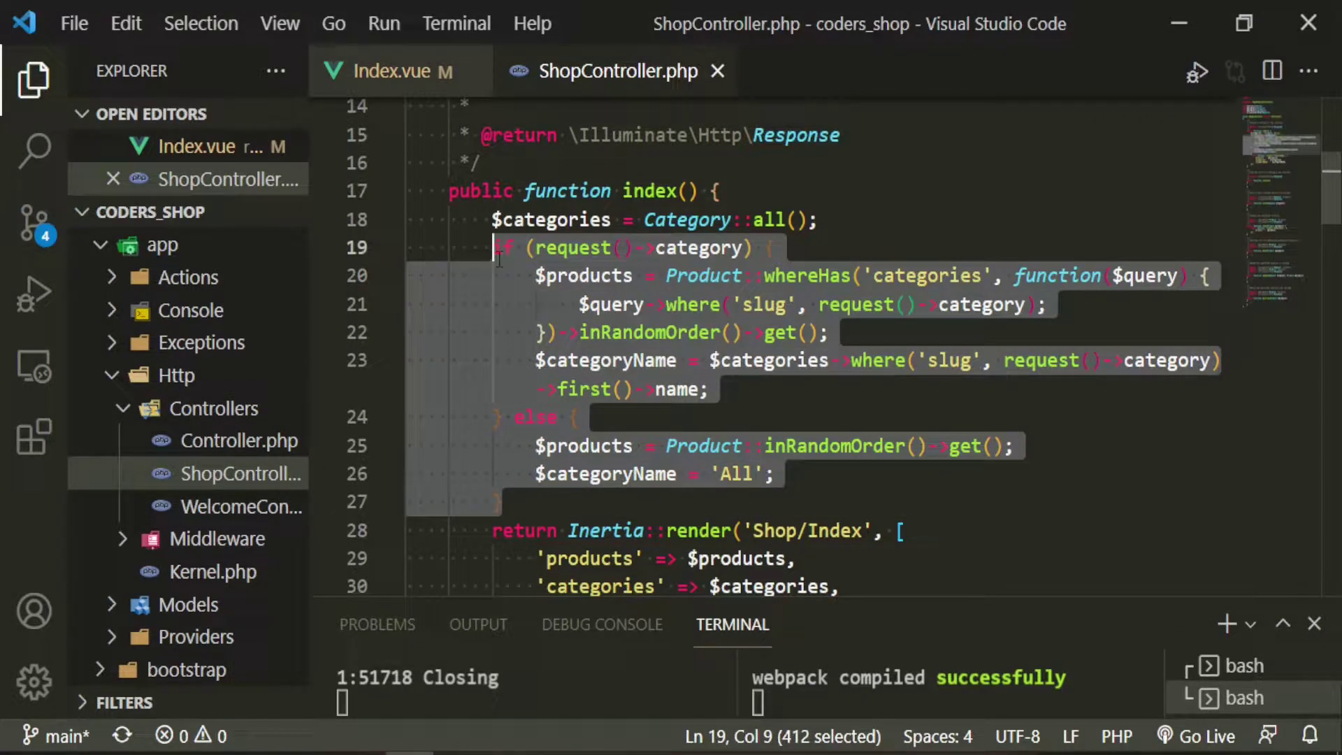
Comment out the old category block and add an if/else on !request()->sort
key("ctrl+/")
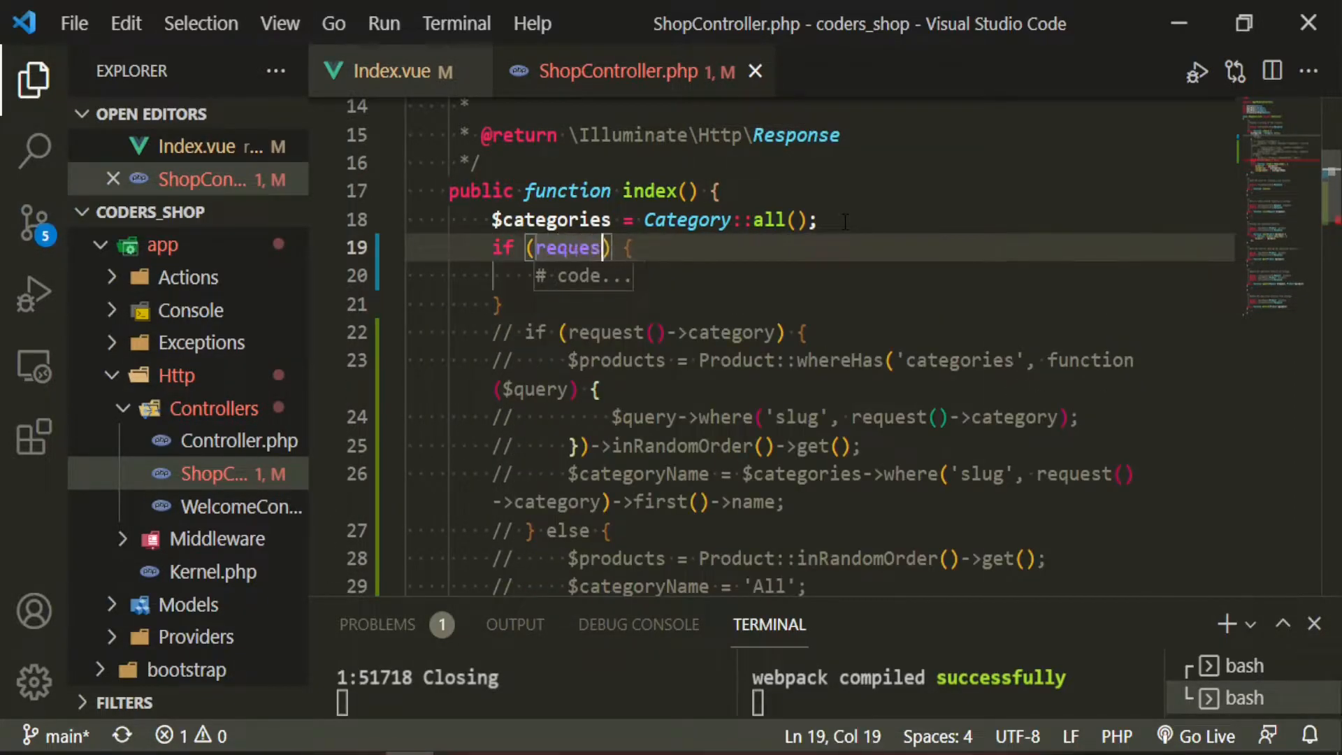
type("t()->")
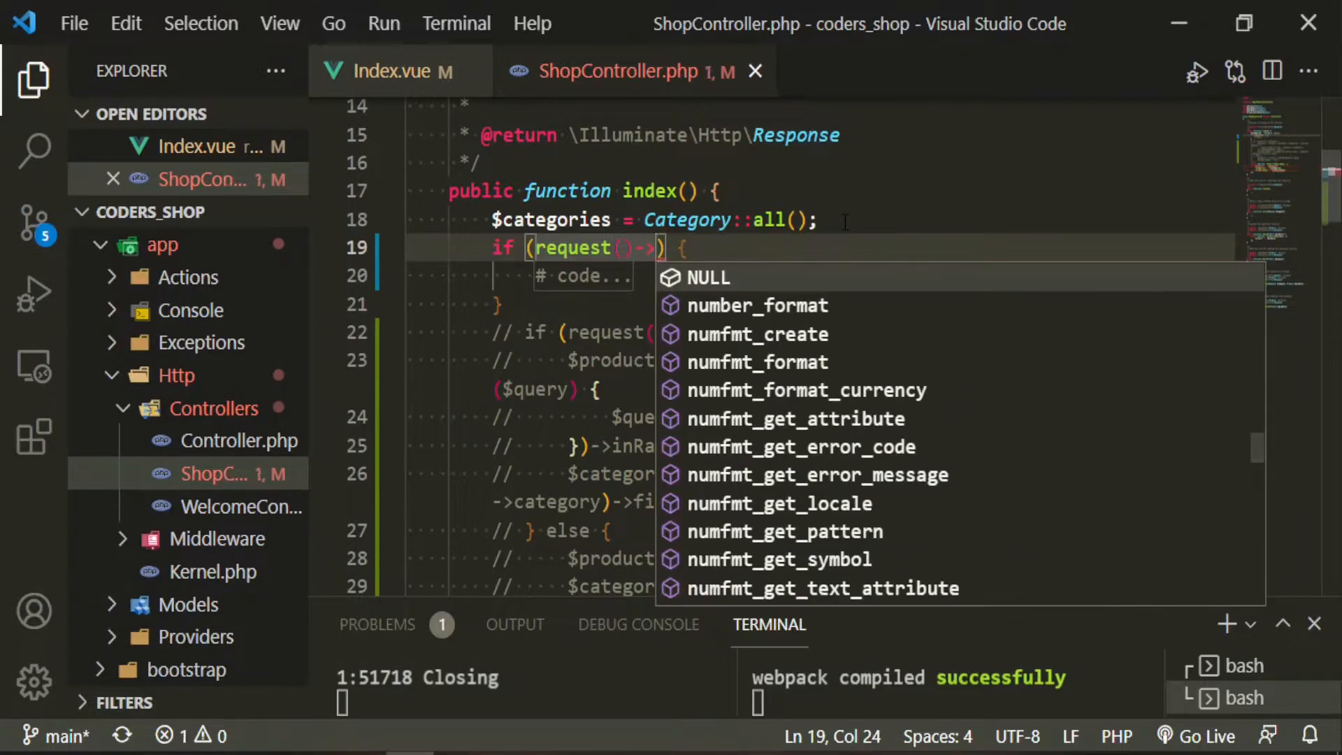
type("category")
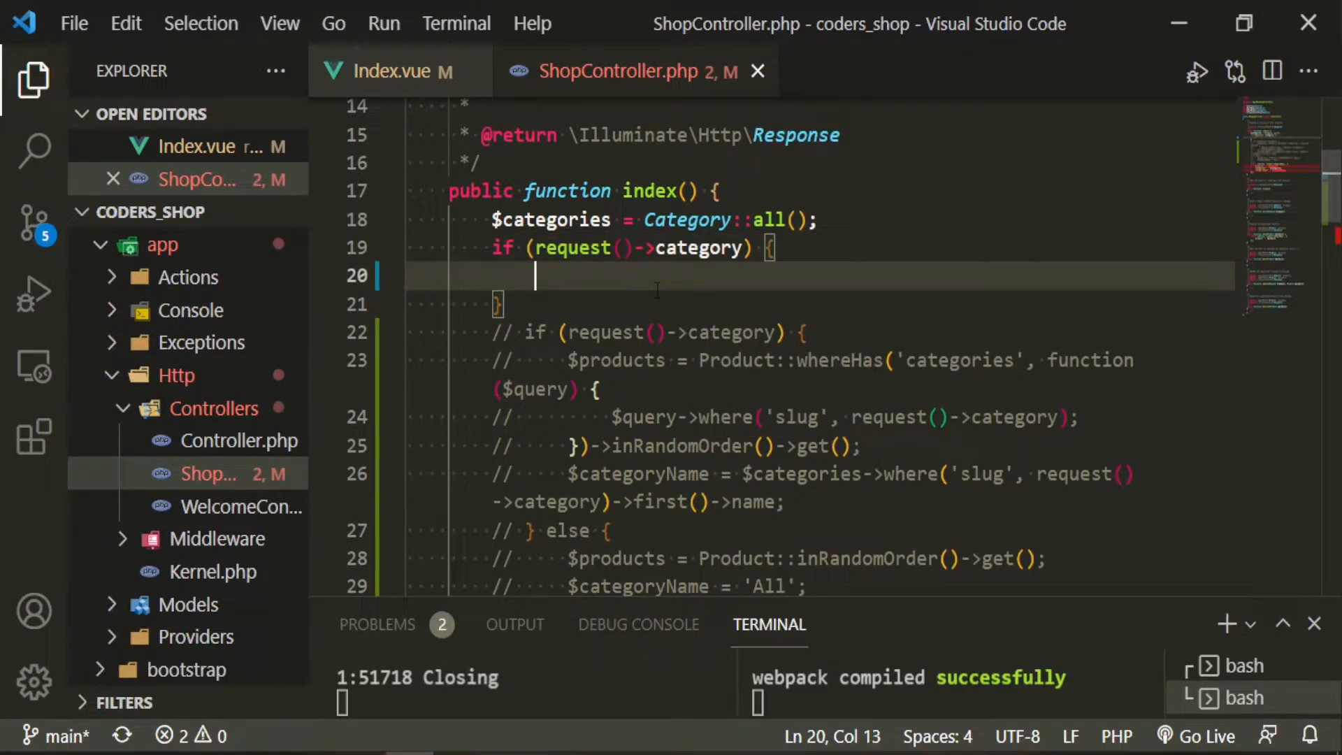
type("if (condition) {")
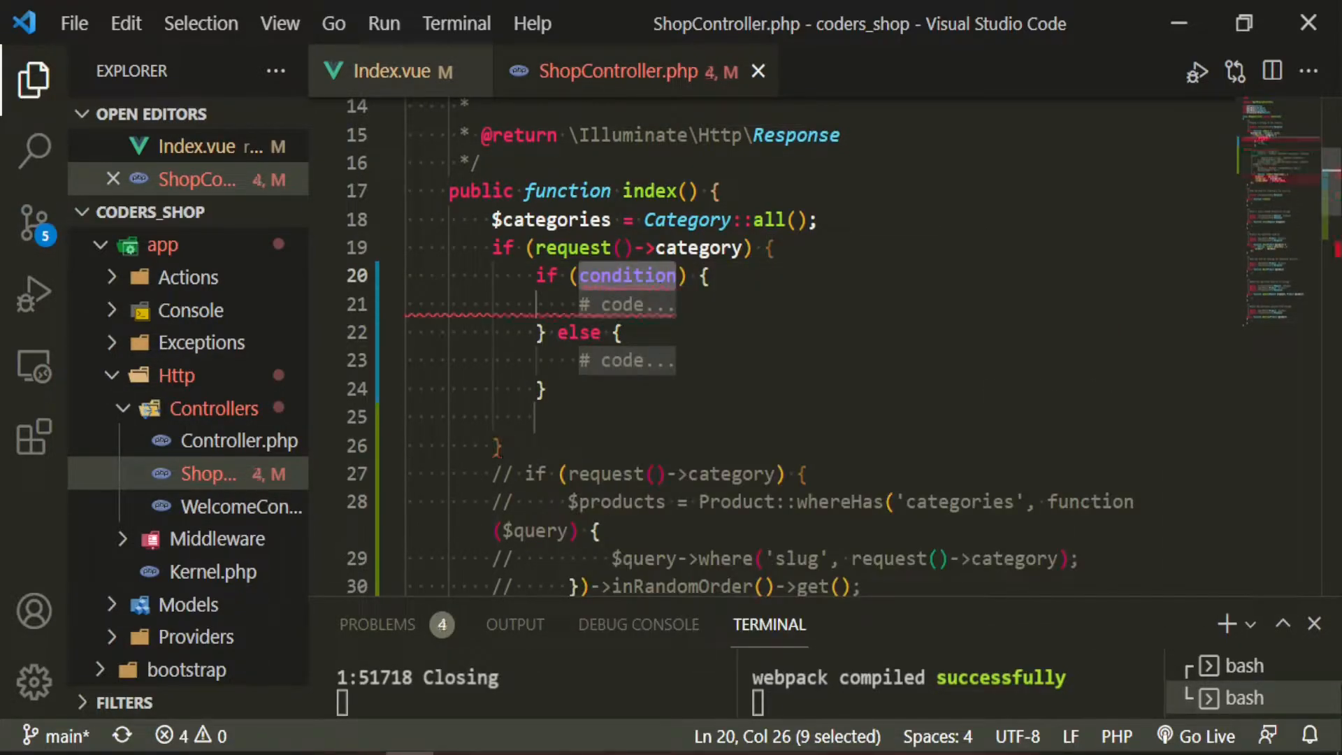
type("} else")
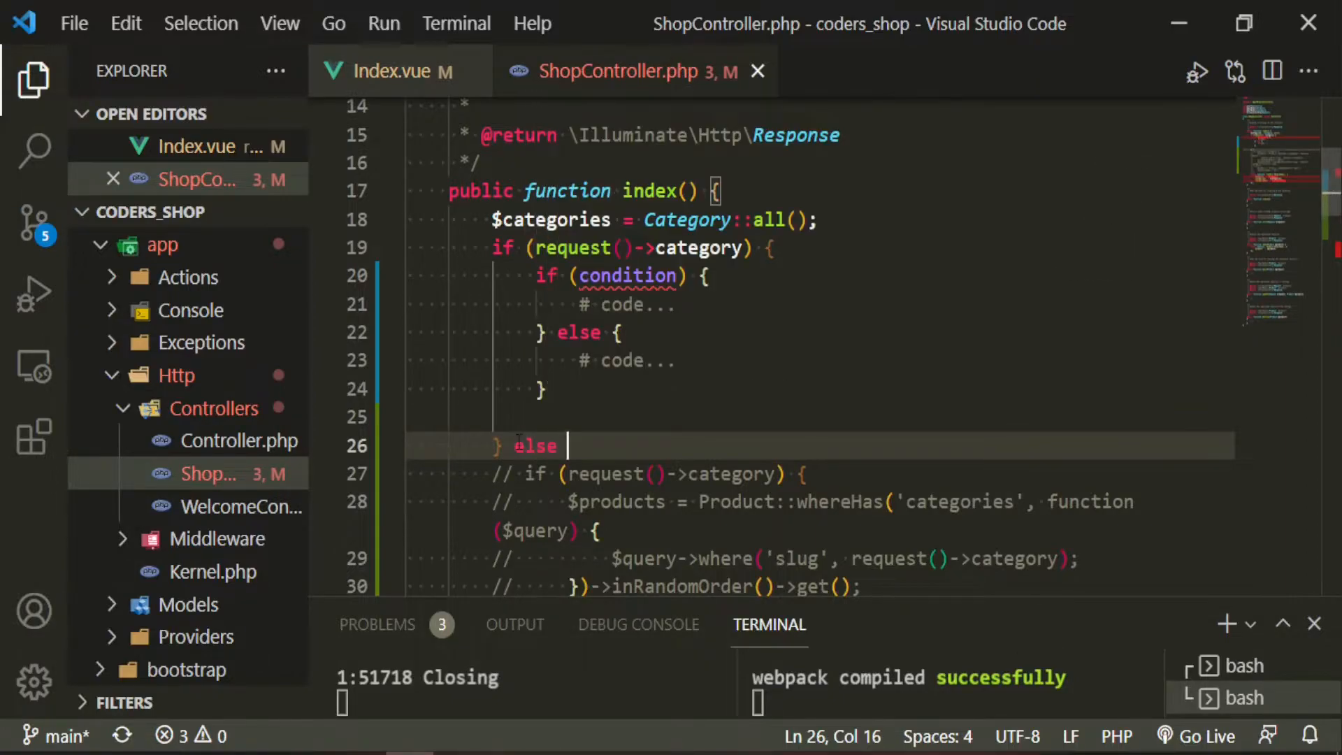
double_click(626, 275)
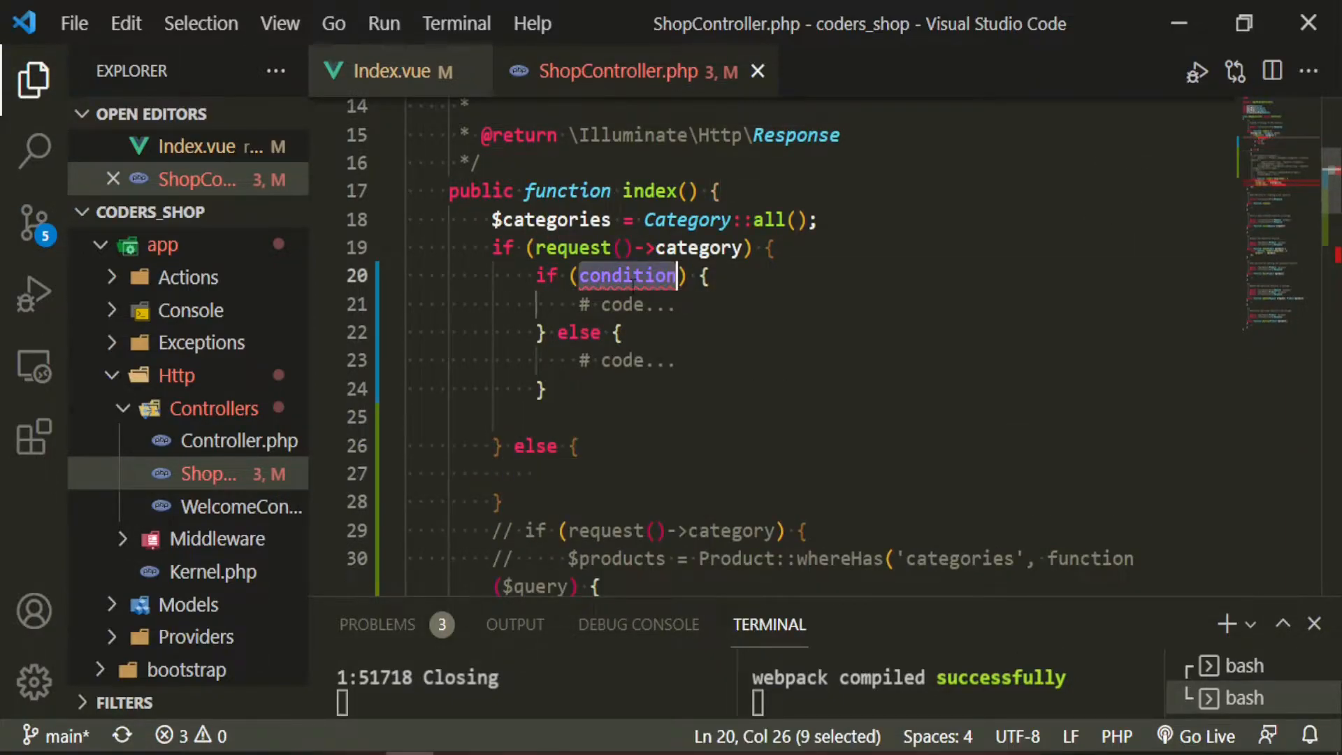
type("request")
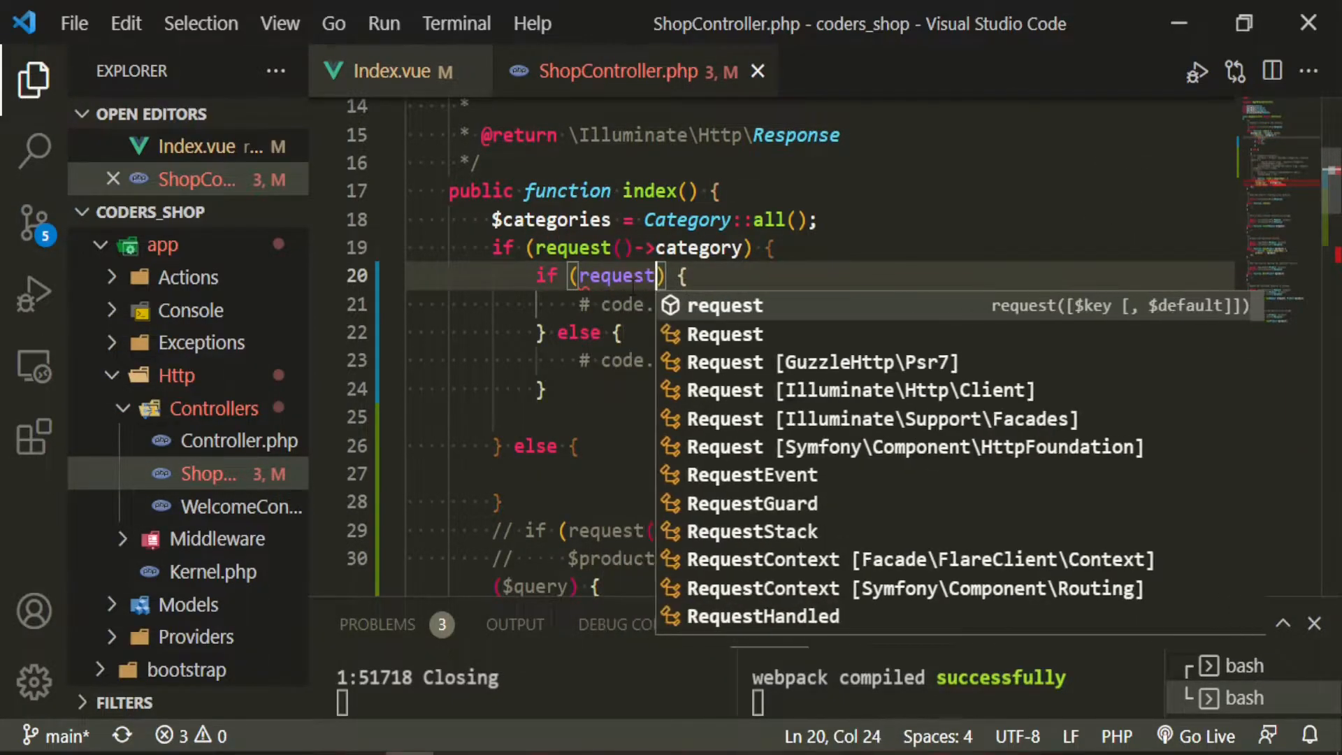
type("->sort")
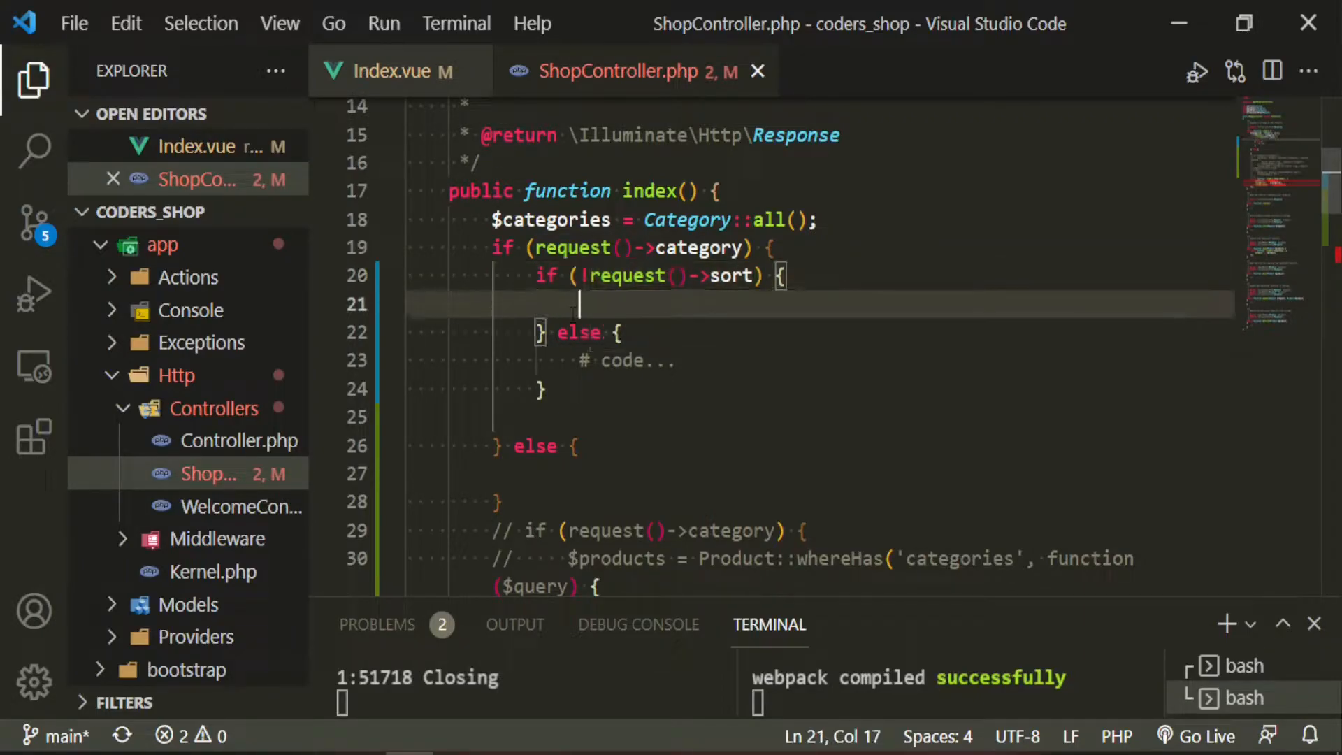
Query products whereHas categories matching the request slug, inRandomOrder, with selected fields
type("$pro")
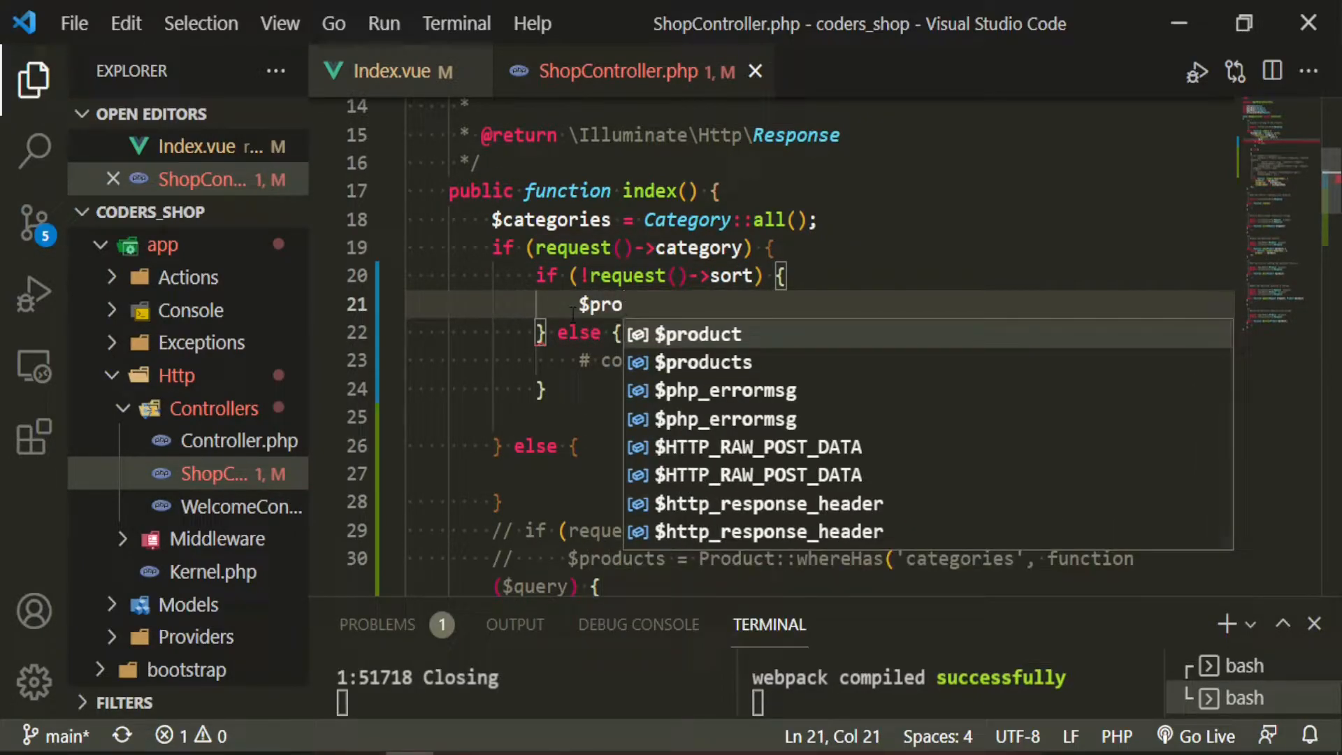
type("ducts =")
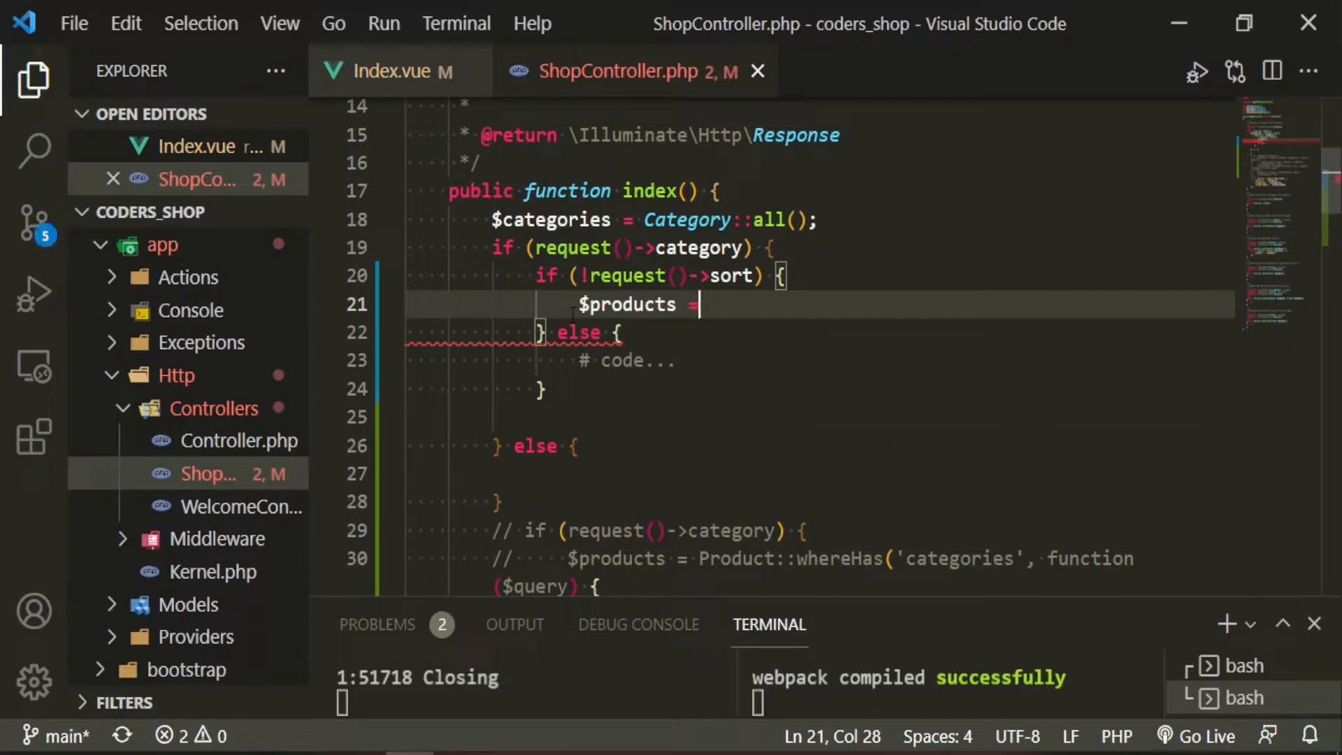
type("Proudc")
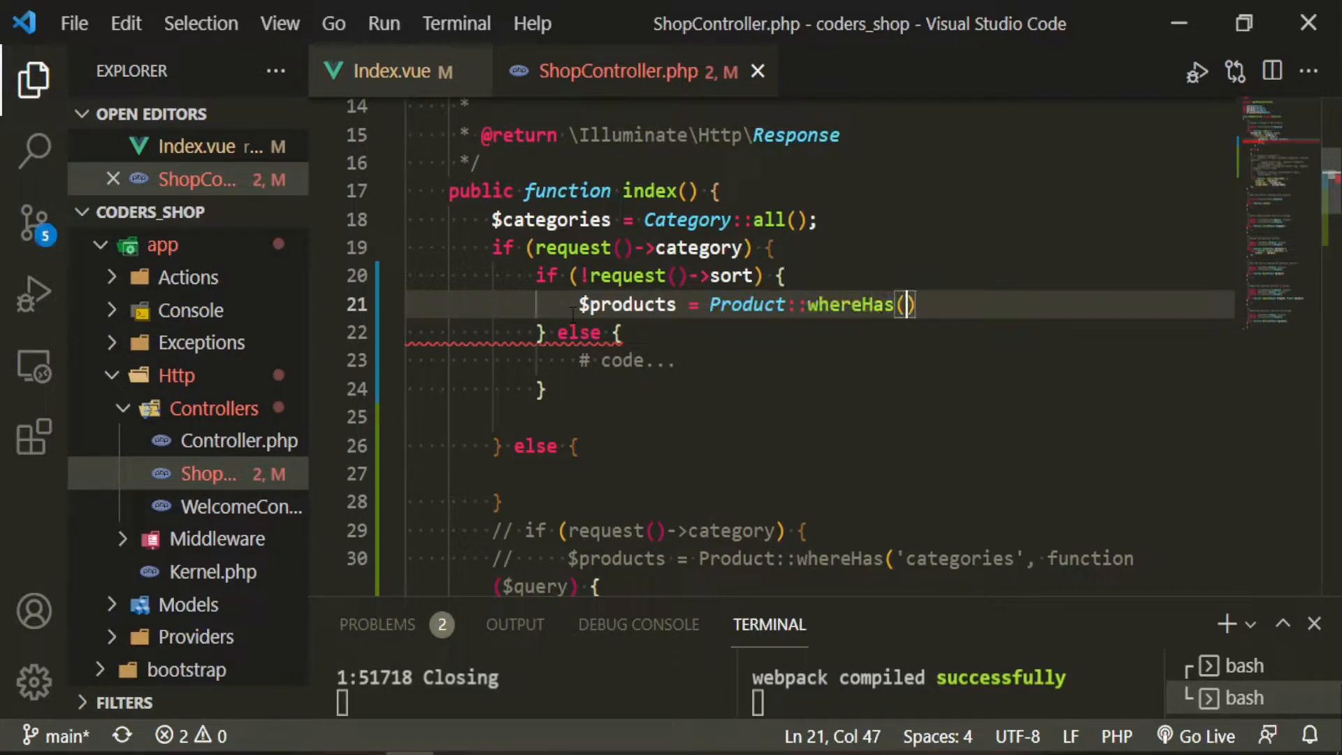
type("'categories'")
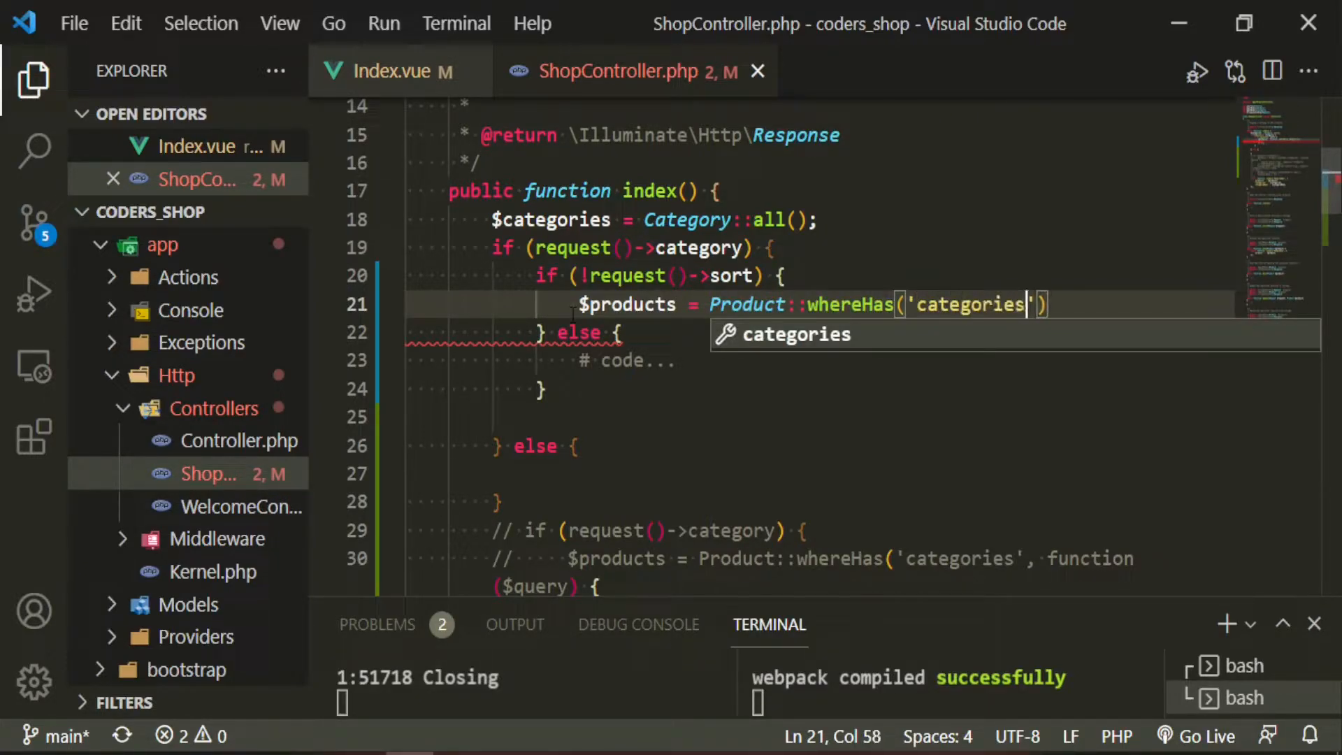
type(", function")
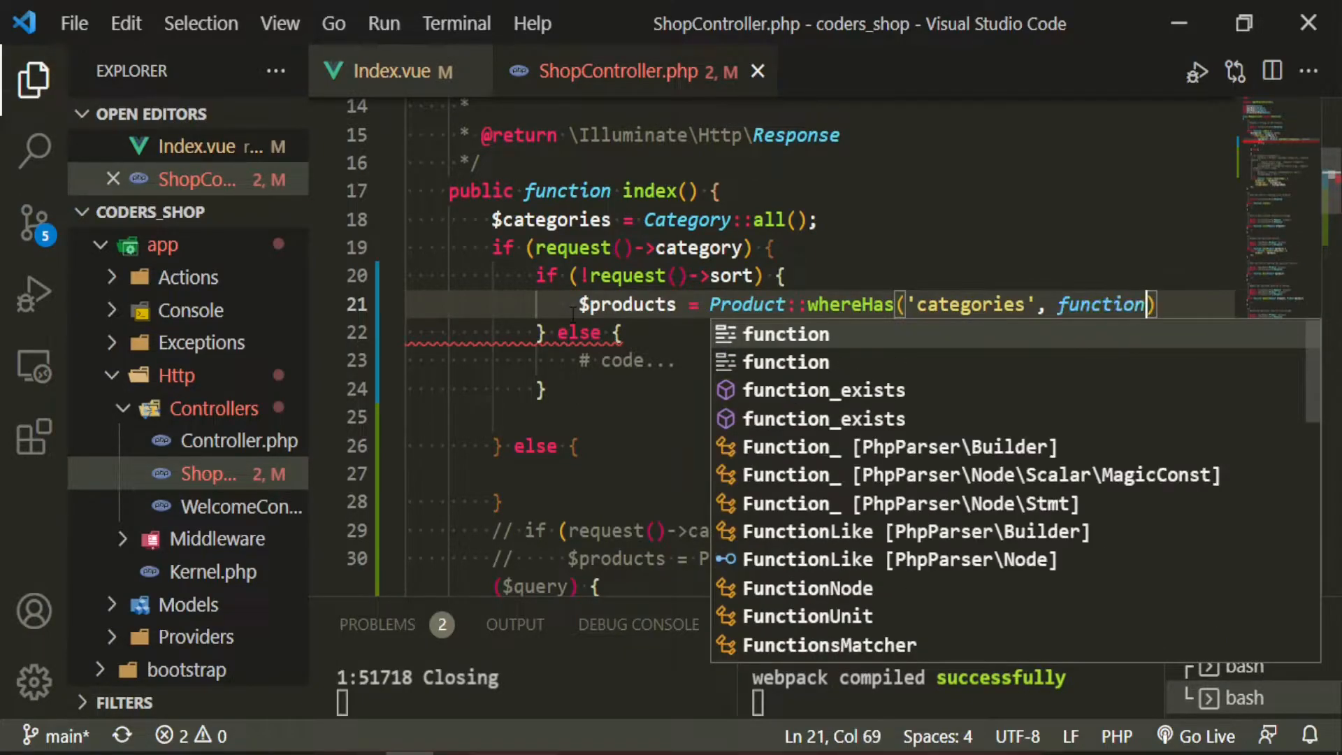
type("(@q")
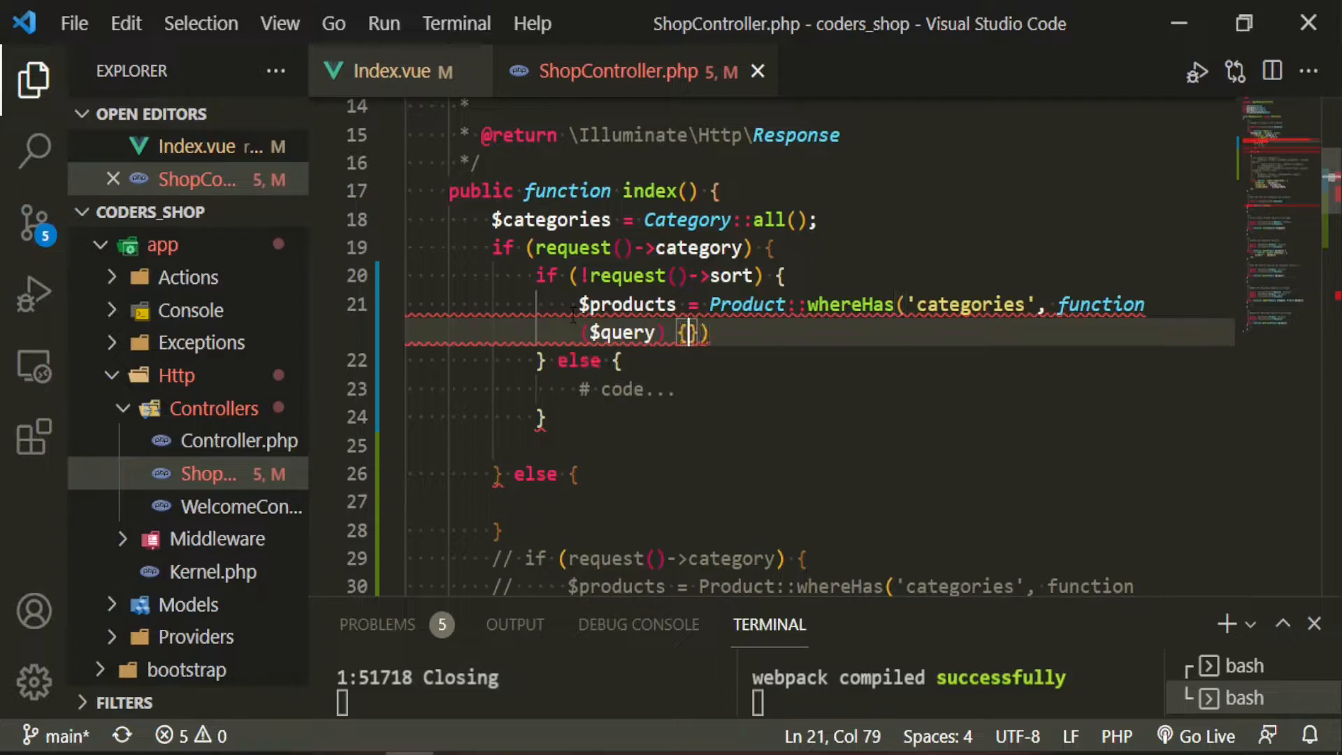
type("$query->where")
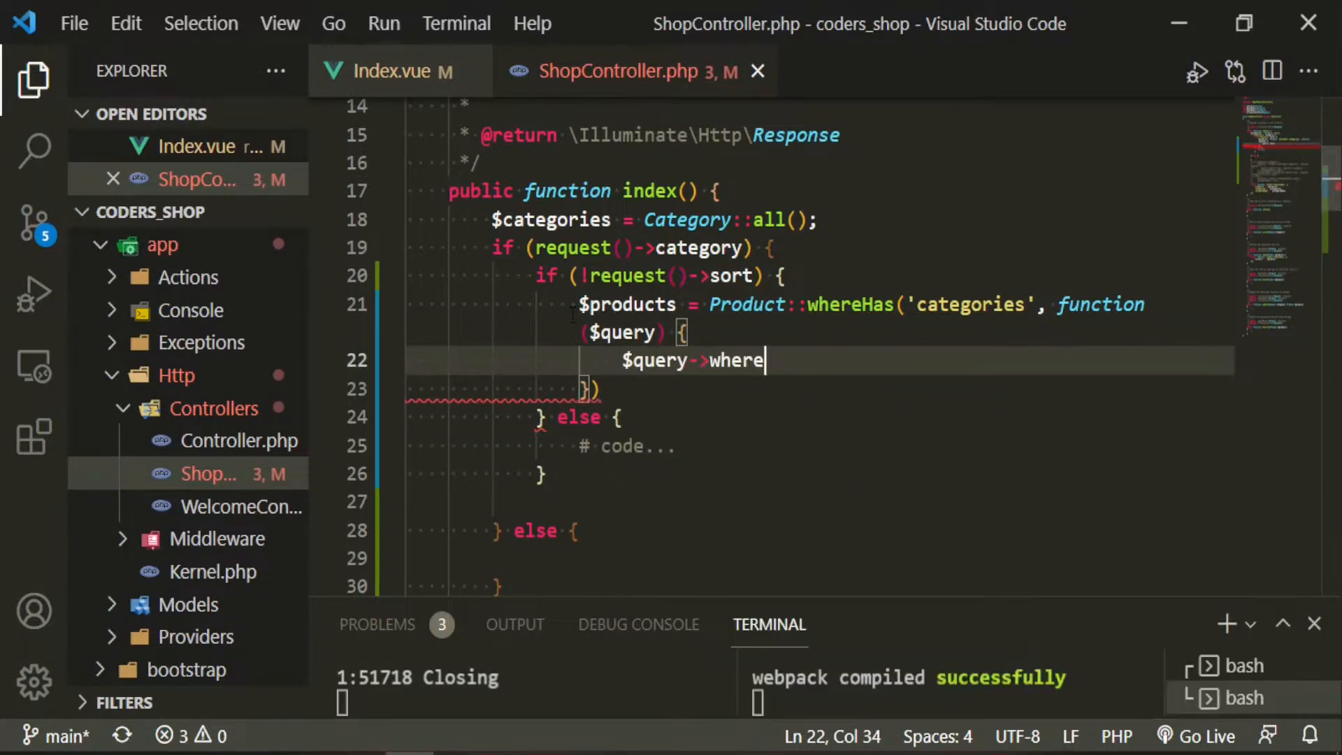
type("('slug')")
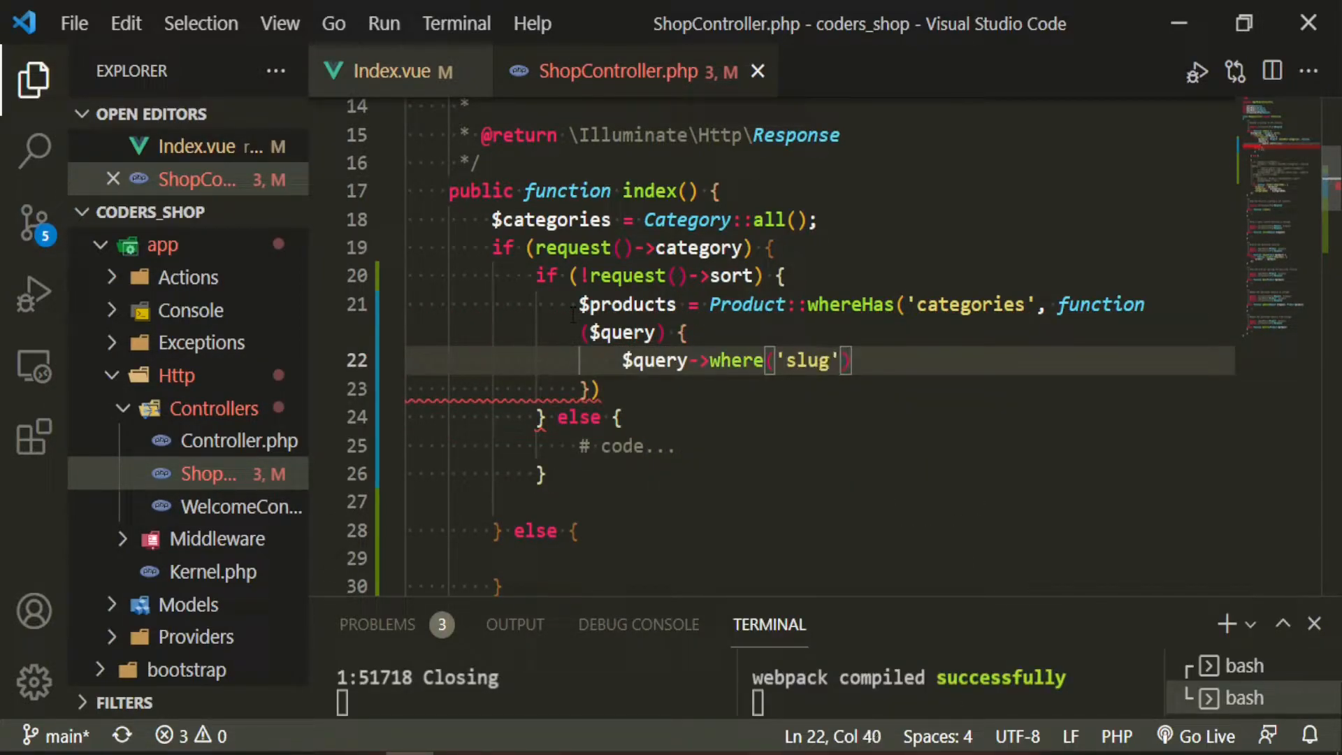
type(", request()->category);")
left_click(819, 388)
type("->get(['name', 'slug', 'pric")
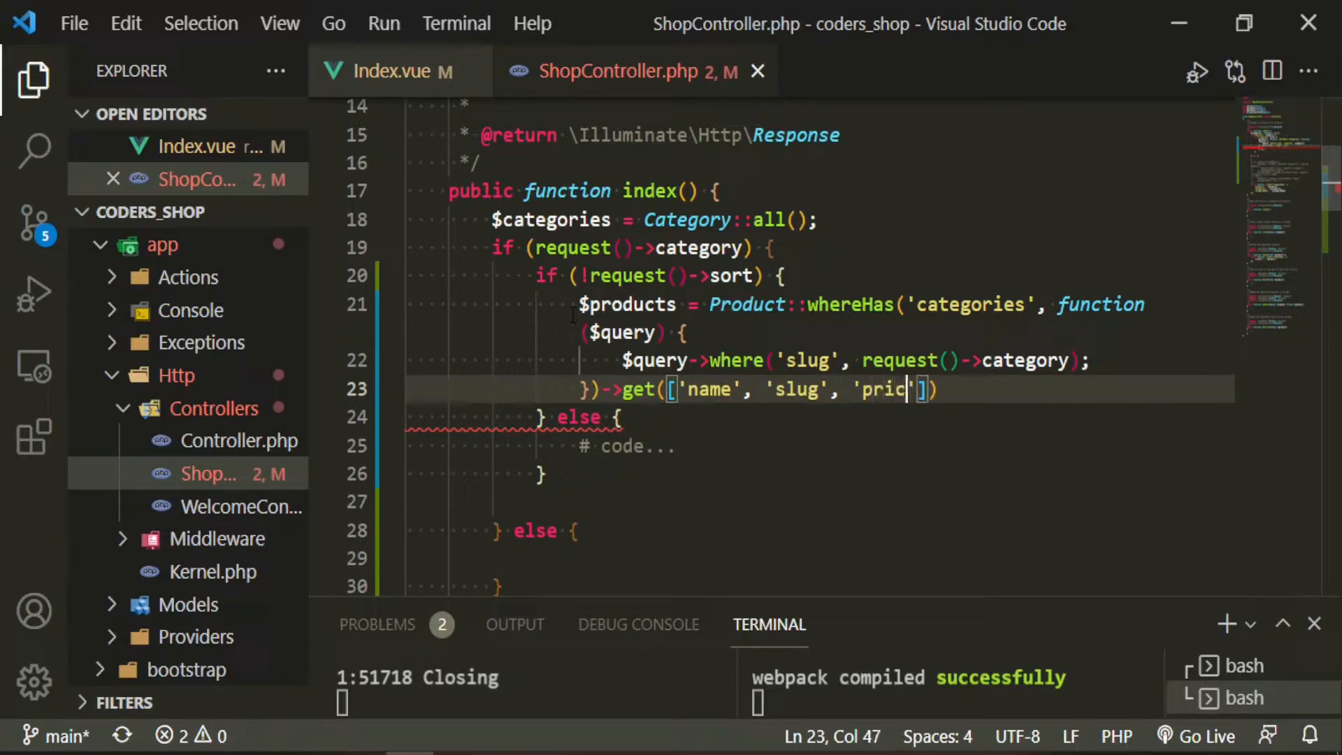
type("e, 'image'")
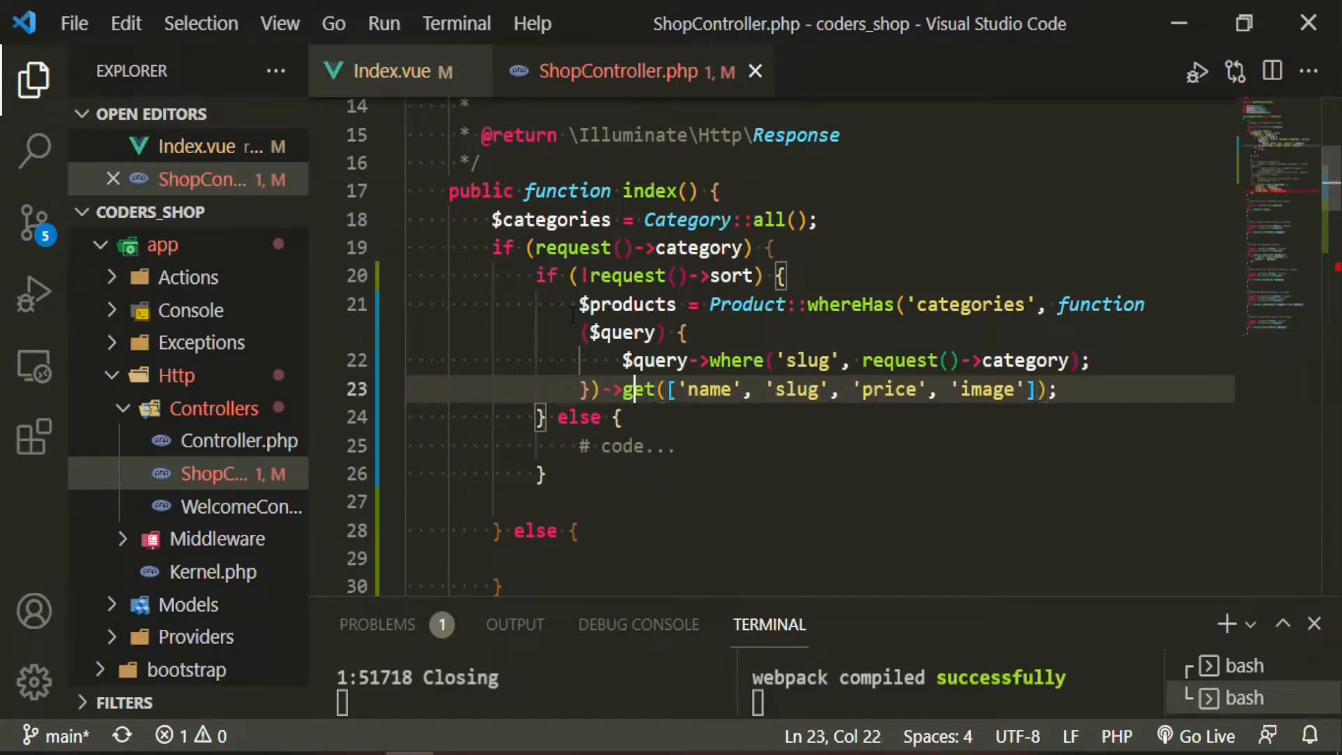
type("inRandomOrder(")
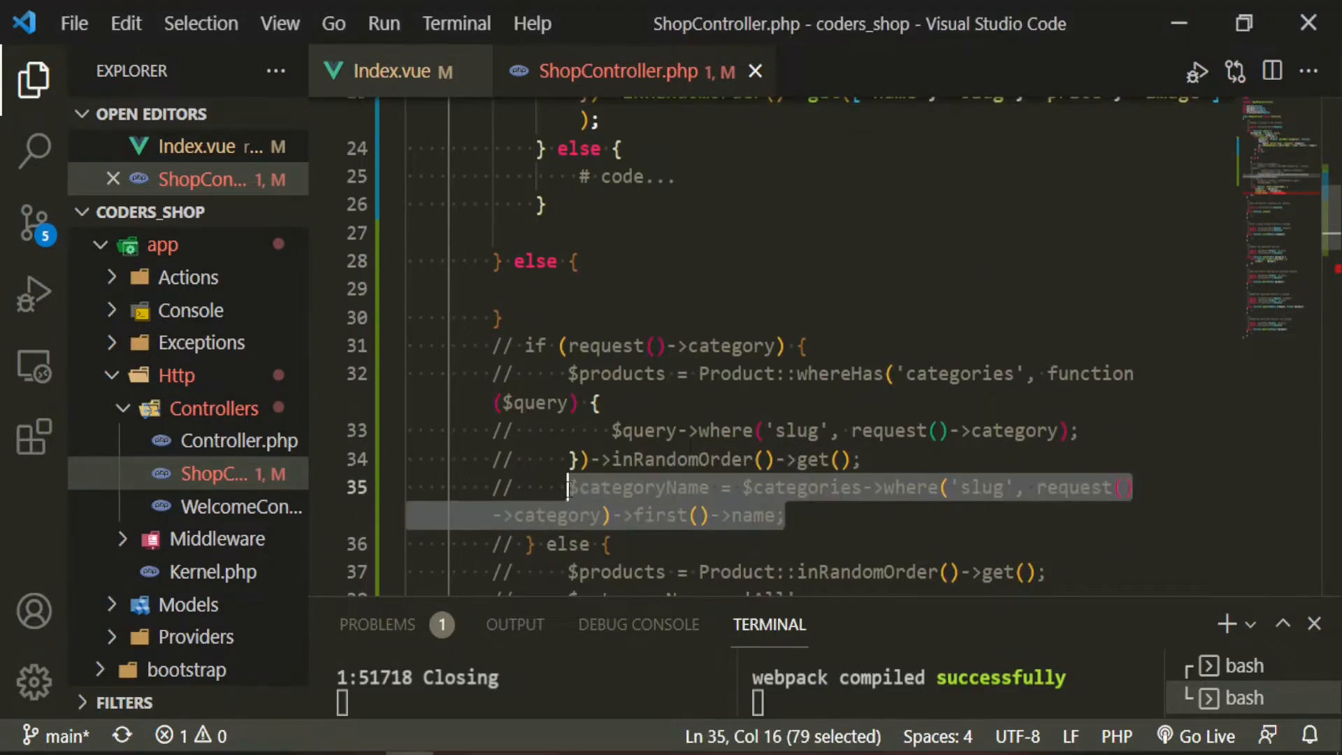
Add $categoryName and $categorySlug lines looked up from the request's category slug
scroll("up", 3)
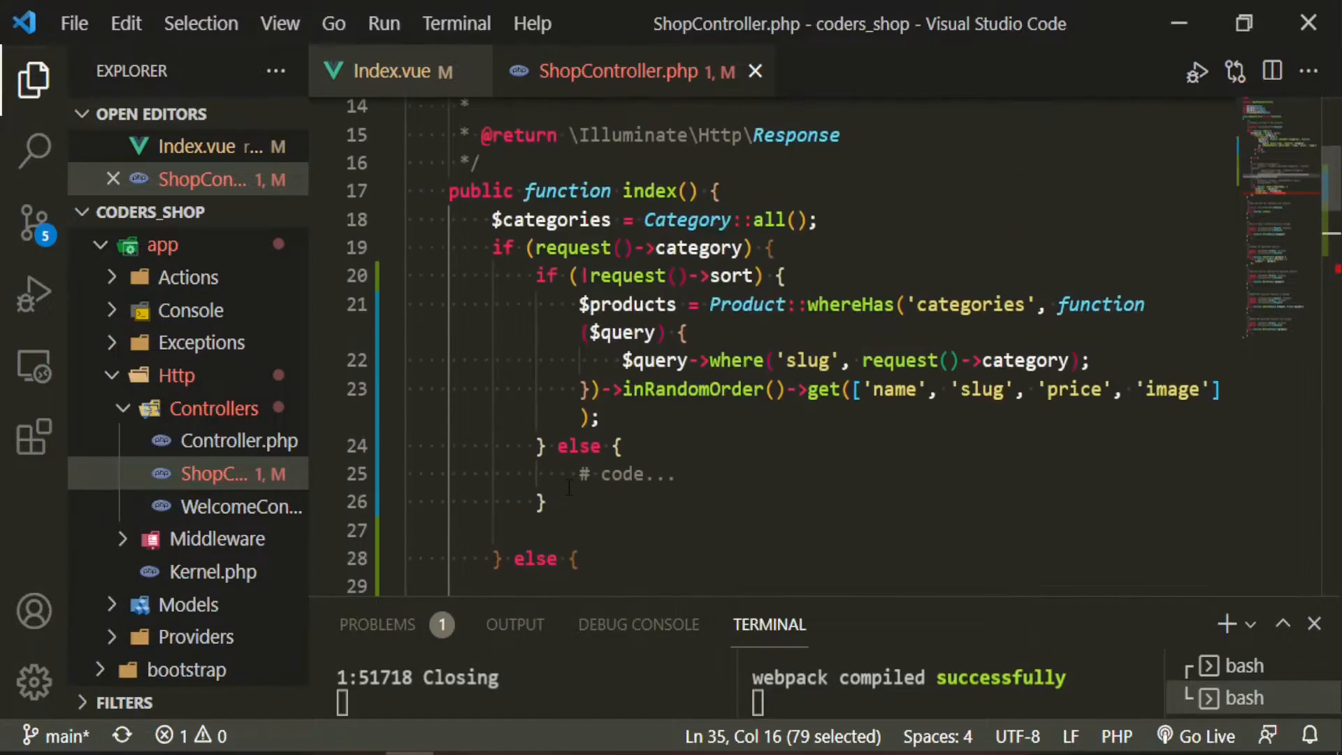
type("$categoryName = $categories->where('slug', request()->category)->first()->name;")
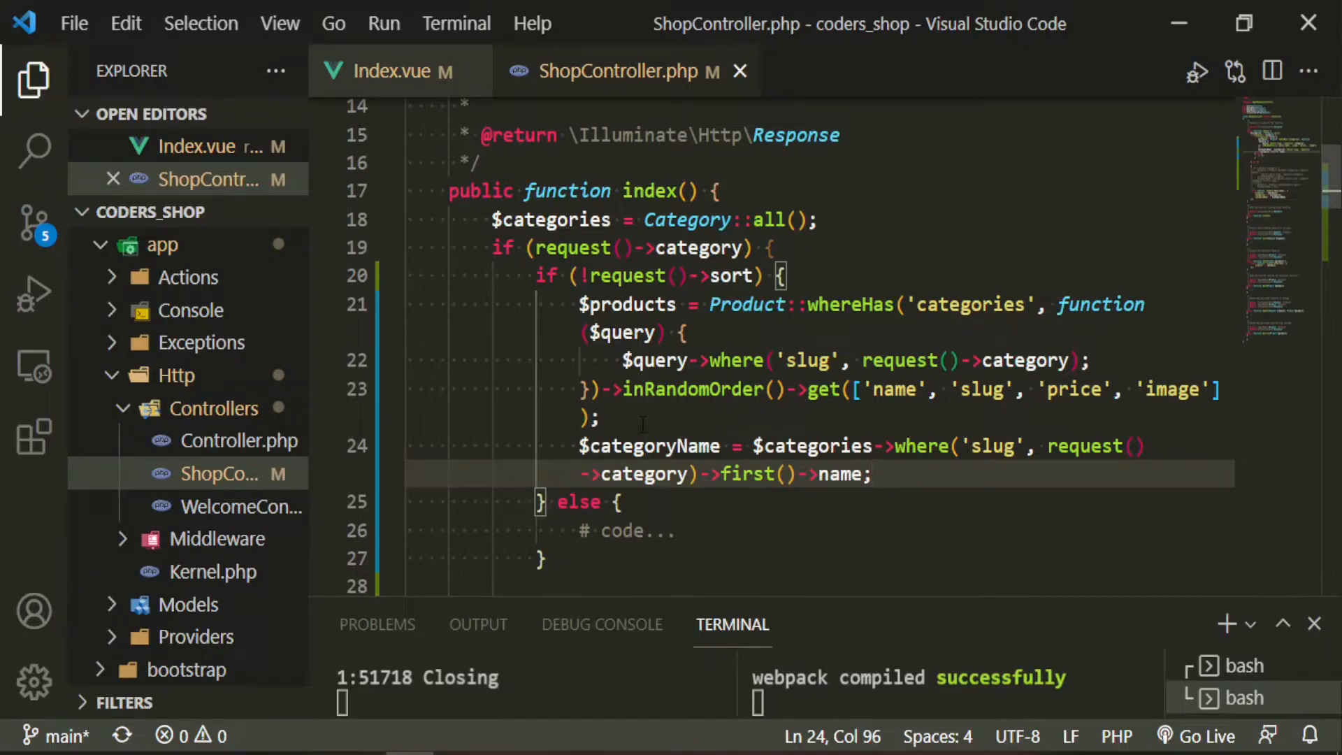
mouse_move(1032, 462)
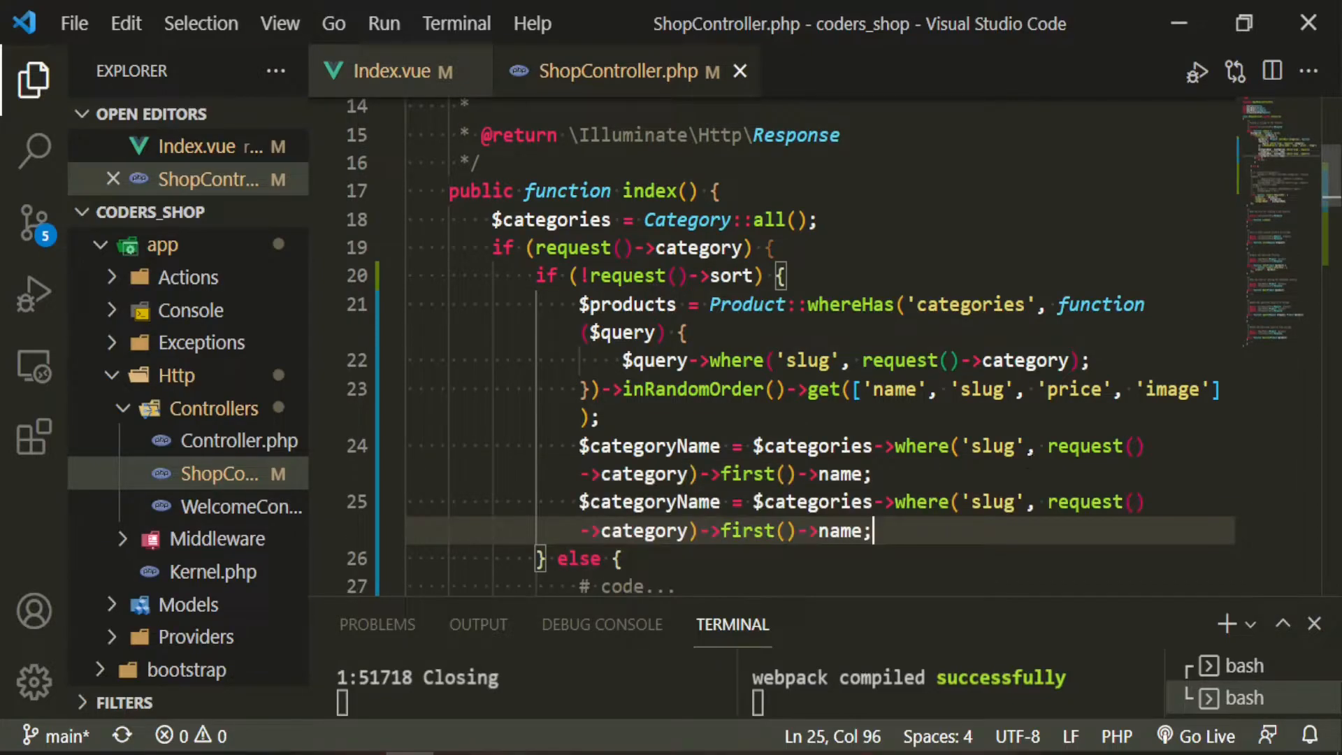
left_click(710, 502)
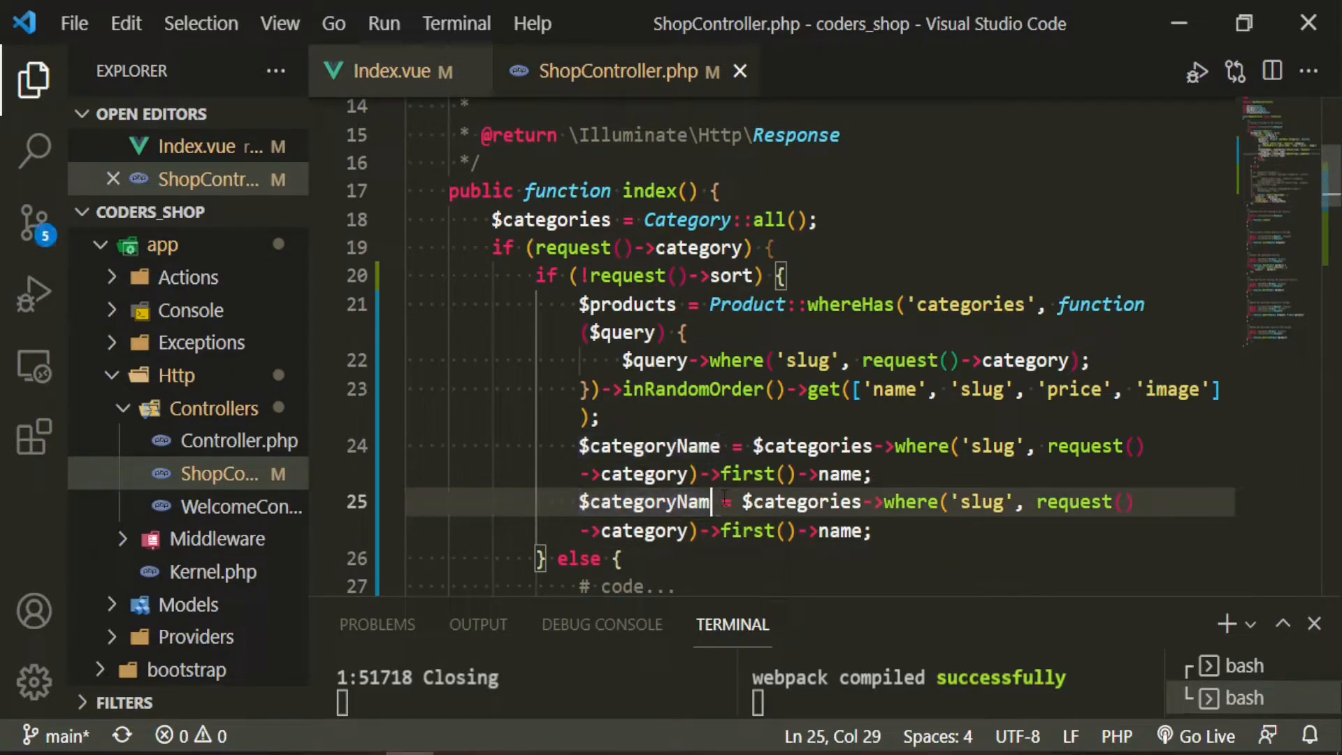
type("Slug")
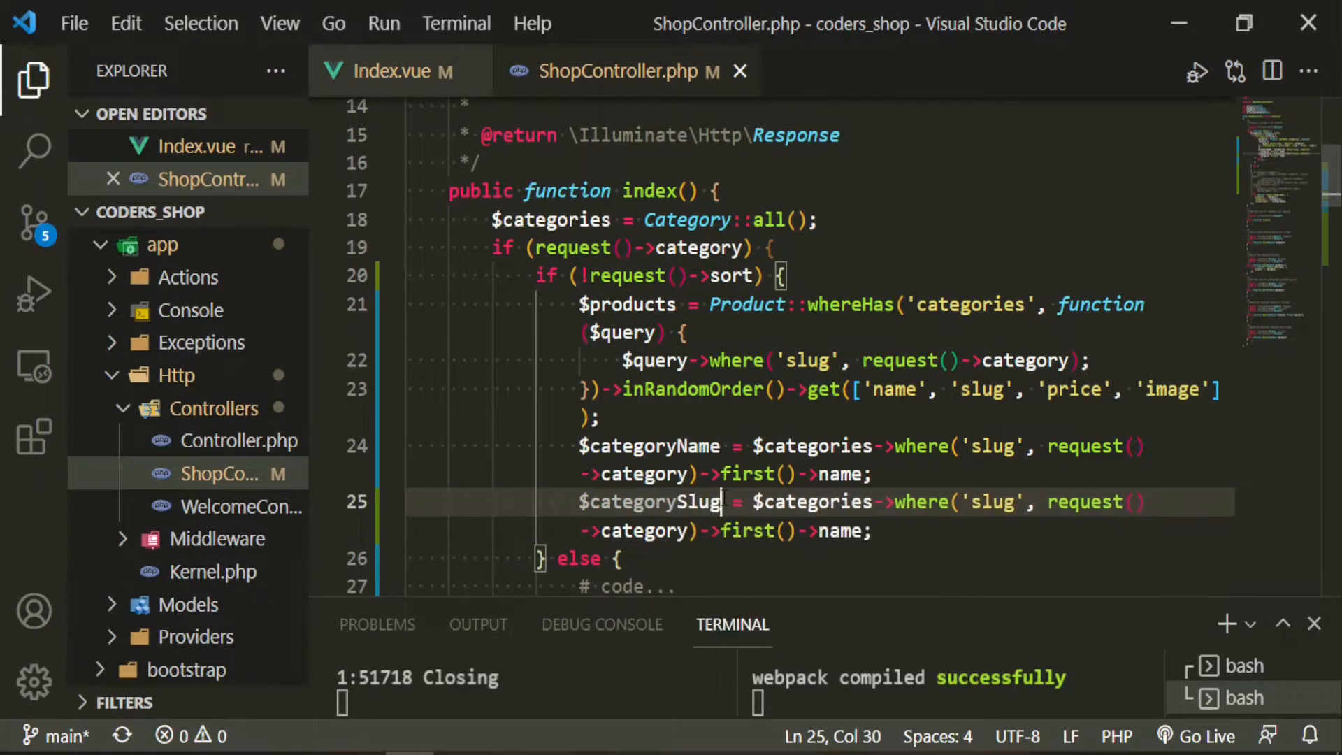
left_click(843, 531)
type("slug")
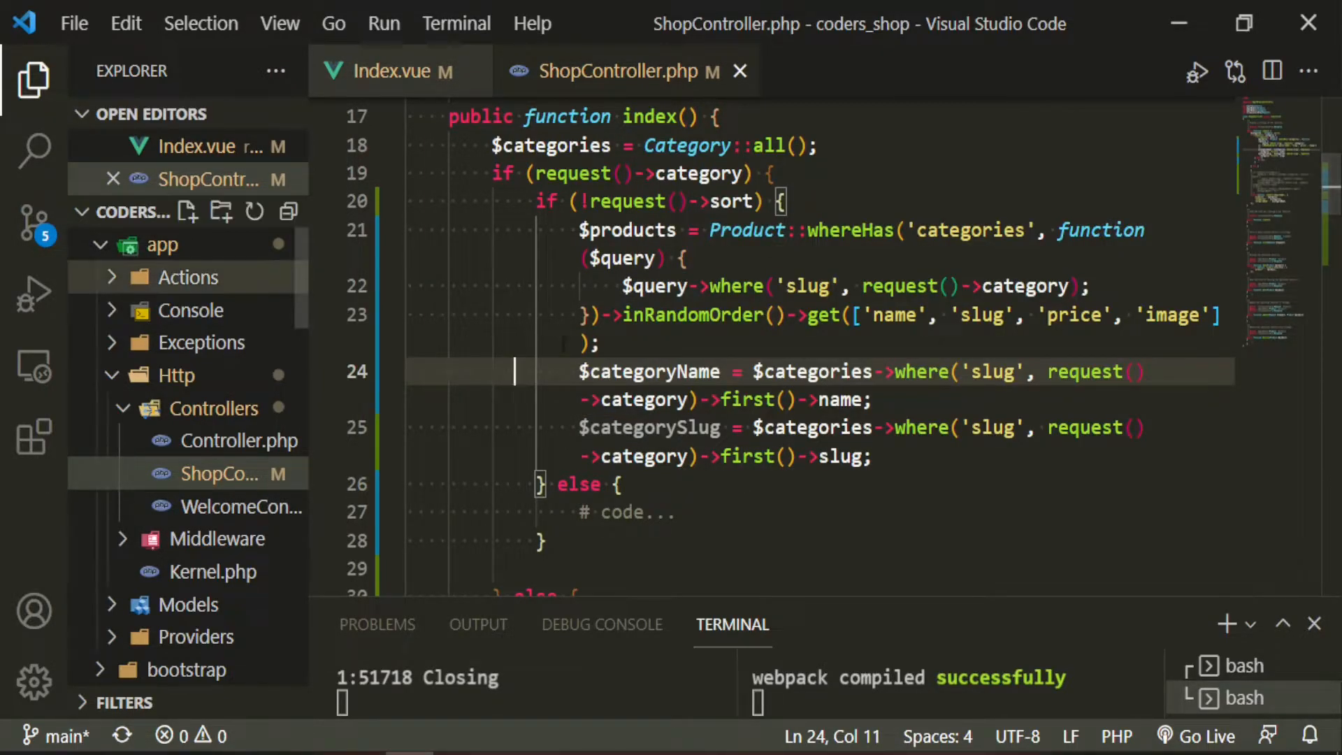
Copy the category query and name/slug lines into else, wrapping first() in optional()
left_click(871, 456)
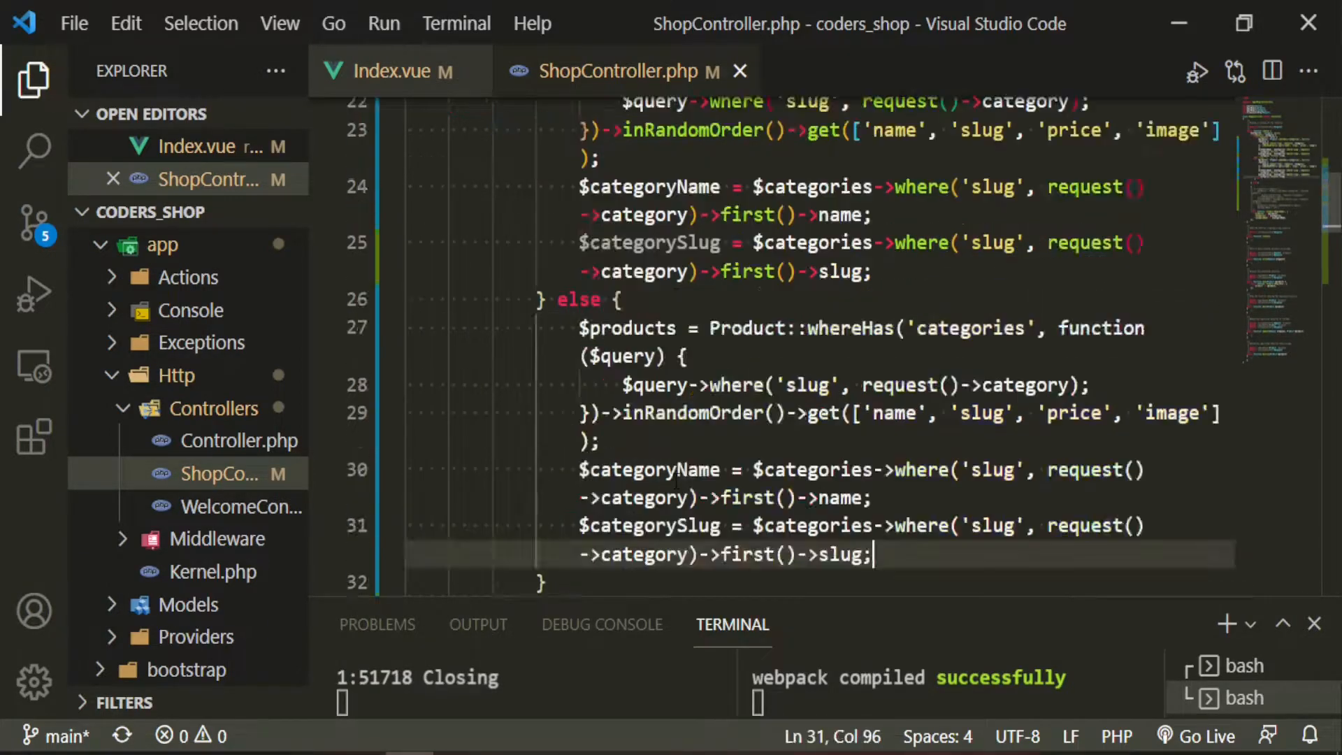
left_click(591, 442)
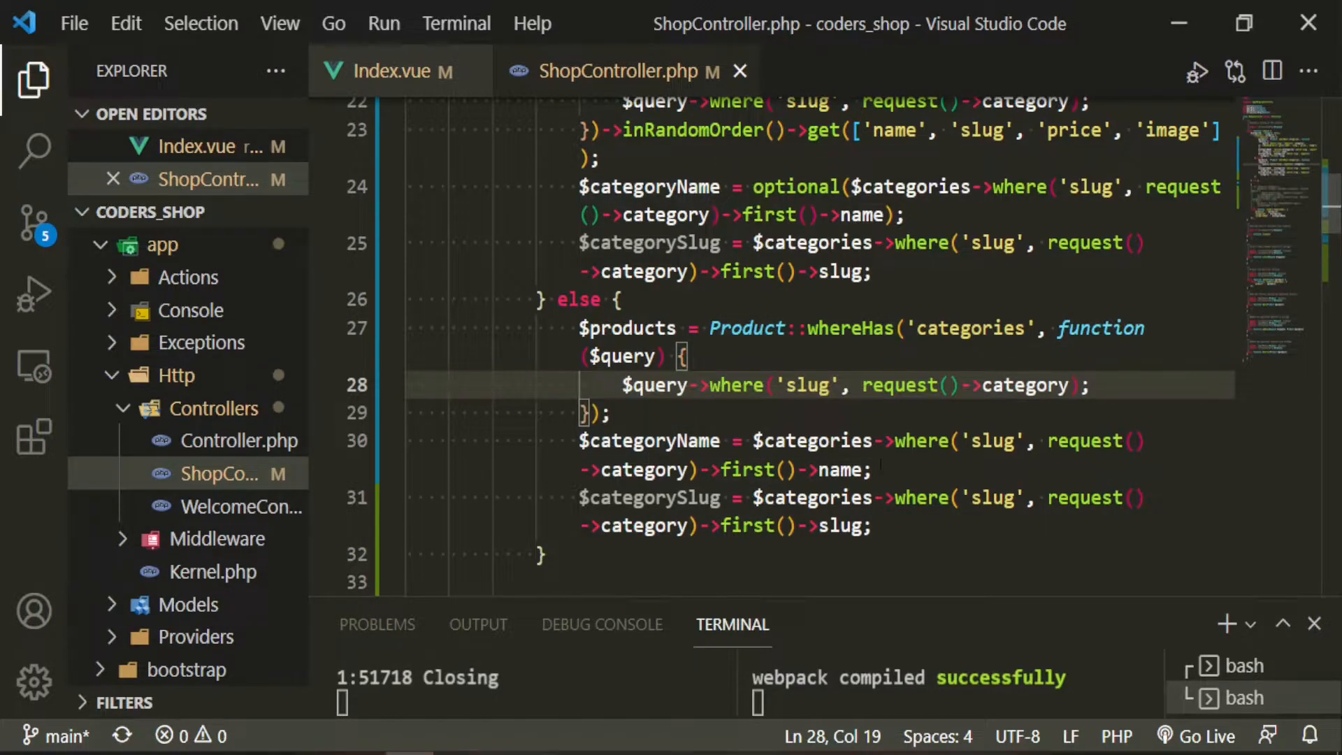
left_click(882, 214)
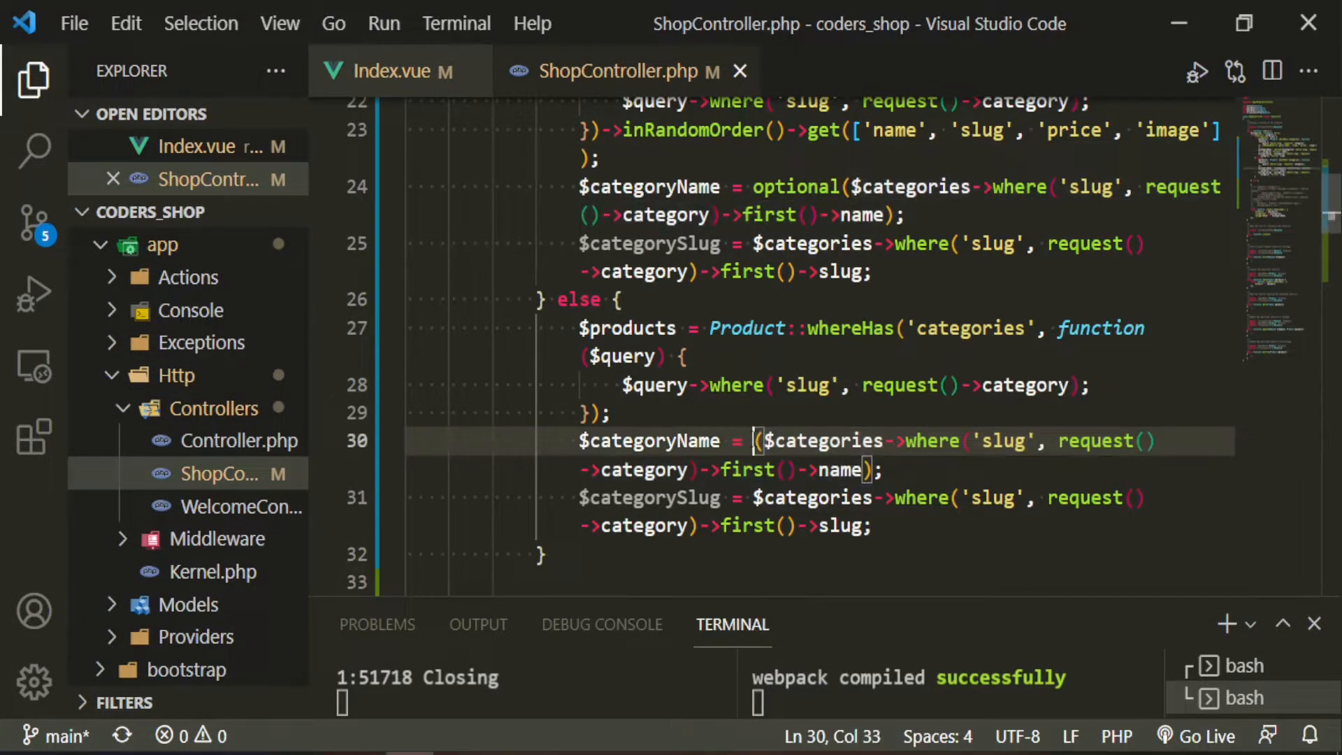
type("optional")
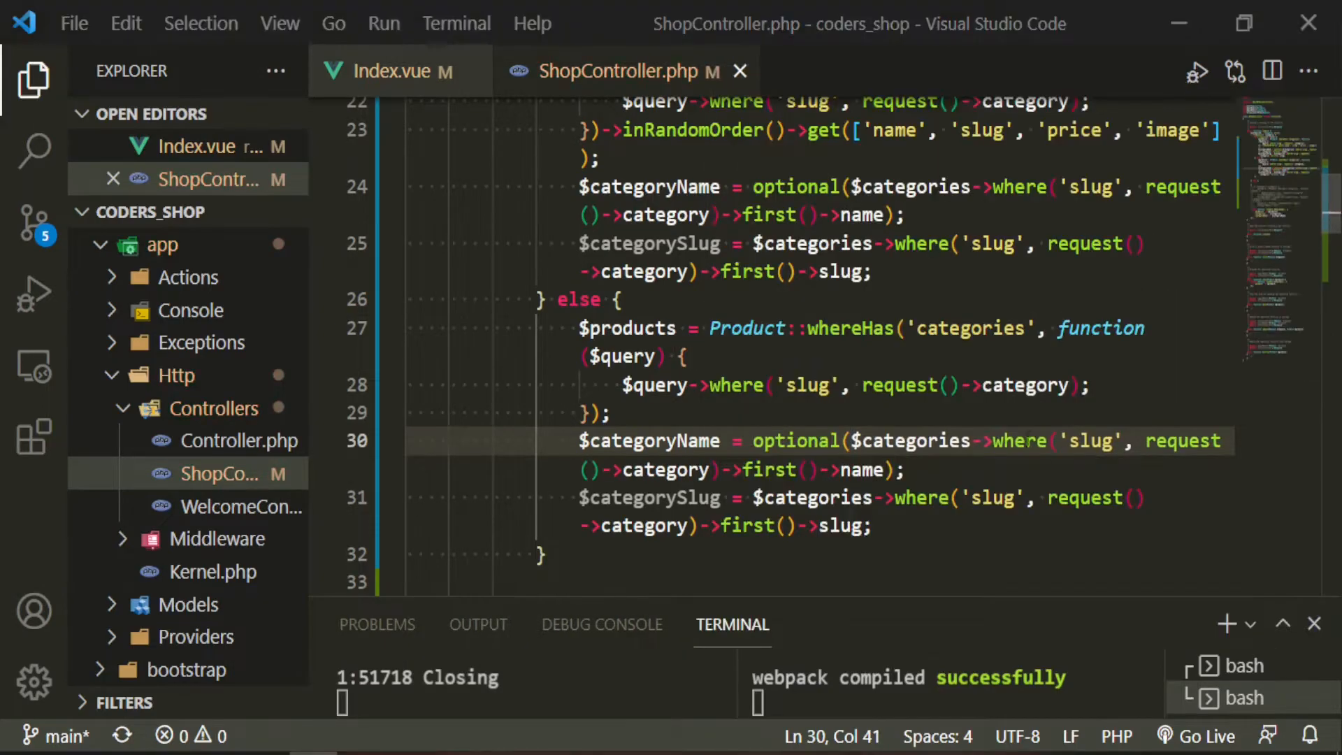
left_click(847, 469)
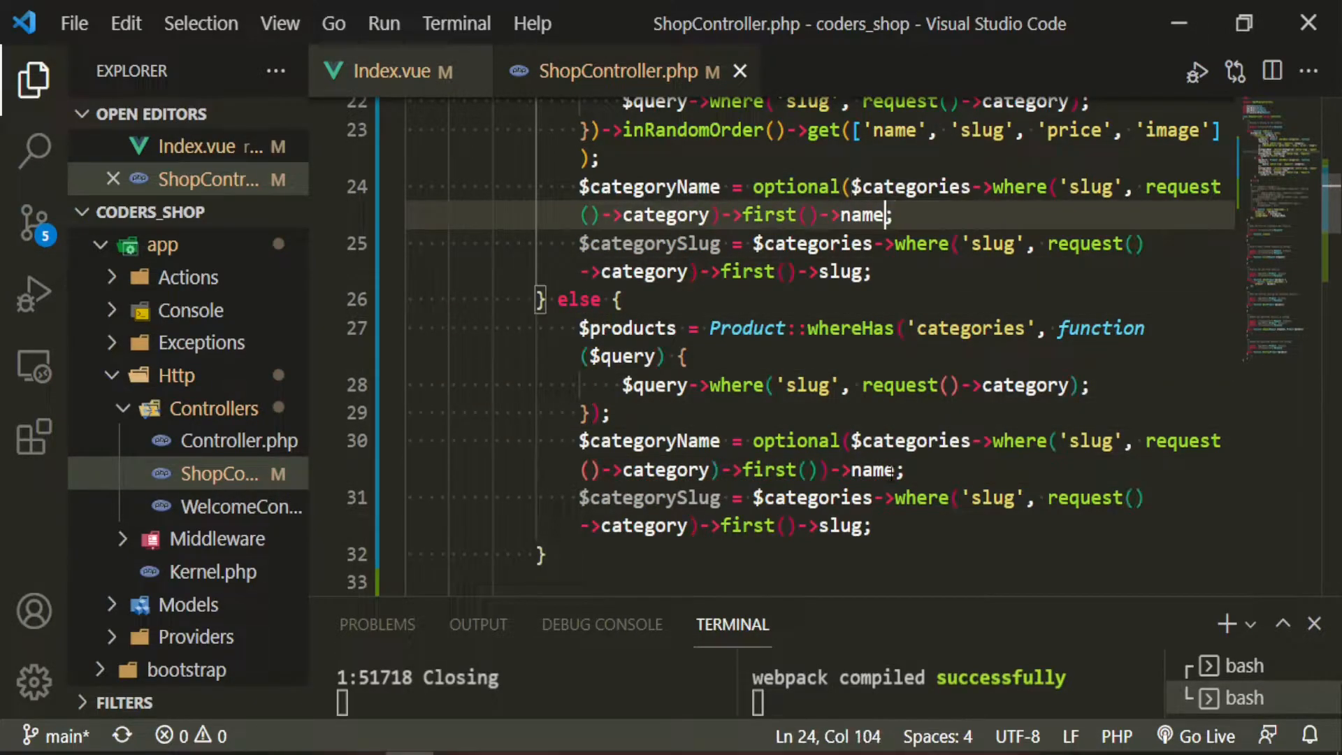
left_click(873, 526)
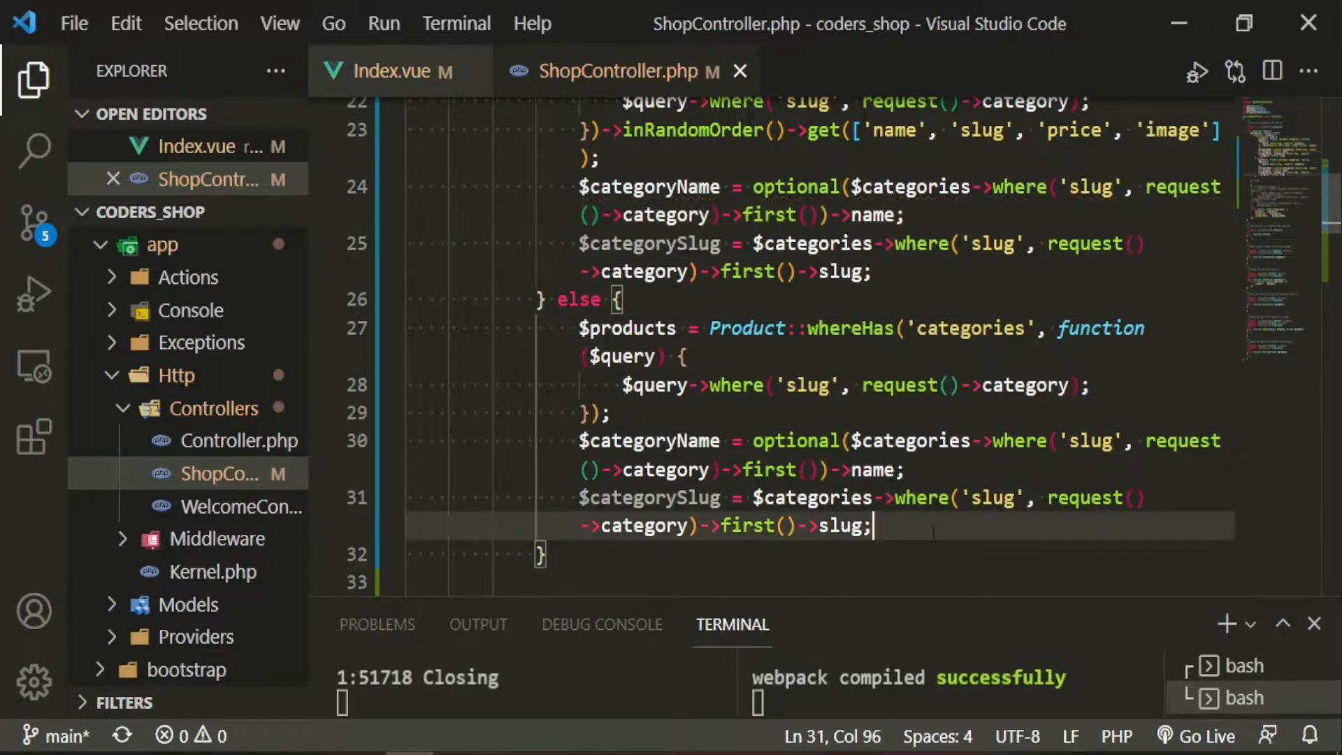
Add if sort == 'low_high' using orderBy('price'), else orderBy('price', 'desc')
scroll("down", 3)
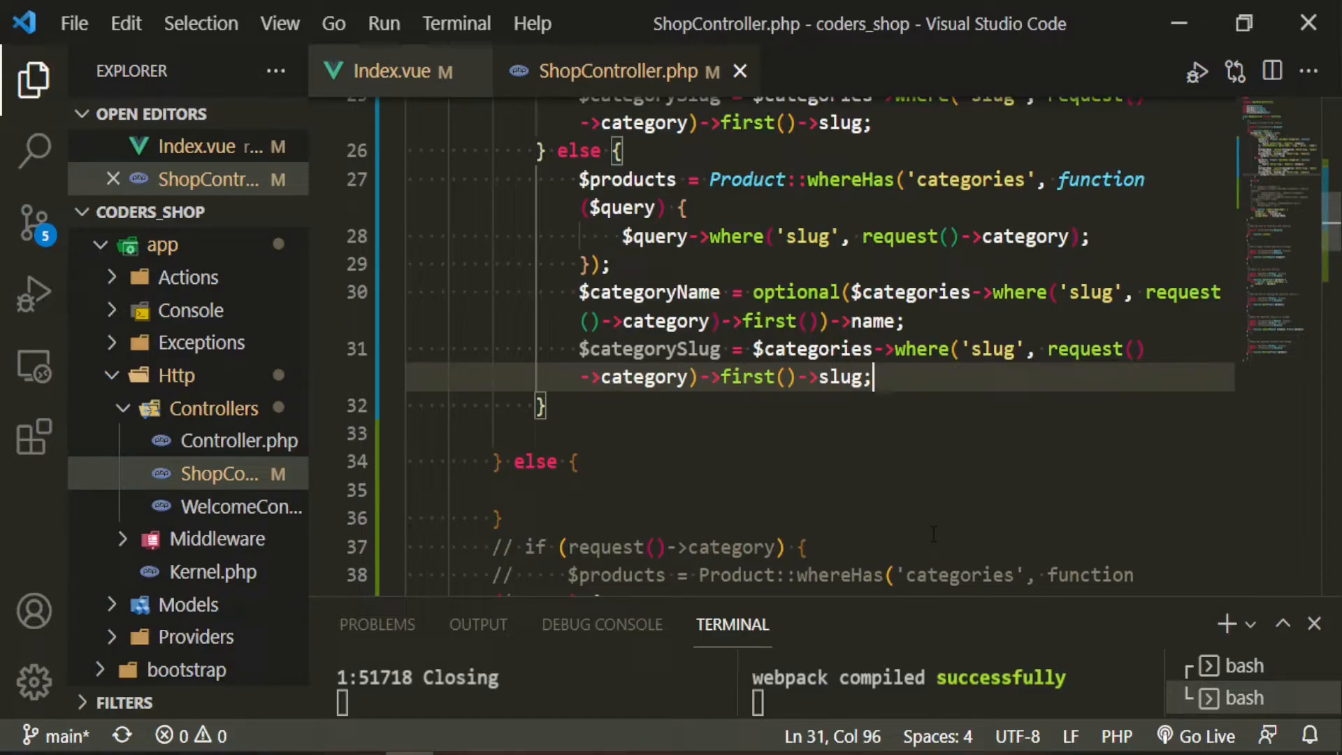
type("if (condition) {")
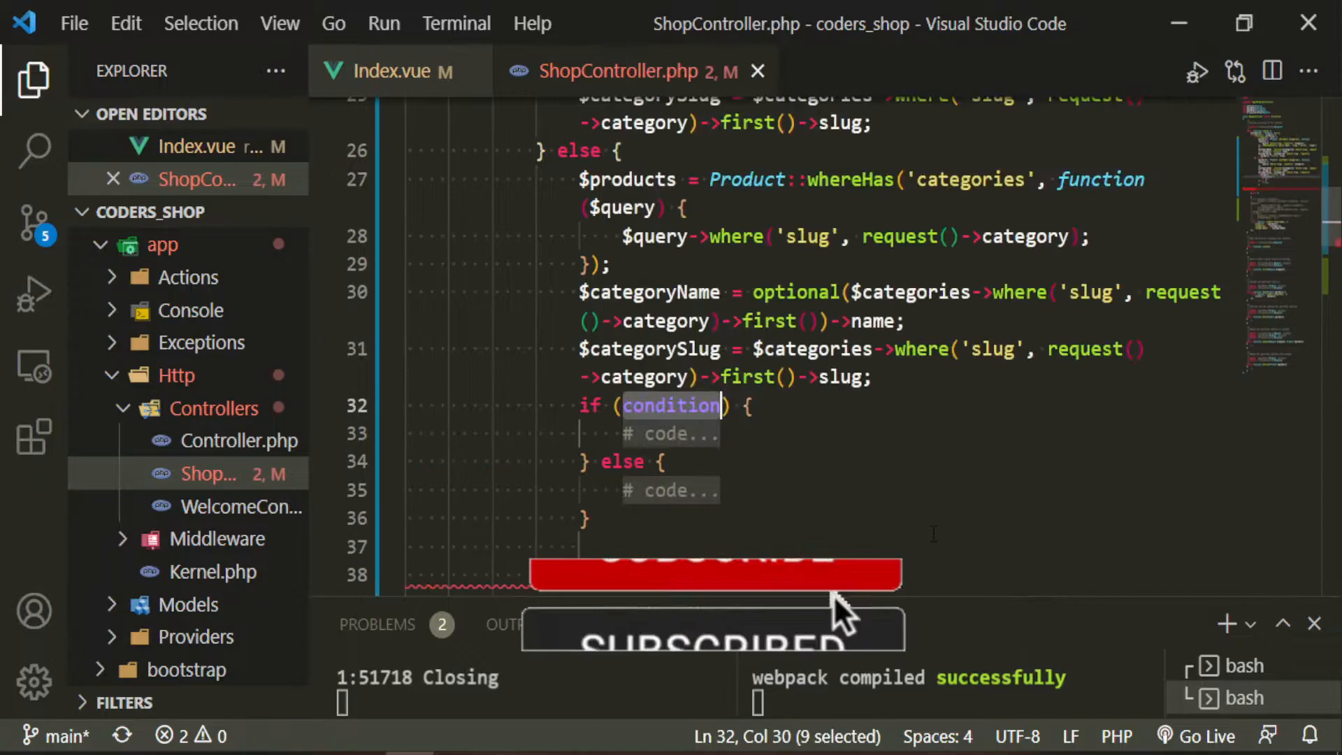
type("request(")
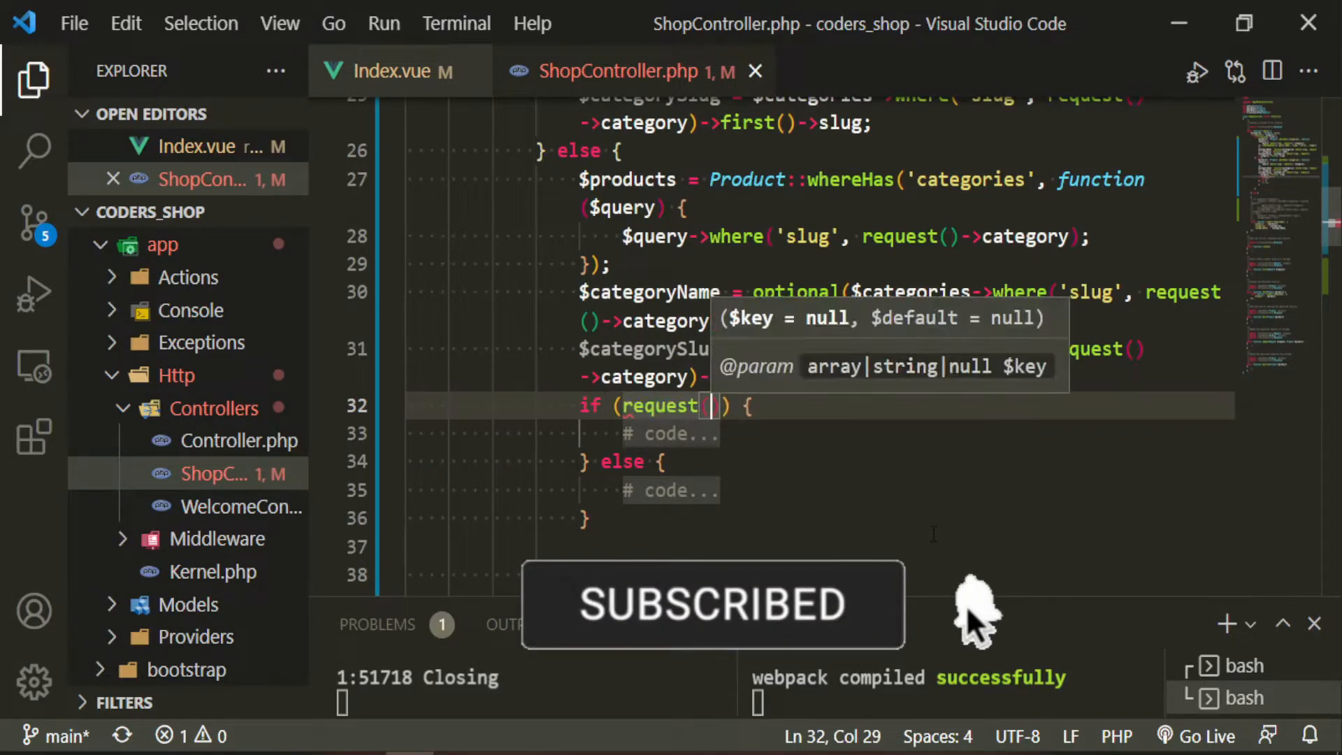
type("->sort == 'low_high")
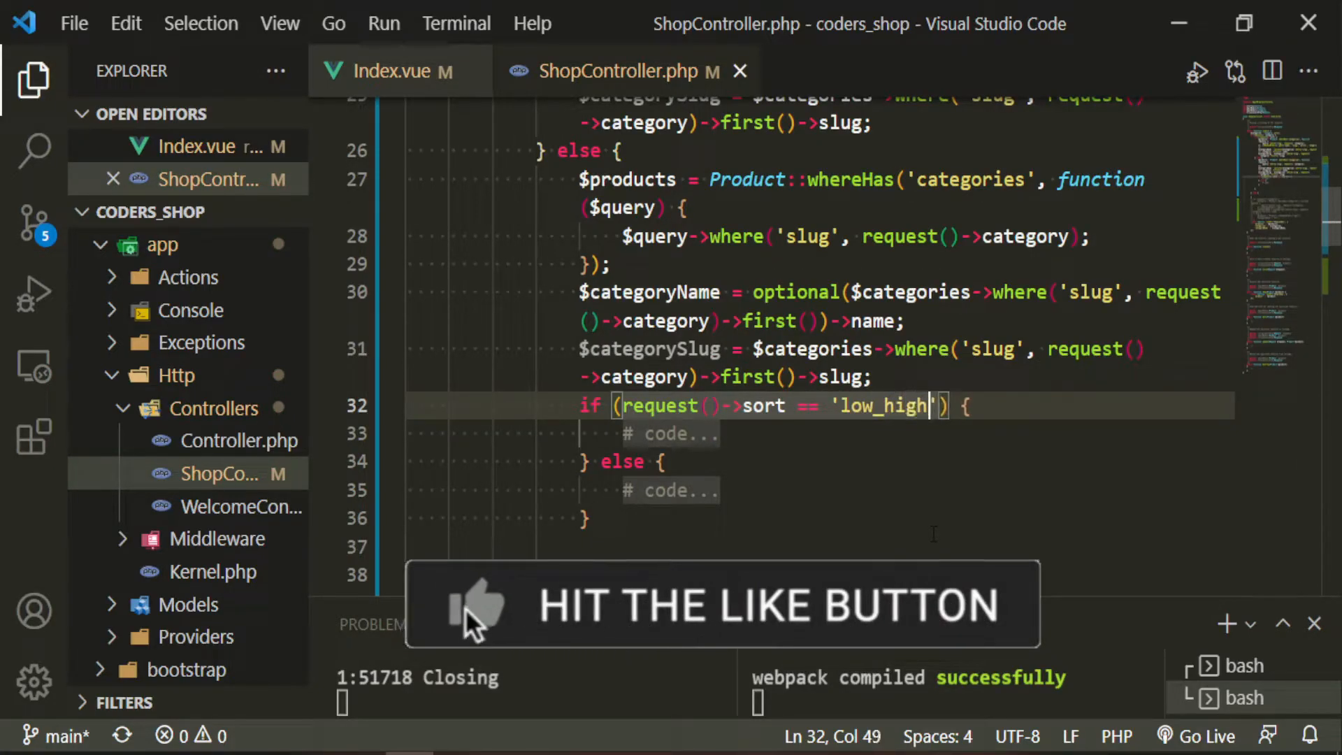
type("$")
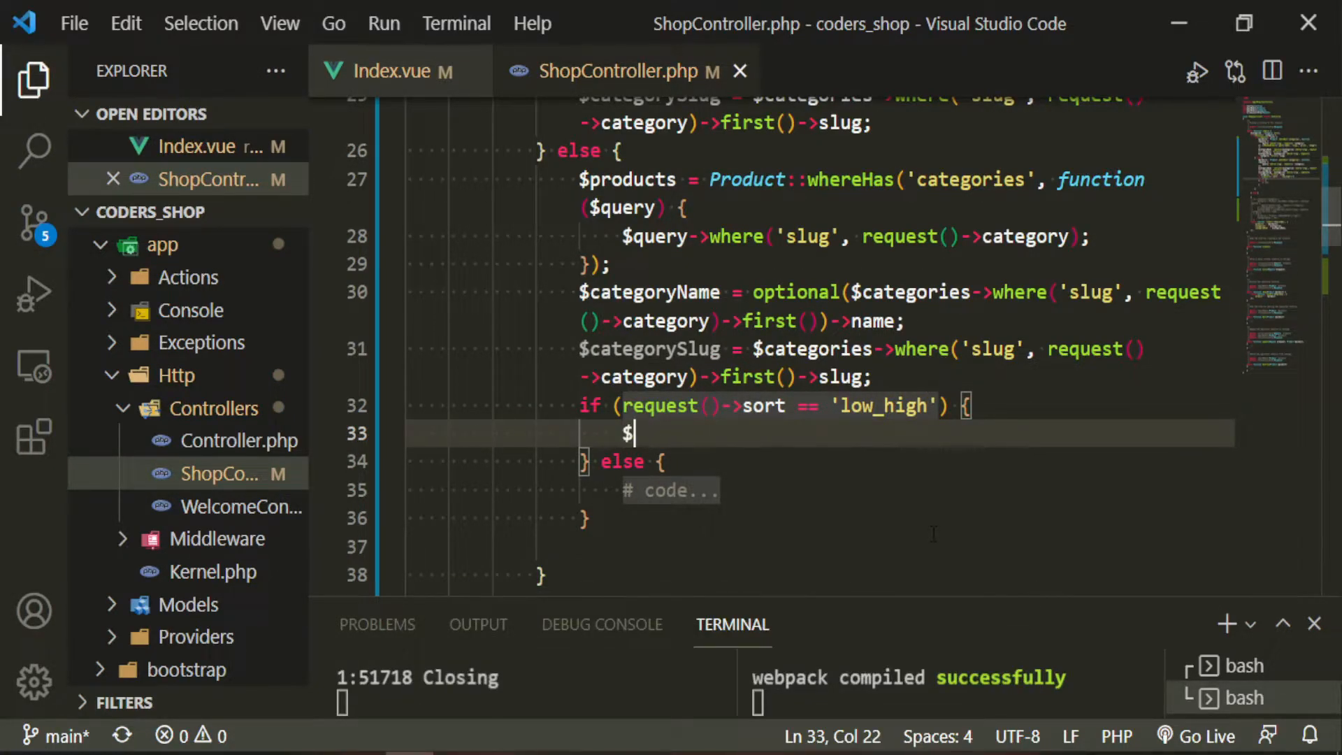
type("products =")
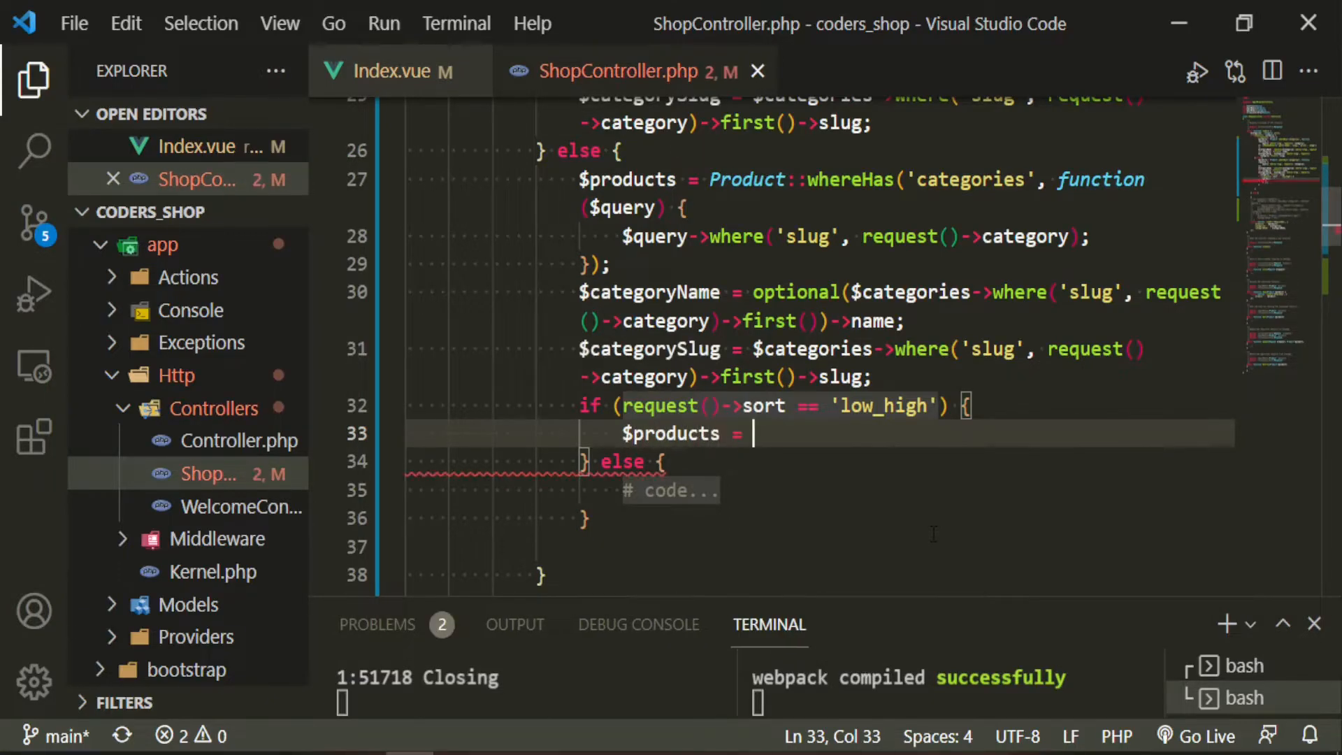
type("$product")
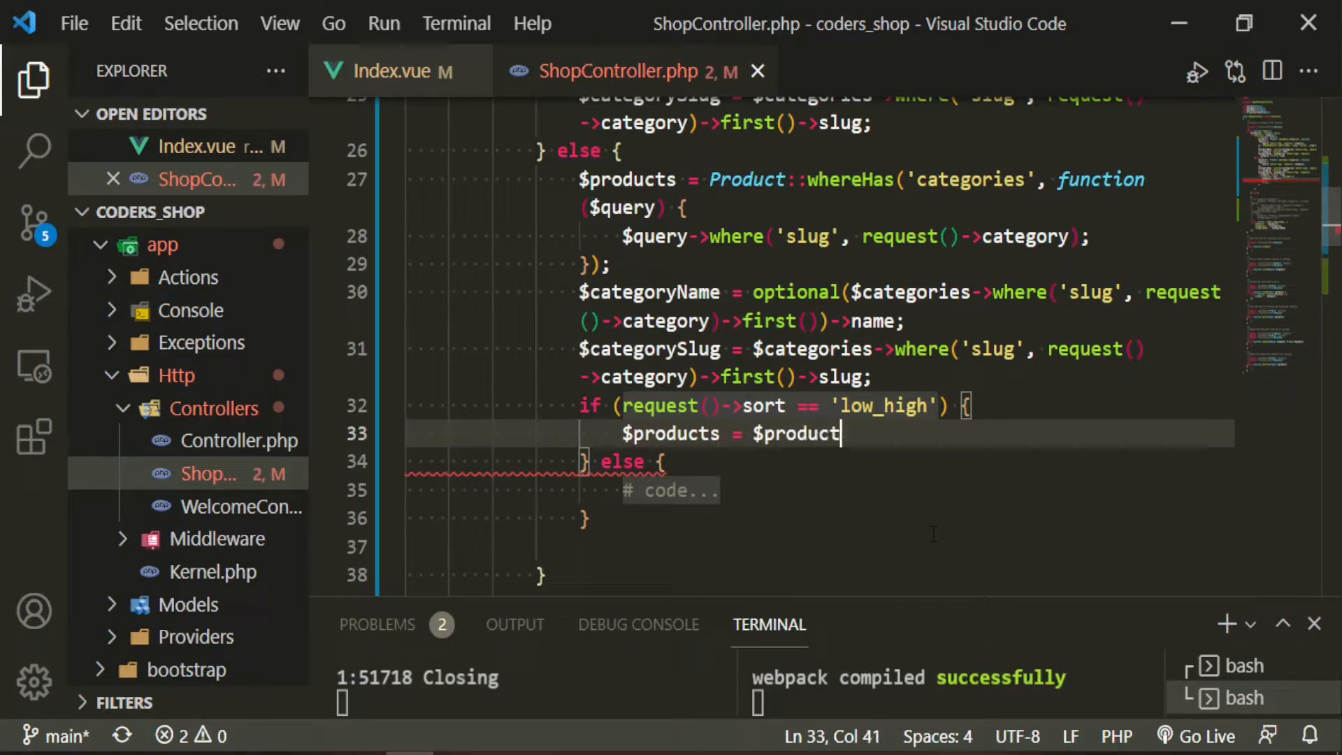
type("s->")
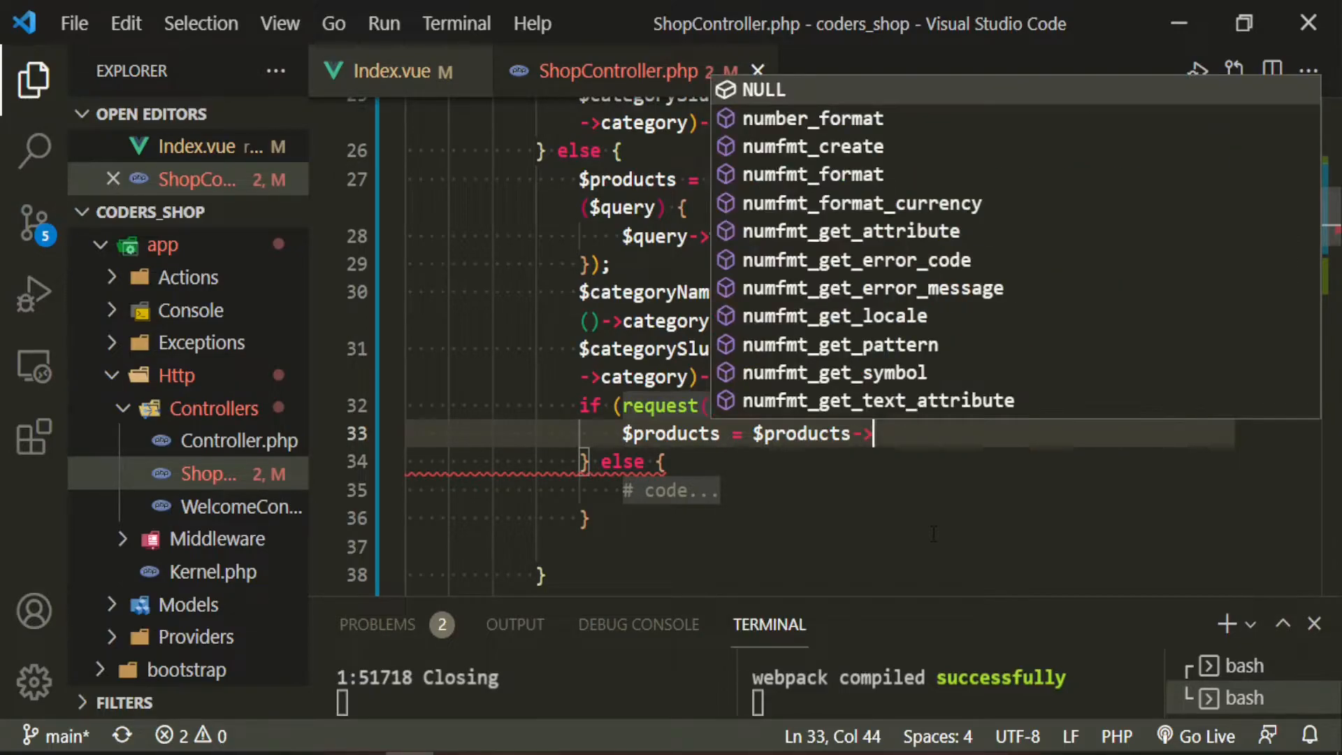
type("orderBy('price')->get")
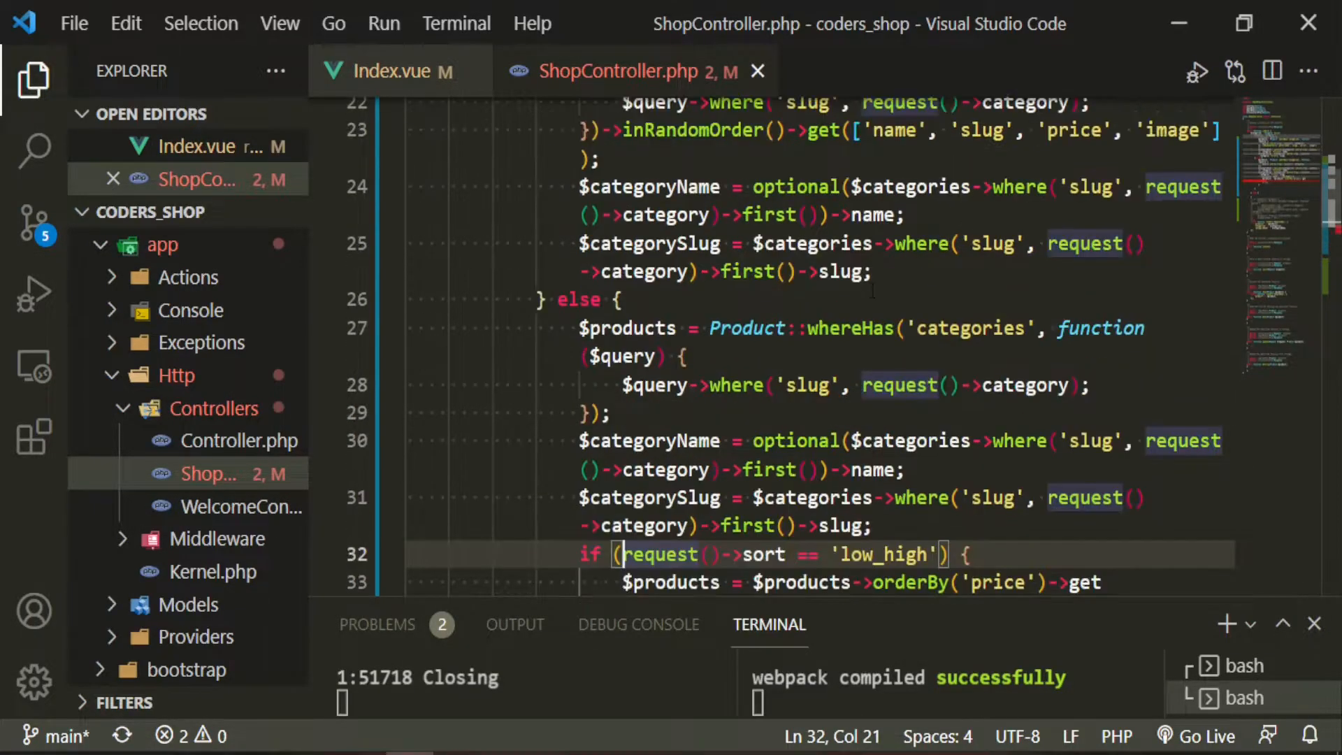
scroll("up", 3)
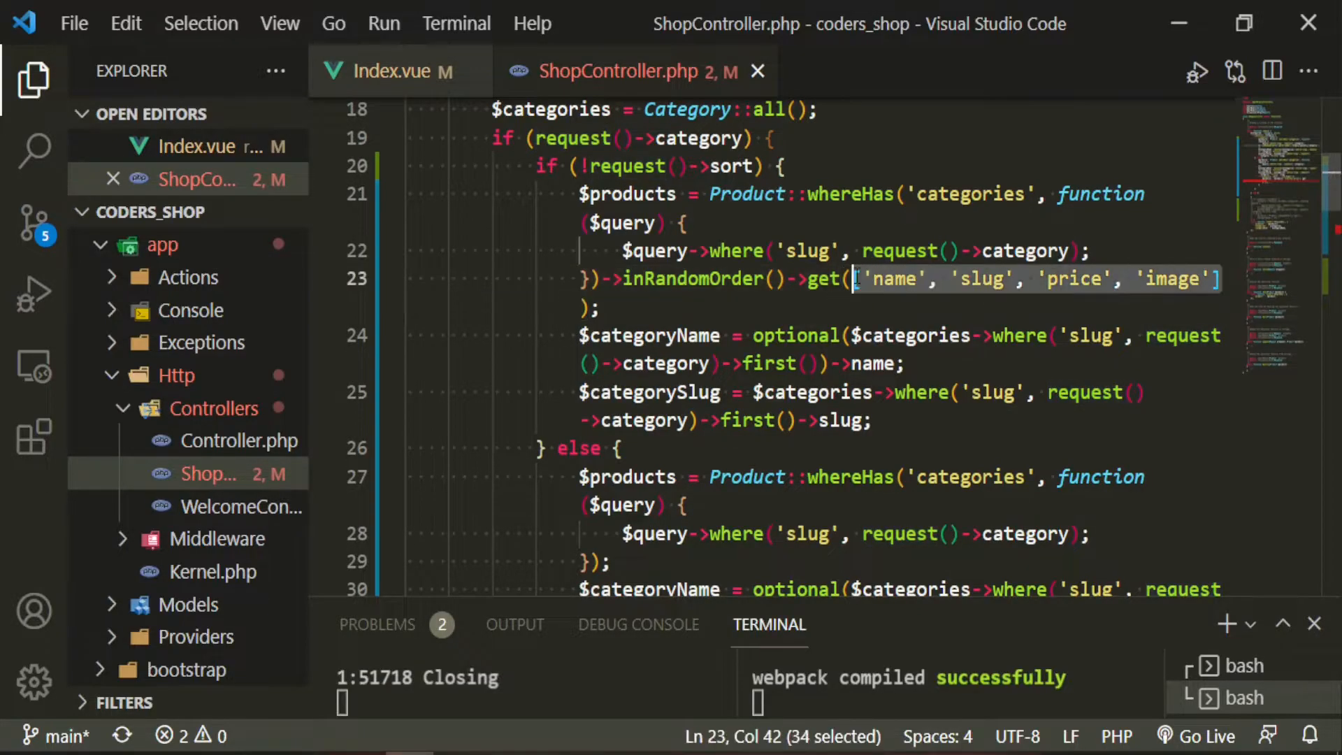
scroll("down", 3)
type("if (request()->sort == 'low_high') {")
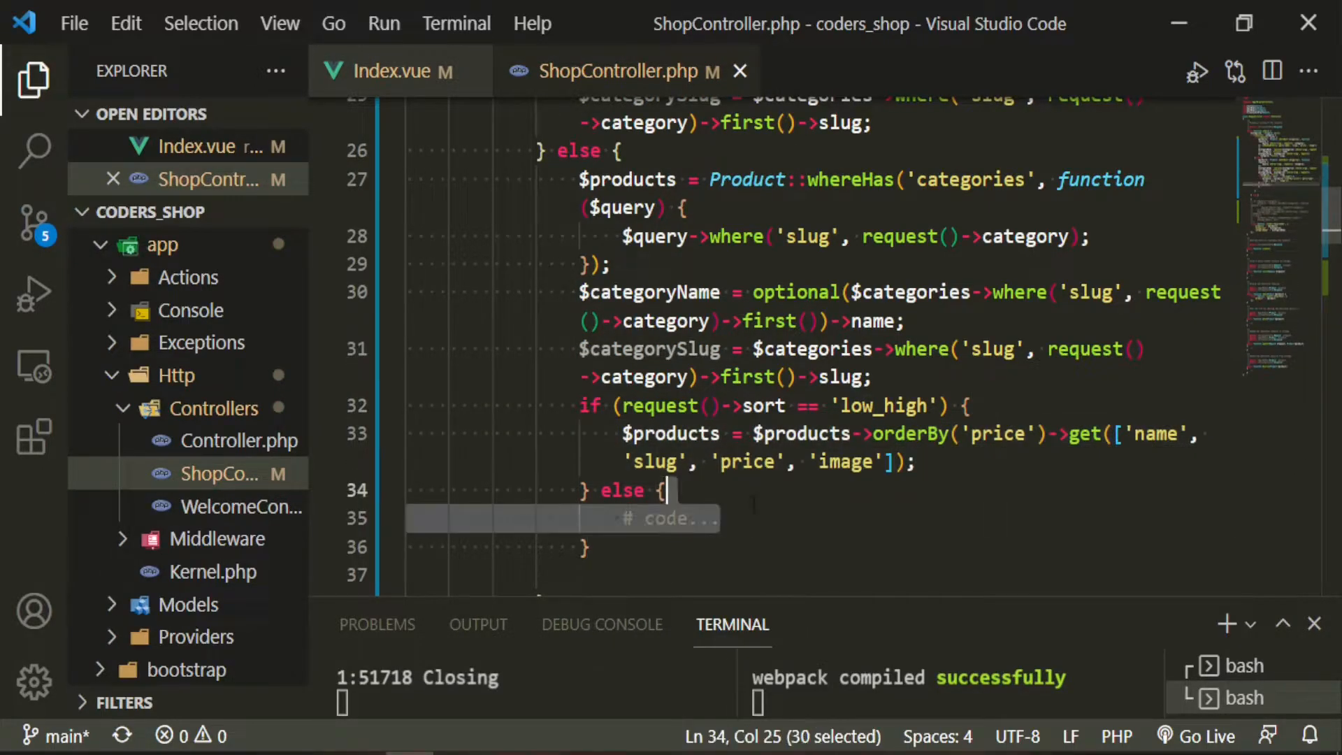
type("$products = $products->orderBy('price')->get(['name', 'slug', 'price', 'image']);")
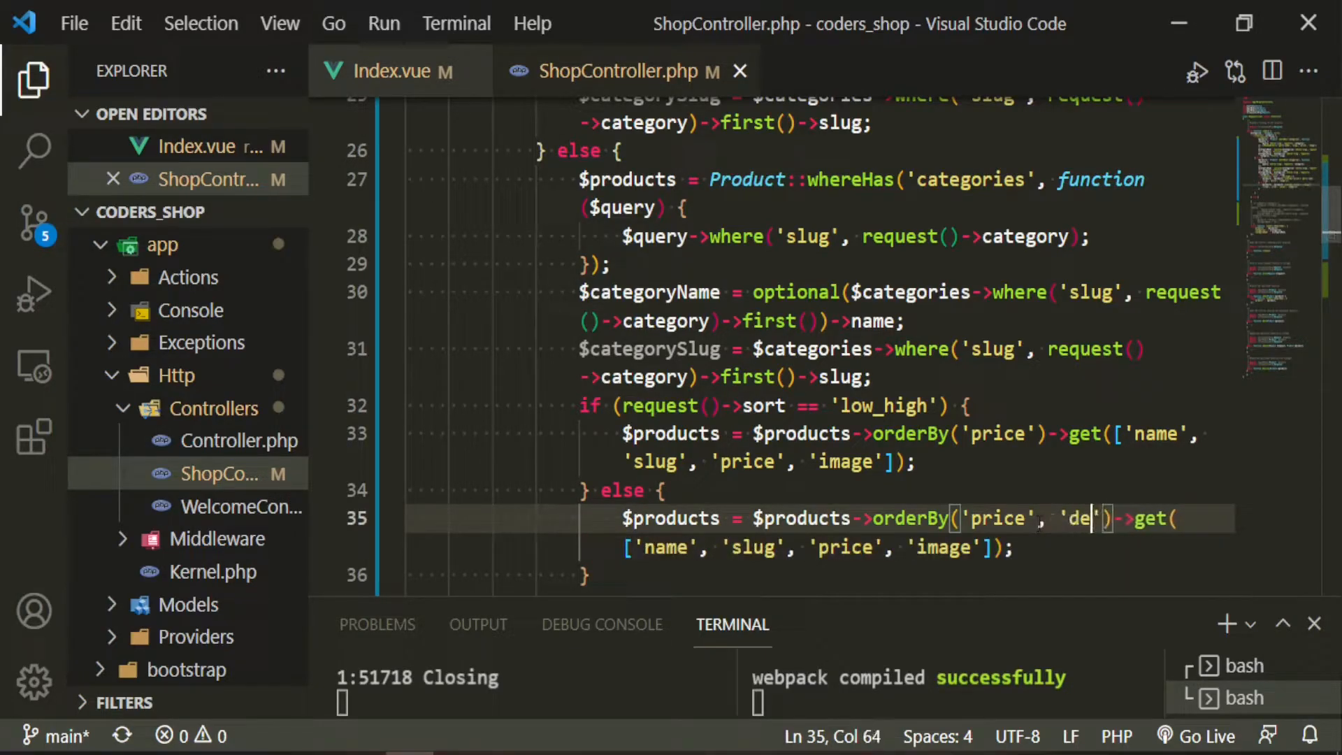
type("sc")
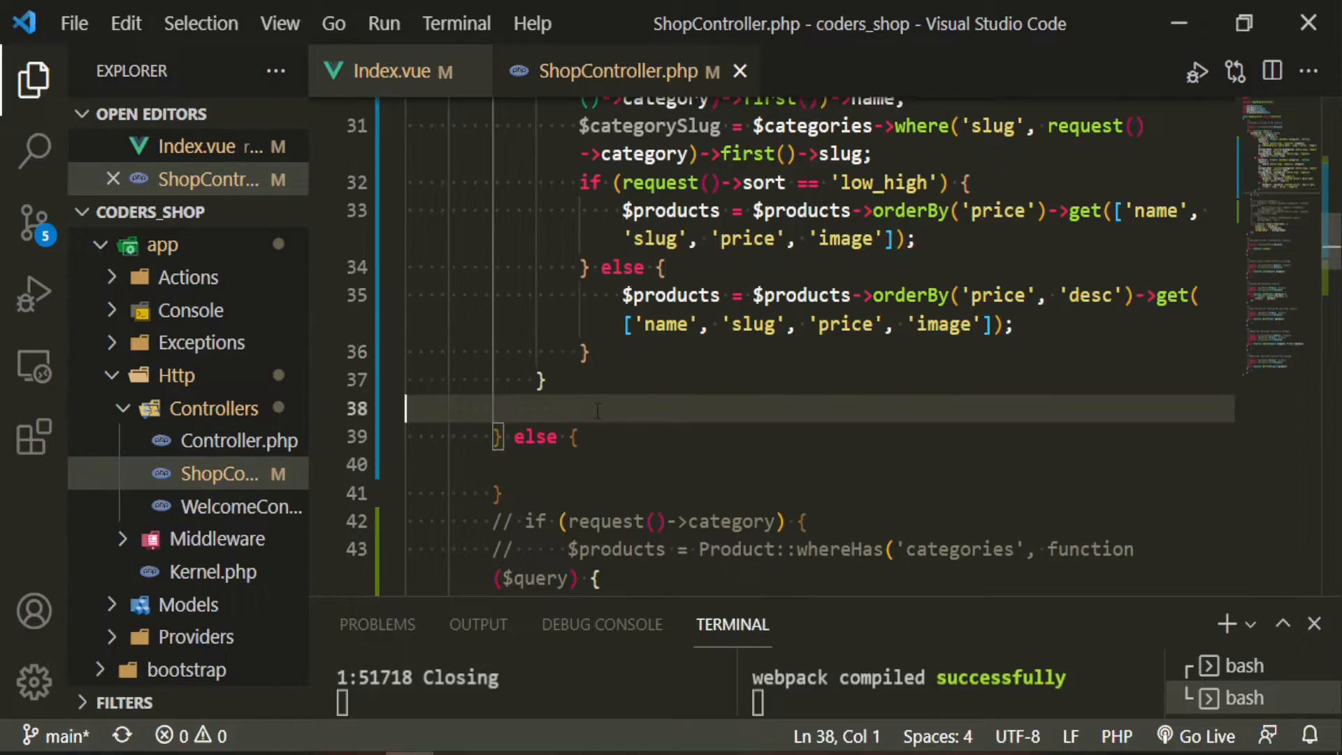
Add else with Product::inRandomOrder(), categoryName 'All', categorySlug NULL, and pass the slug to render
type("$products = Product::inR")
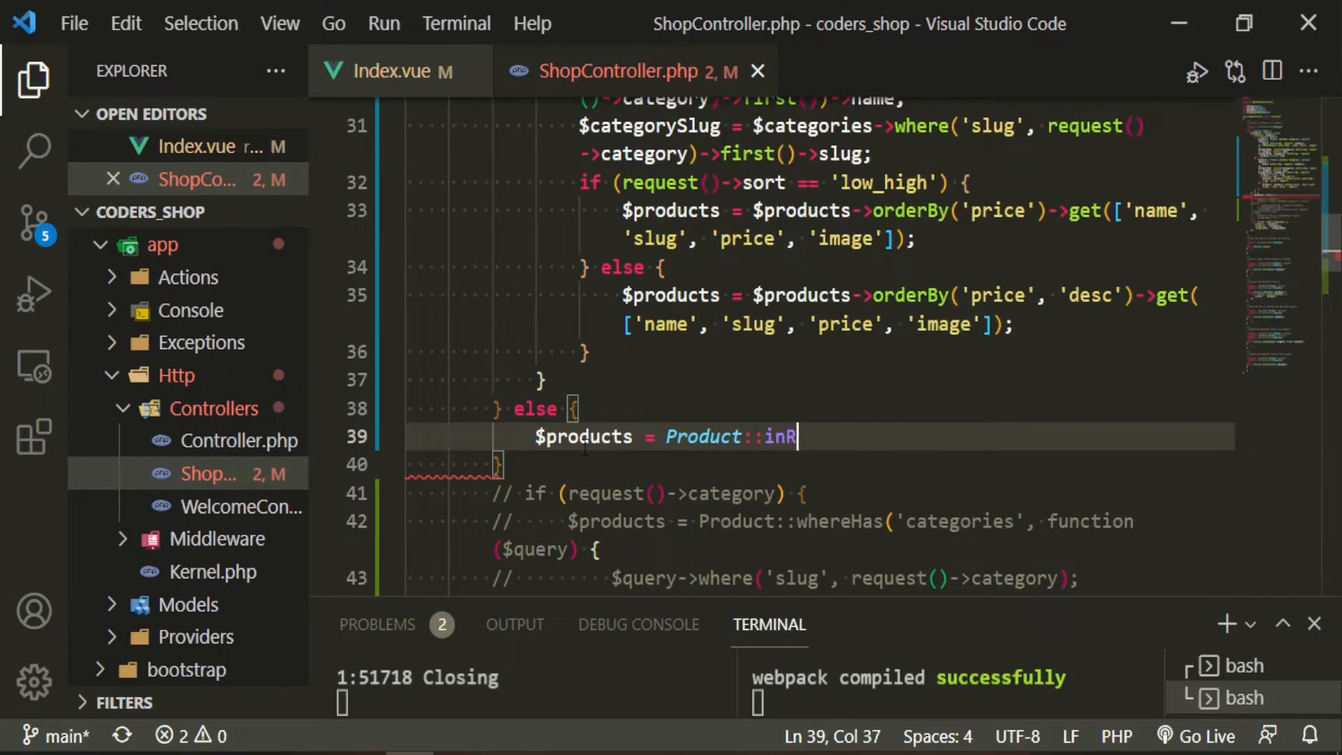
type("andomOrder()->get(['name', 'slug', 'price', 'image']);")
type("$")
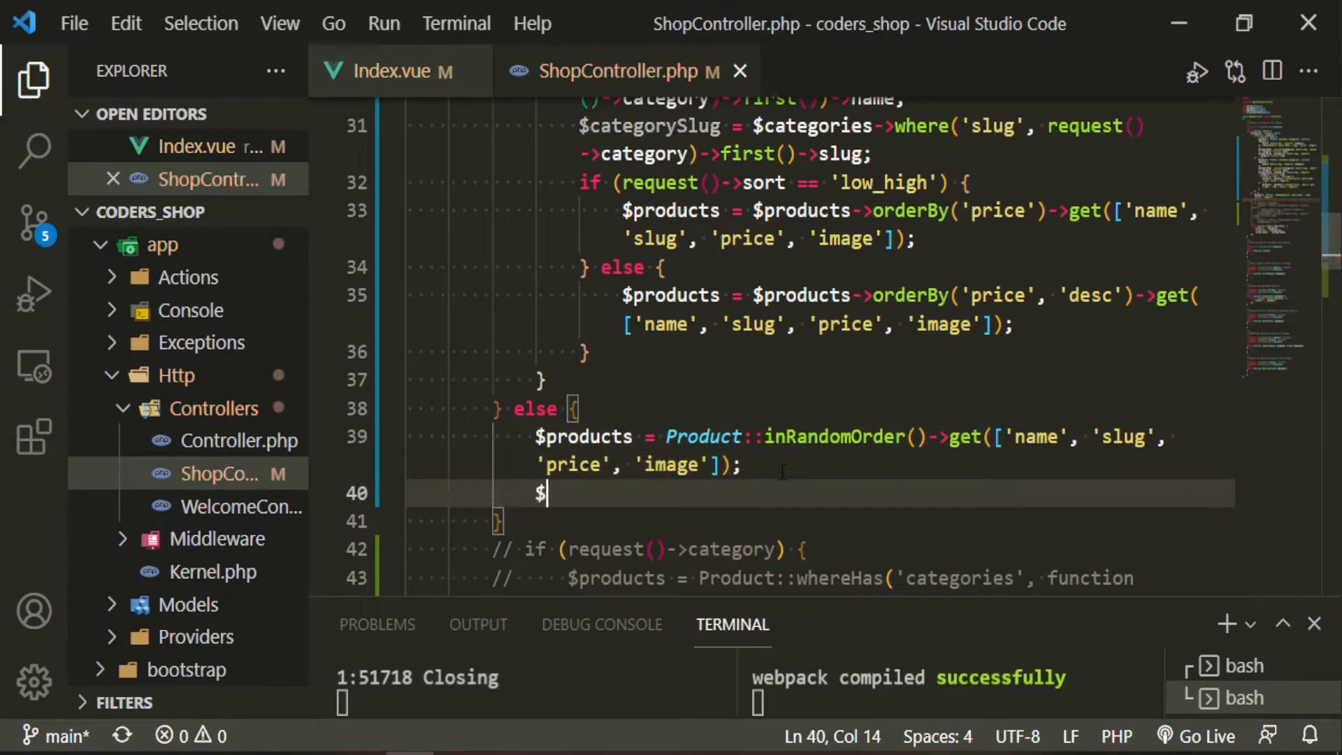
type("categoryName")
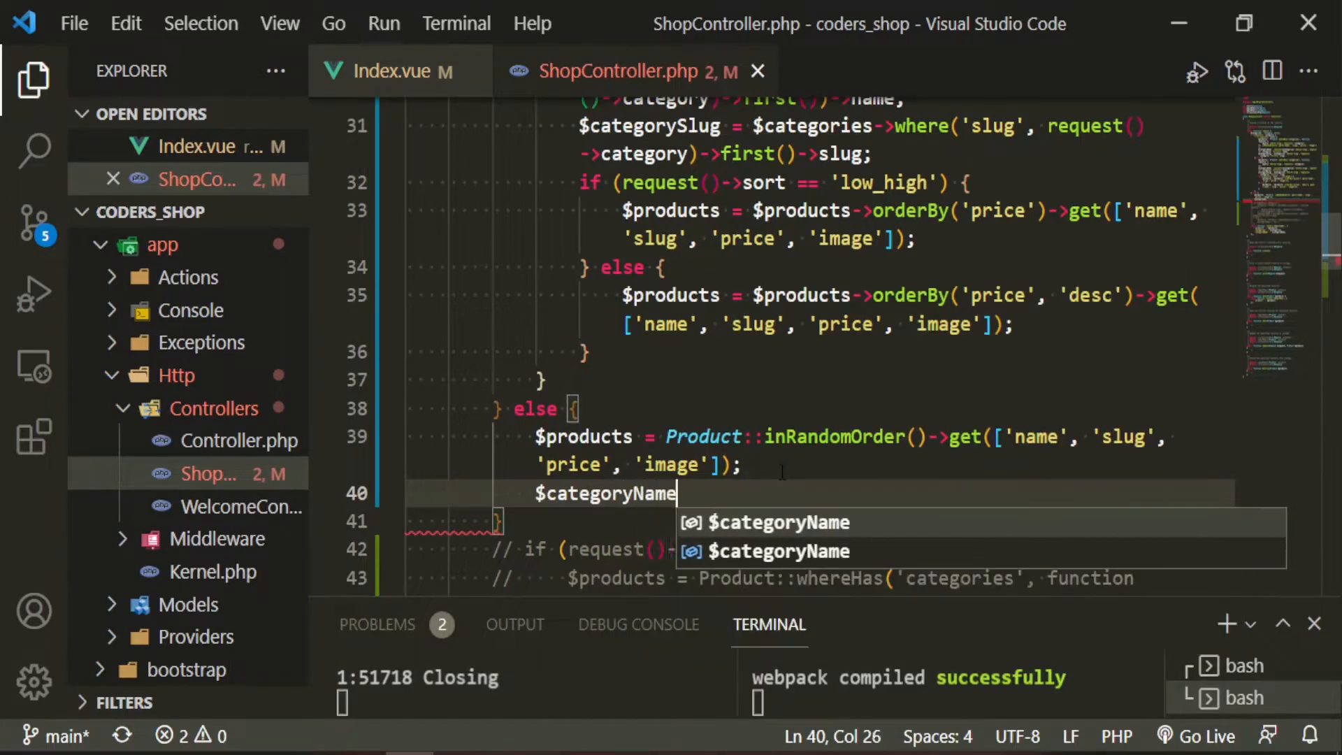
type("= 'All';")
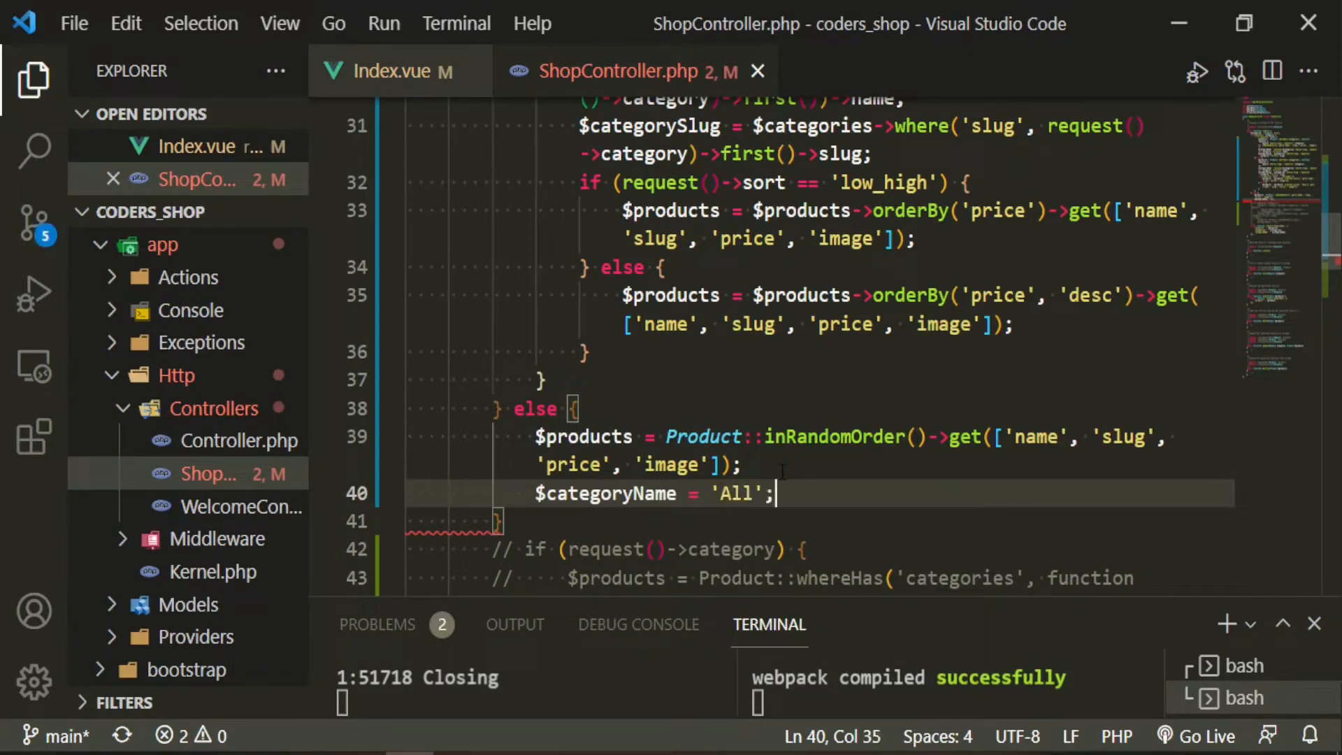
type("$categorySlug")
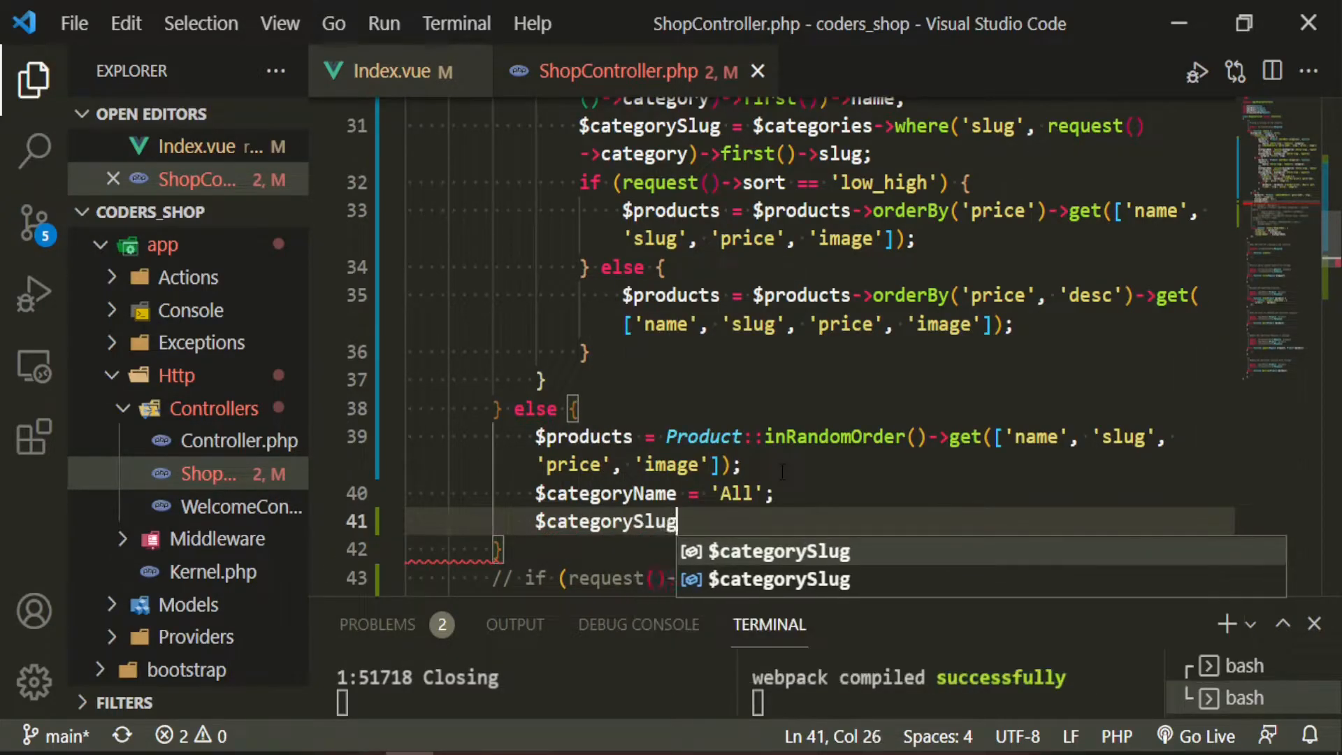
type("= NULL")
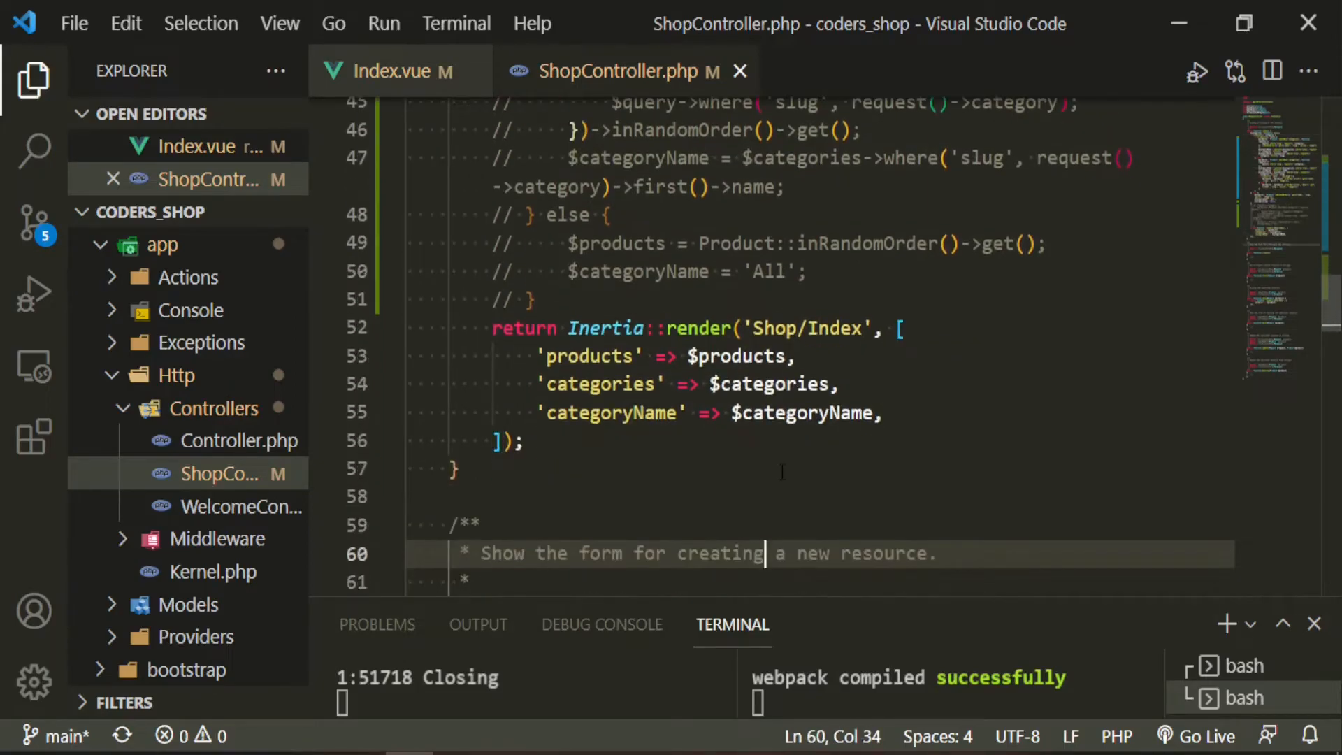
left_click(766, 412)
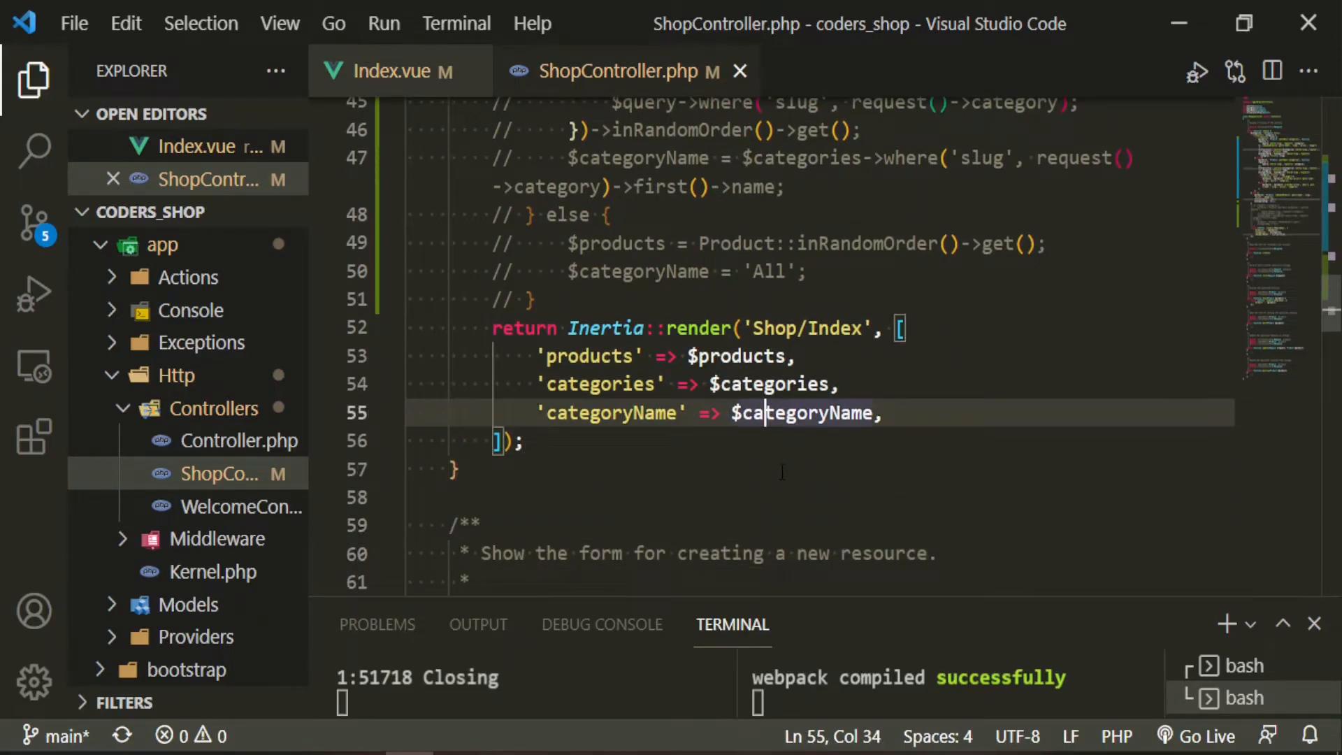
type("'cat' => $cat")
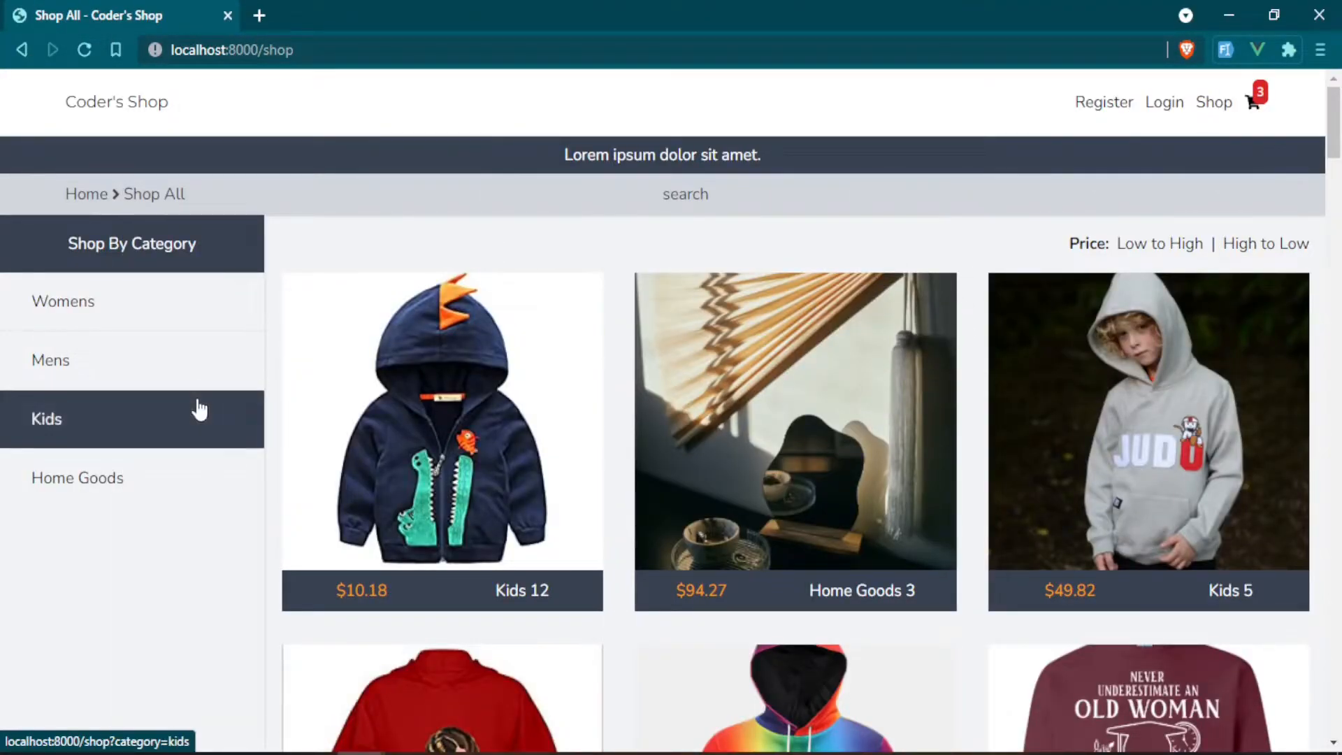
Open the Mens category in Brave, then add 'categorySlug' to Index.vue's props
left_click(50, 359)
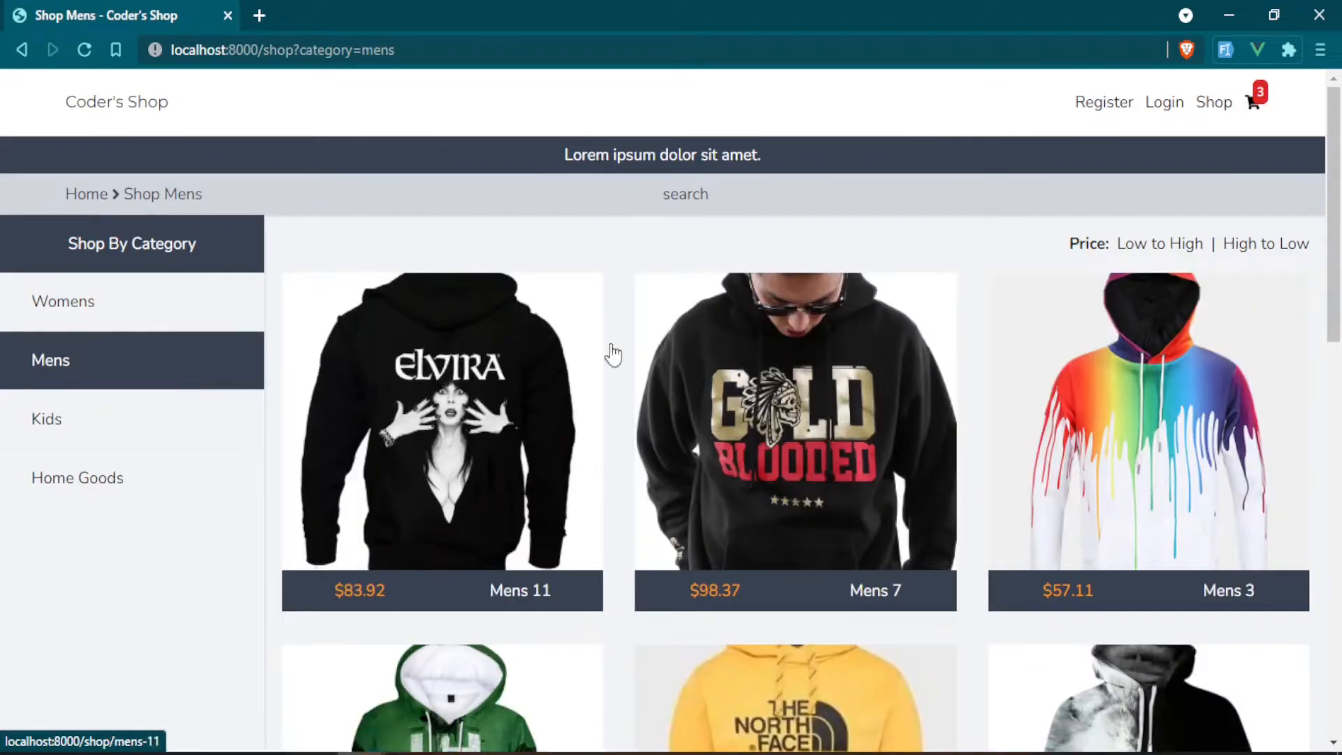
mouse_move(1160, 244)
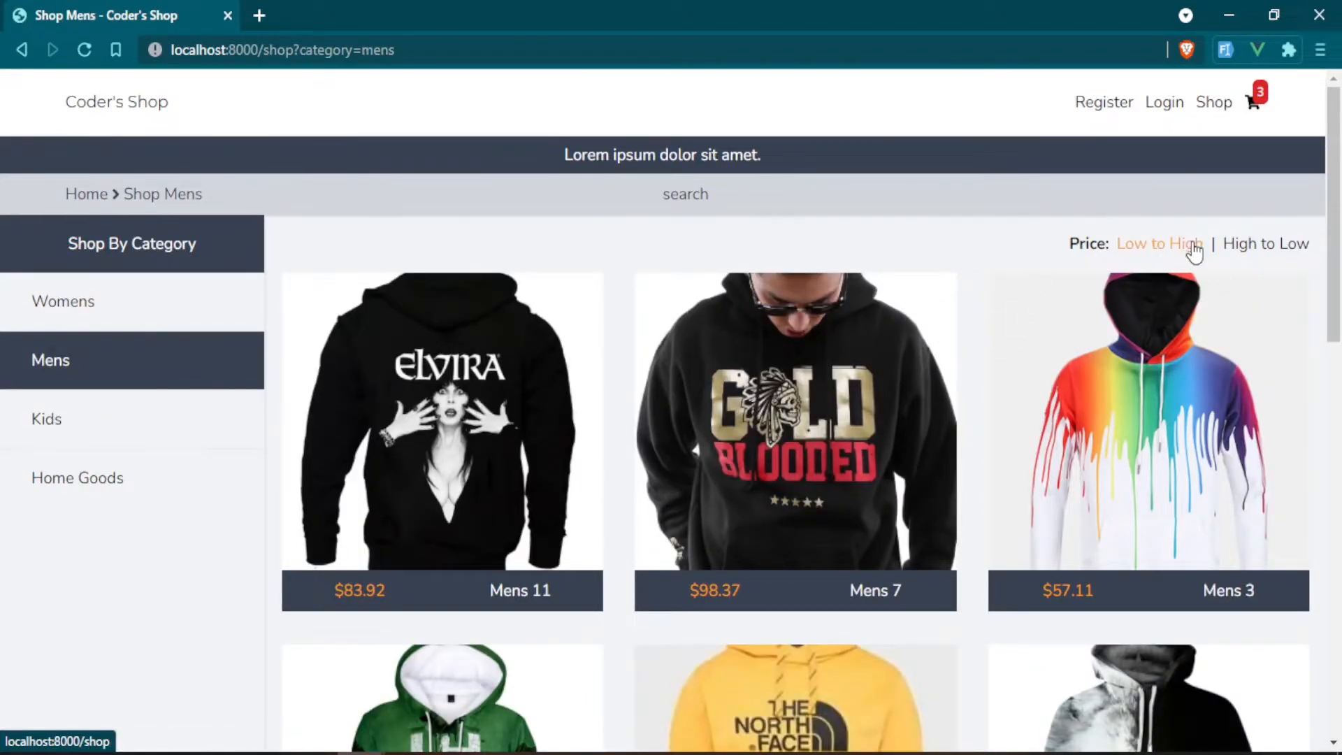
mouse_move(797, 239)
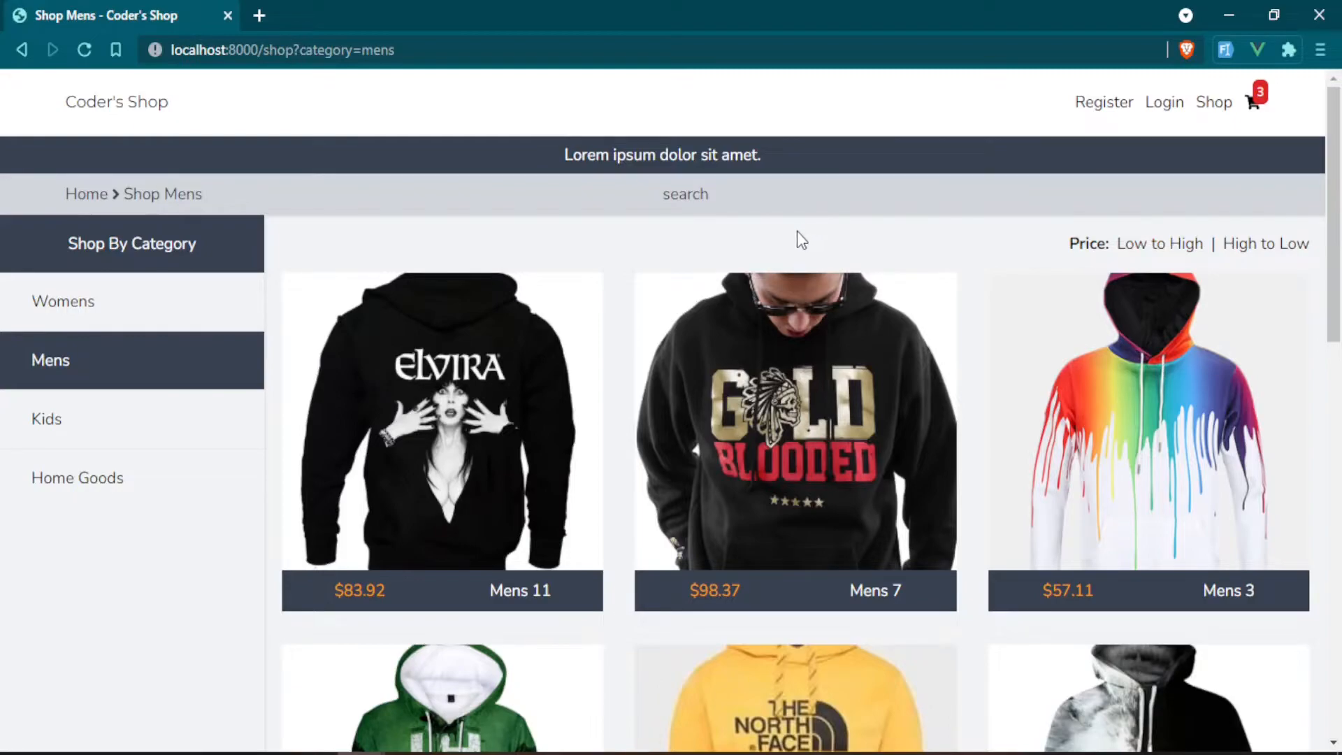
mouse_move(490, 519)
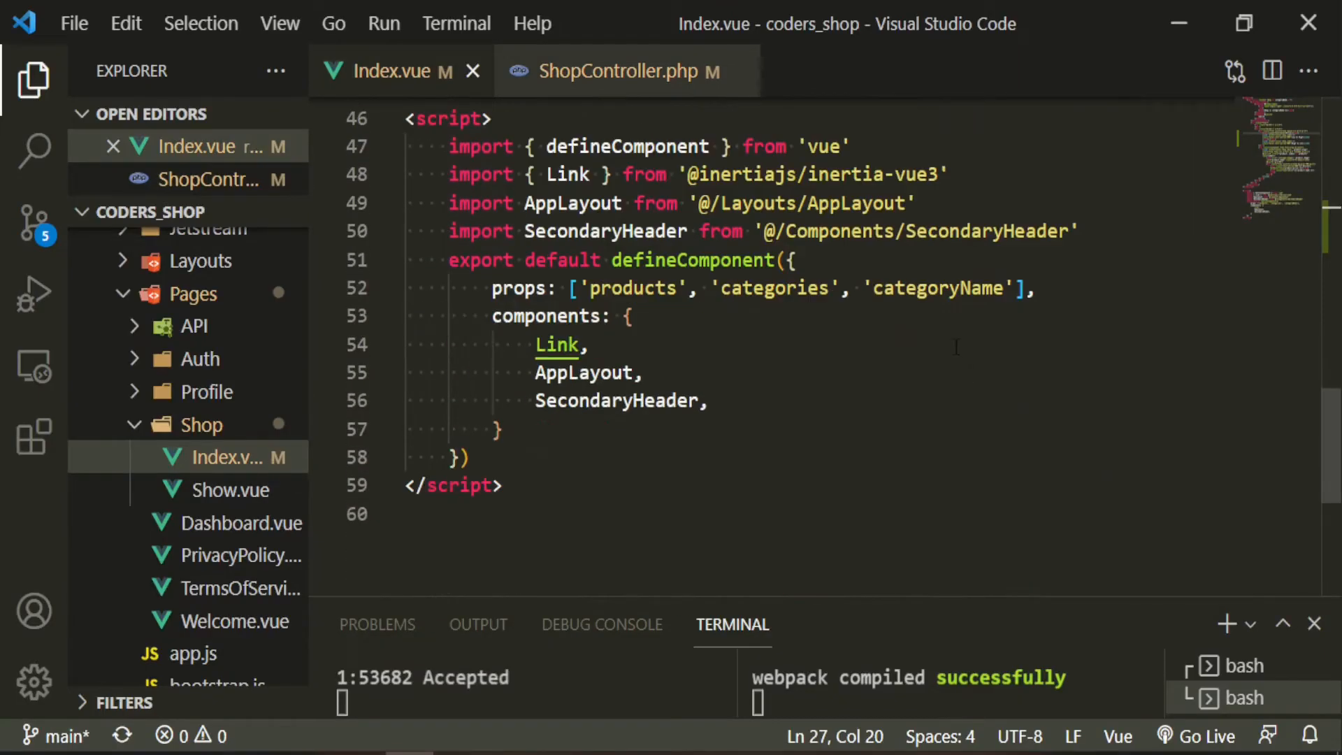
left_click(1018, 289)
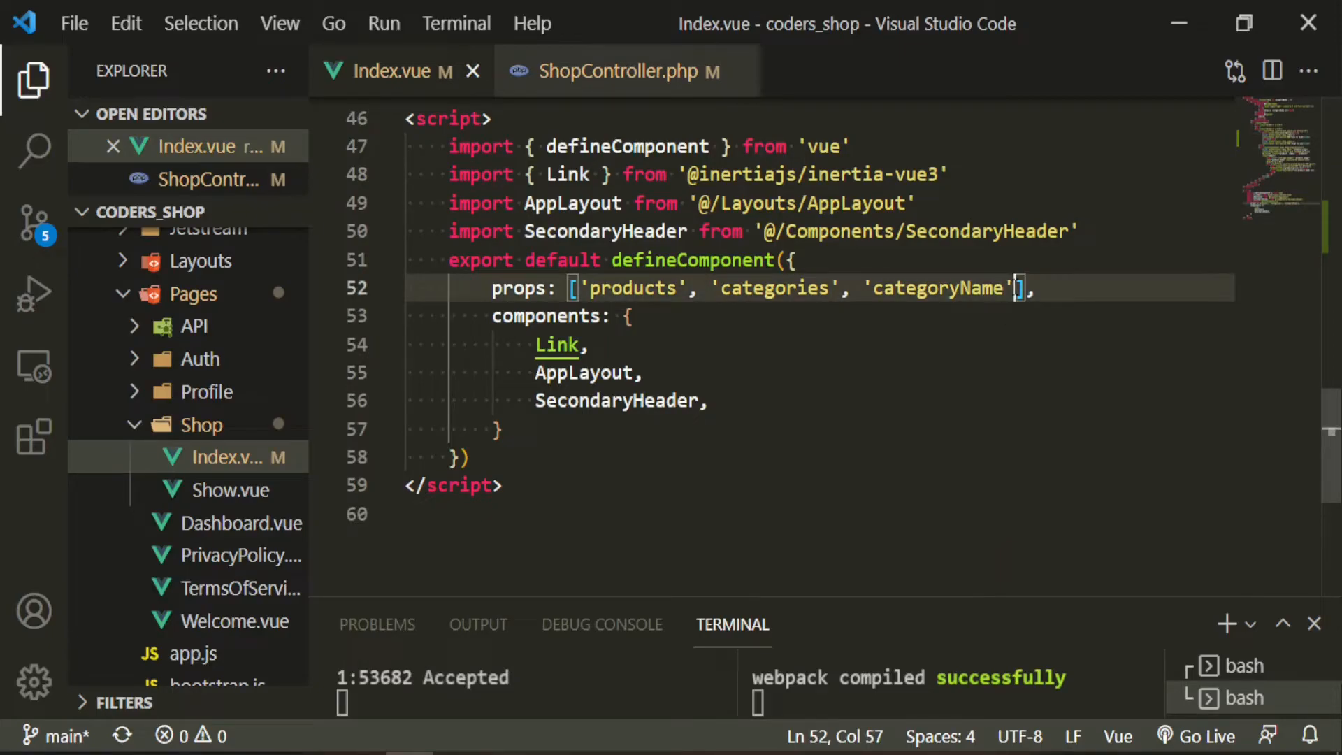
type(", 'categorySlug'")
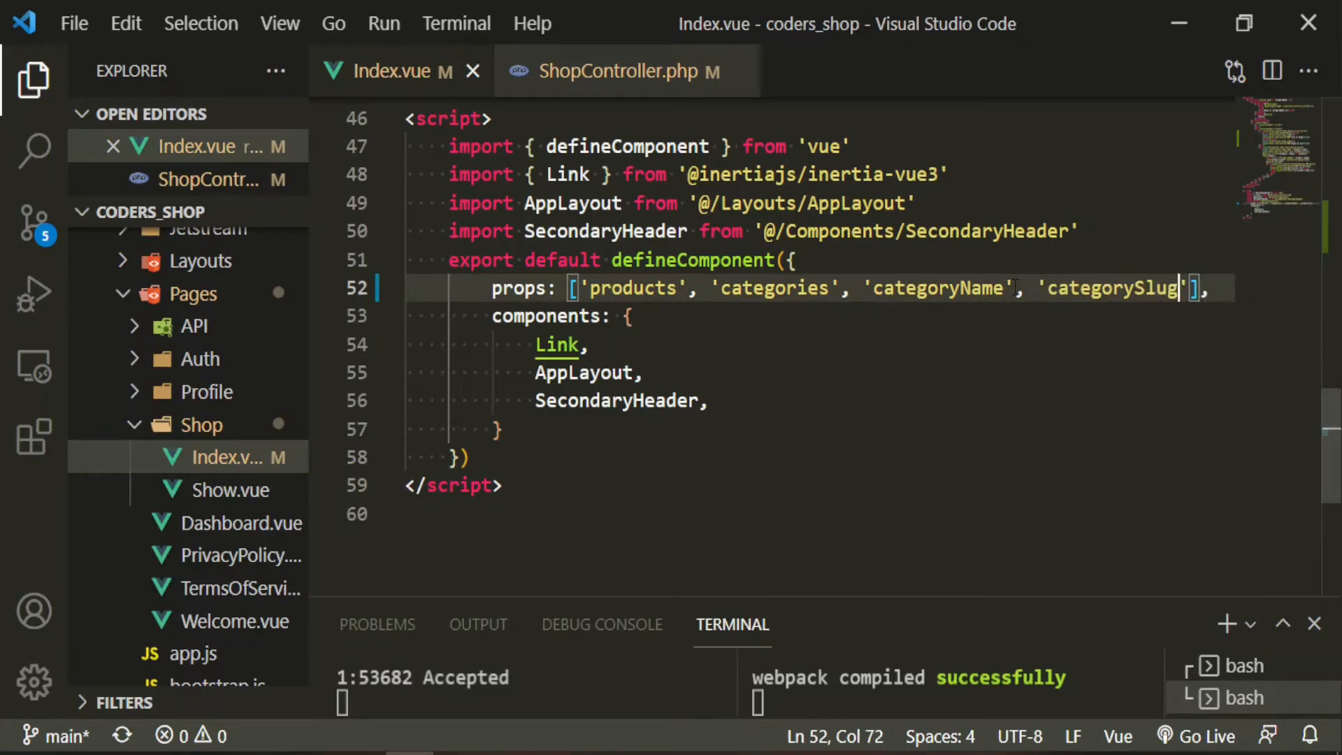
scroll("up", 3)
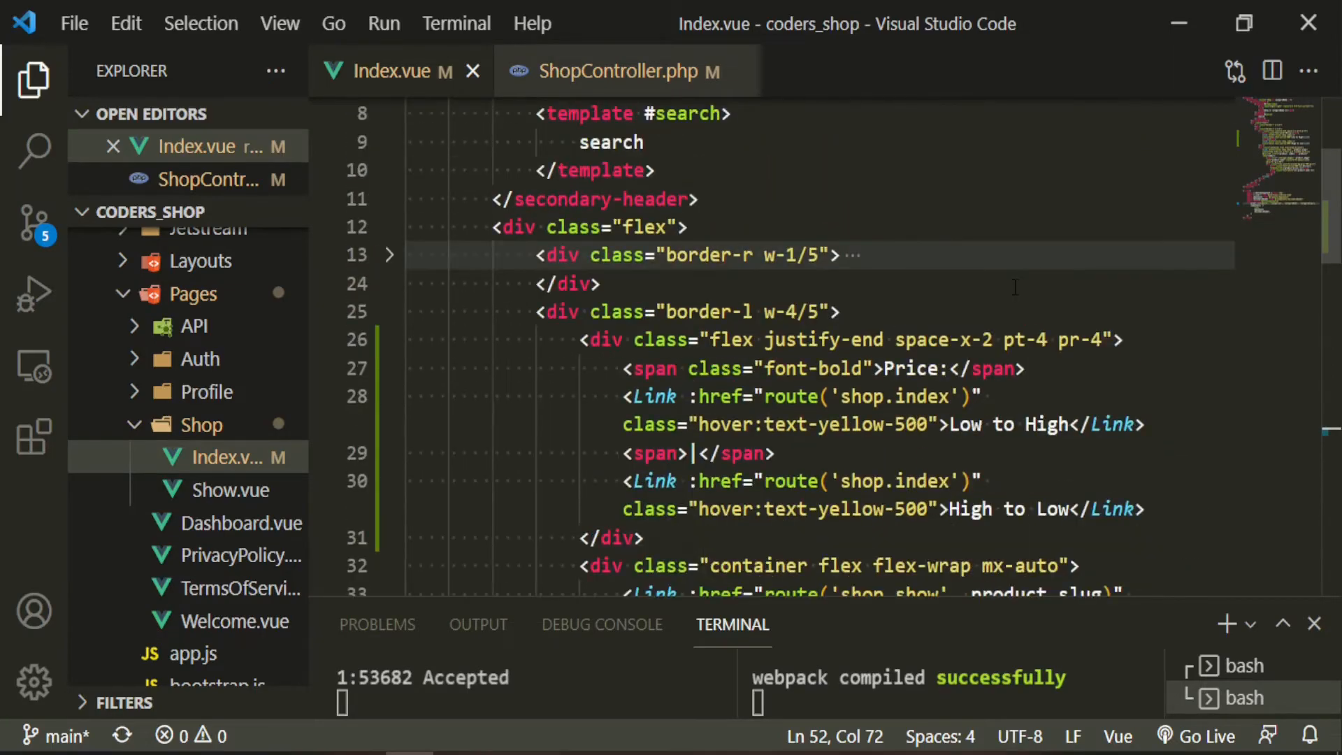
Route both links with categorySlug and low_high/high_low sort, and add v-if="categorySlug"
scroll("down", 3)
type(", ")
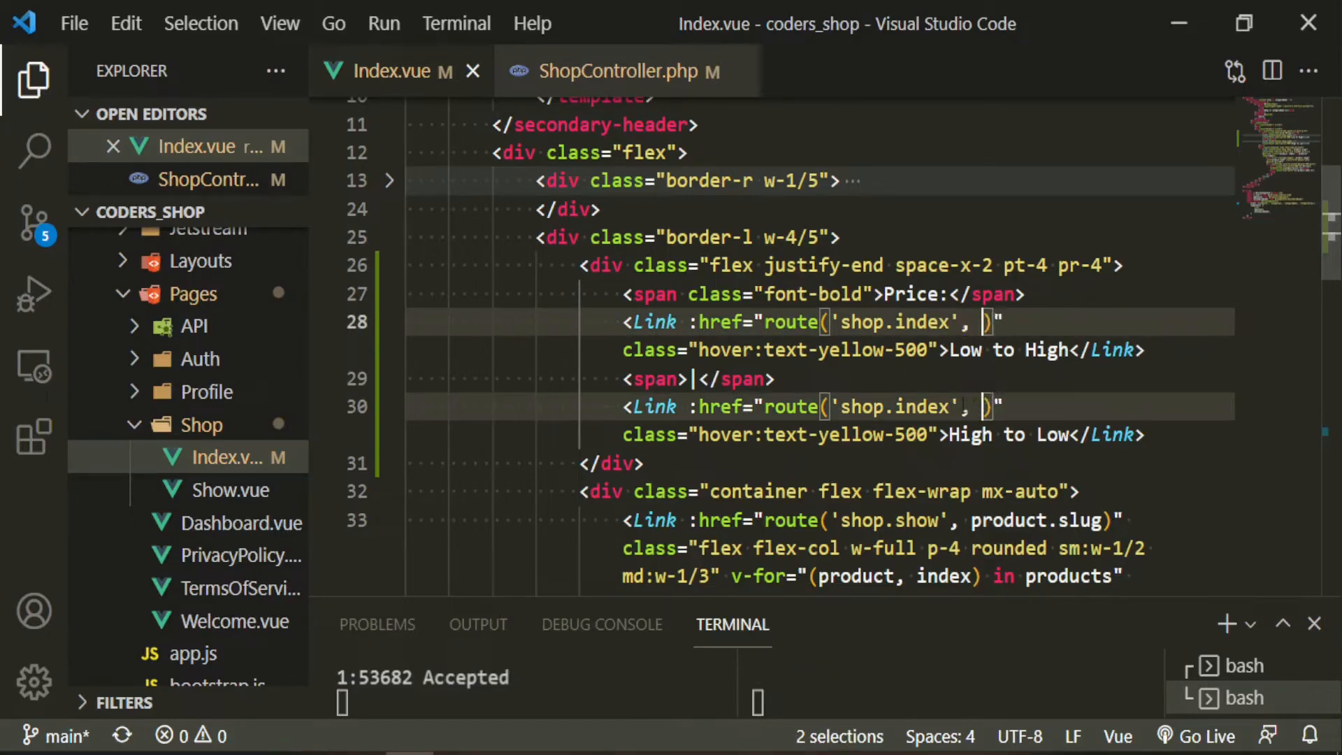
type("{ category: categorySlug, sort:")
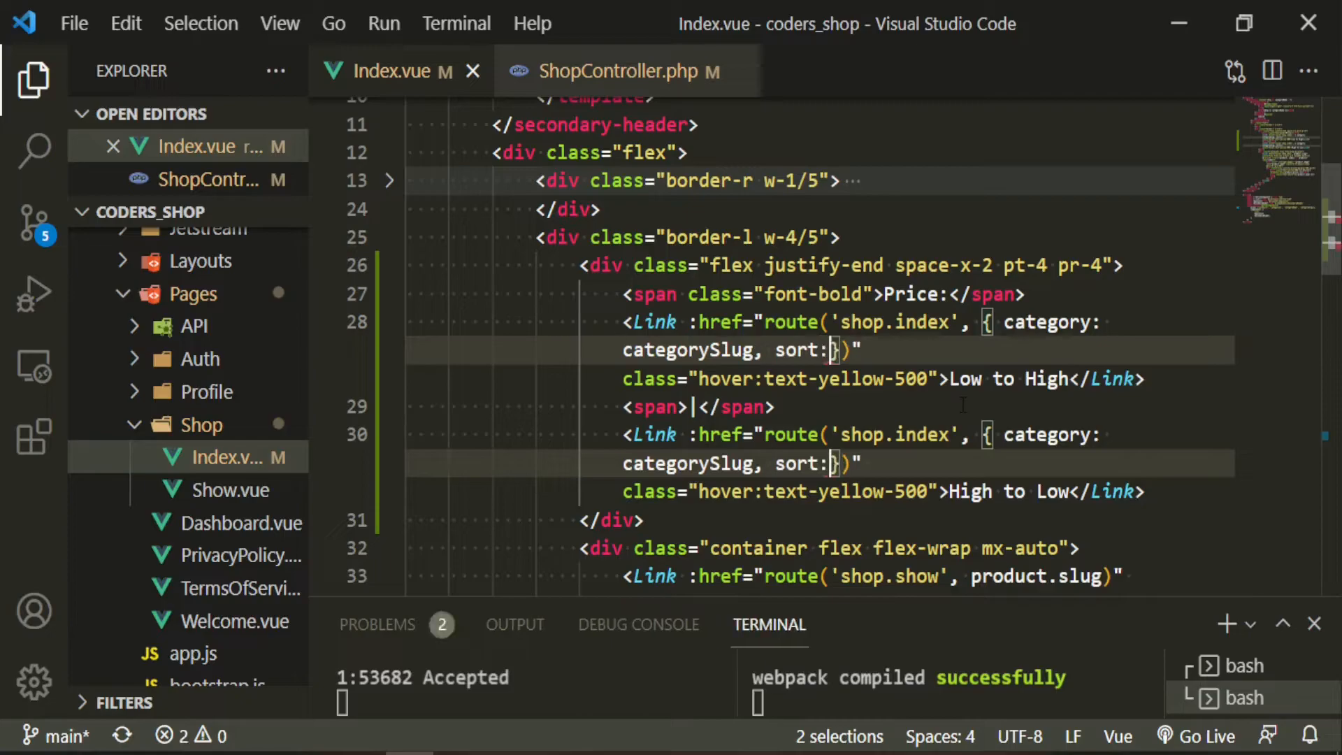
type("low_high'")
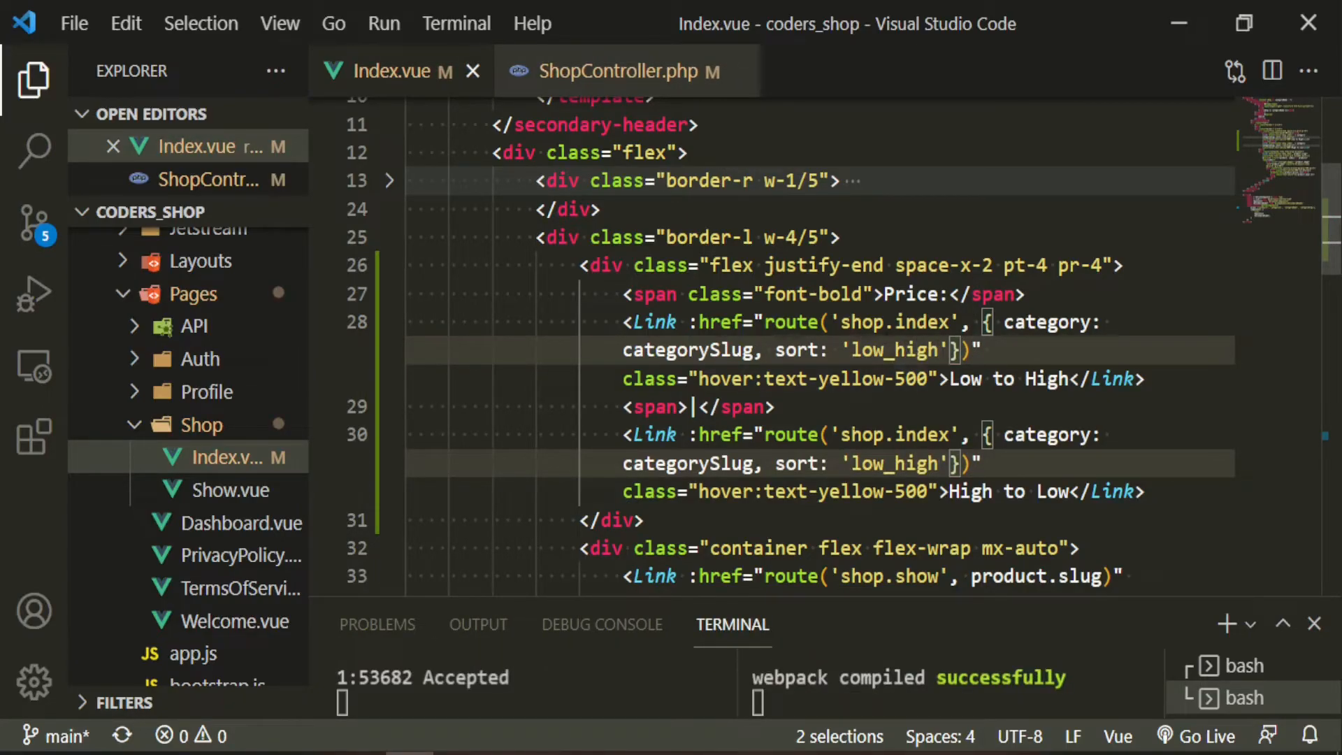
double_click(892, 463)
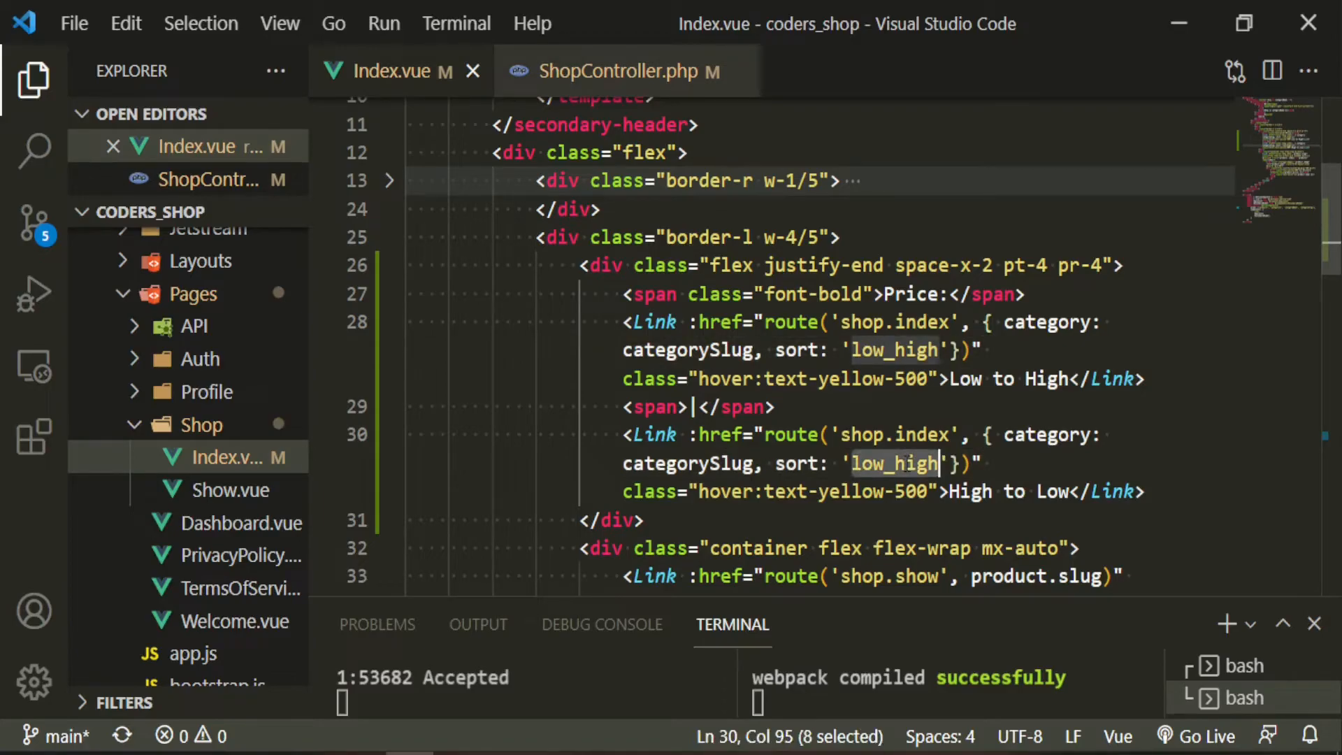
type("high_low")
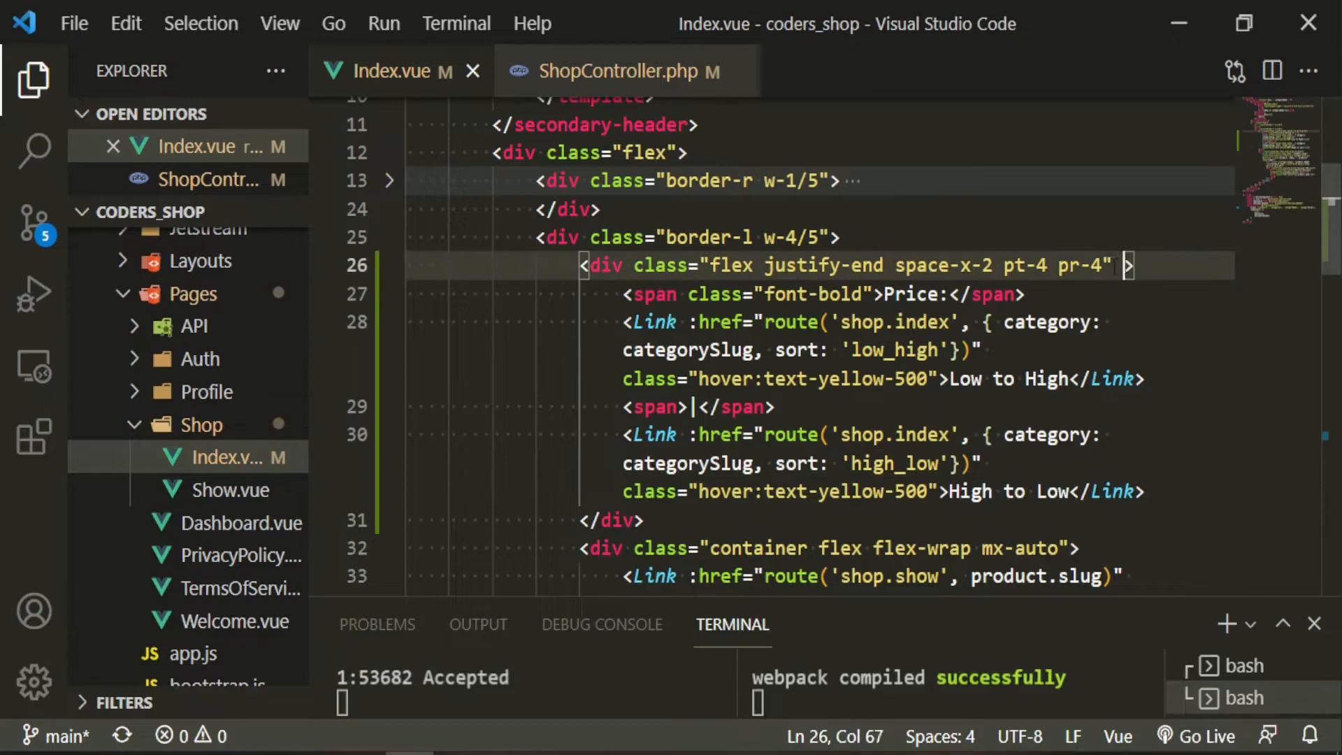
type("v-if=\"\"")
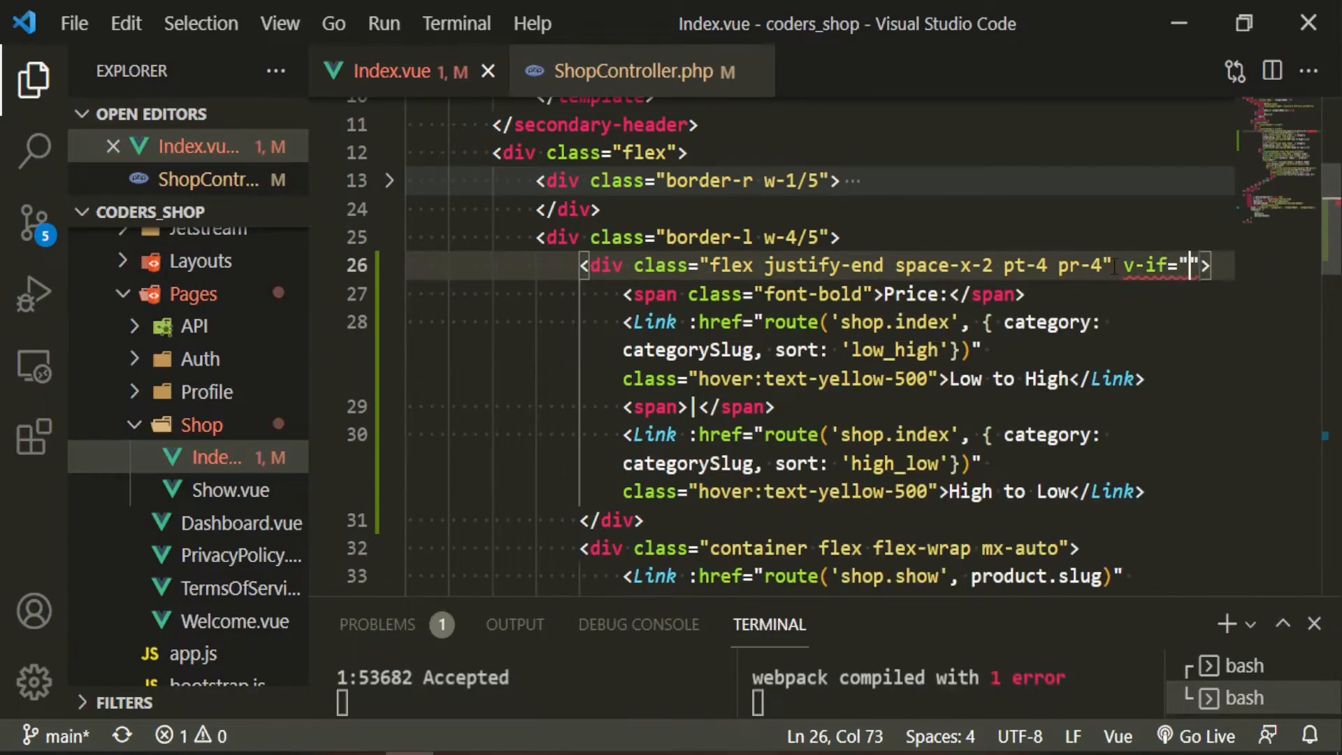
type("categorySlug")
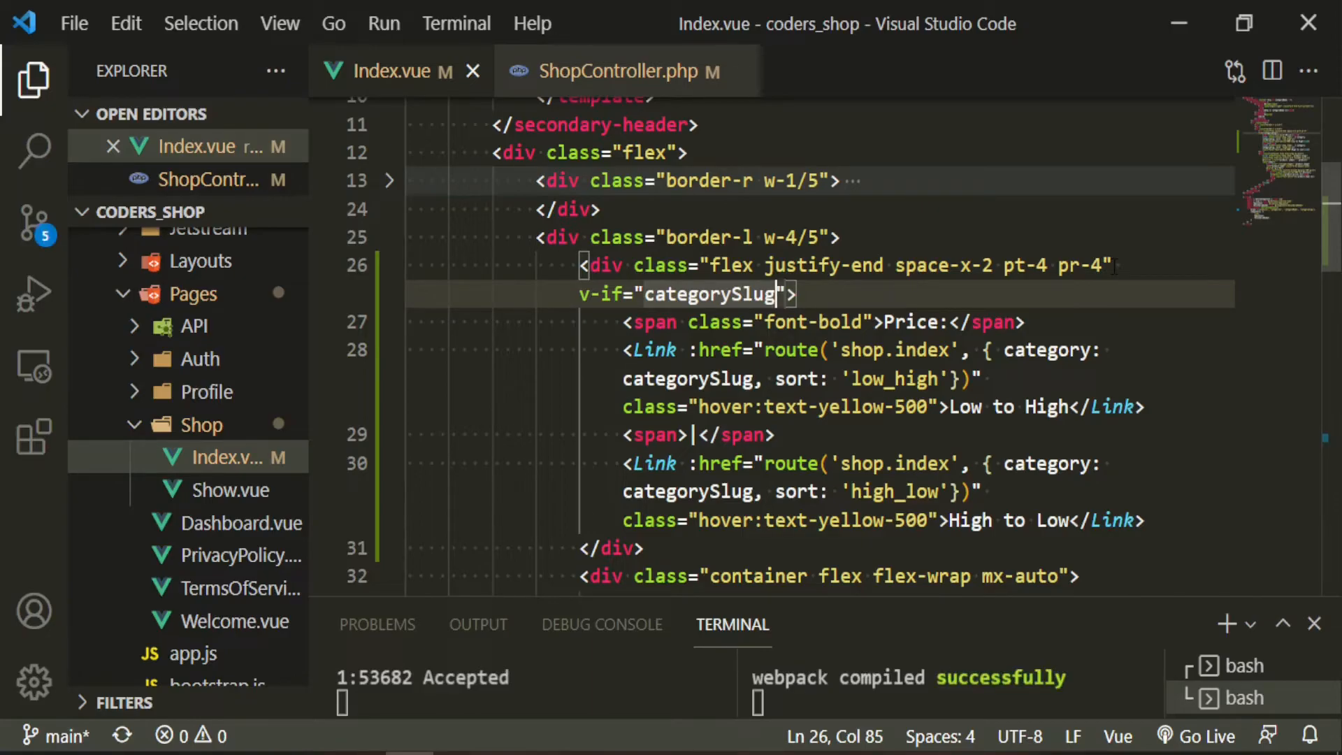
key("alt+tab")
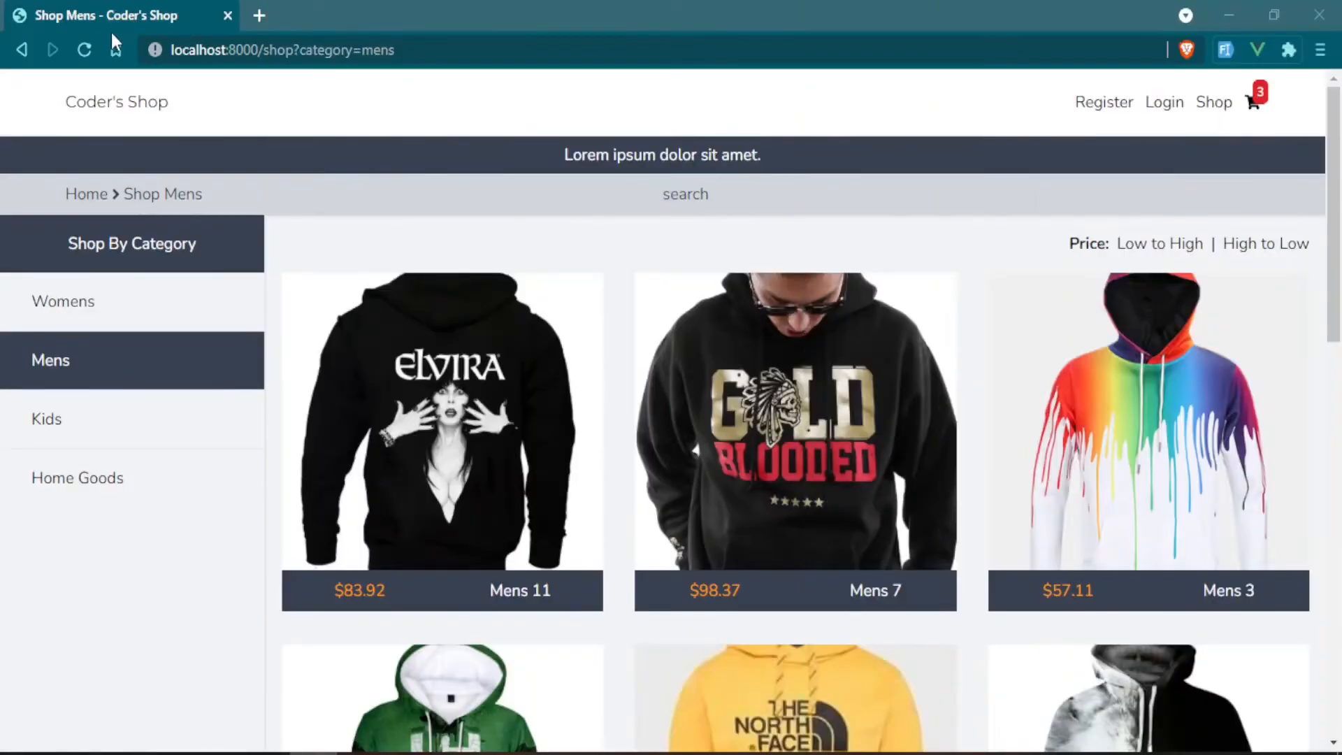
Sort Mens products Low to High, scroll the results, then sort High to Low
left_click(1158, 243)
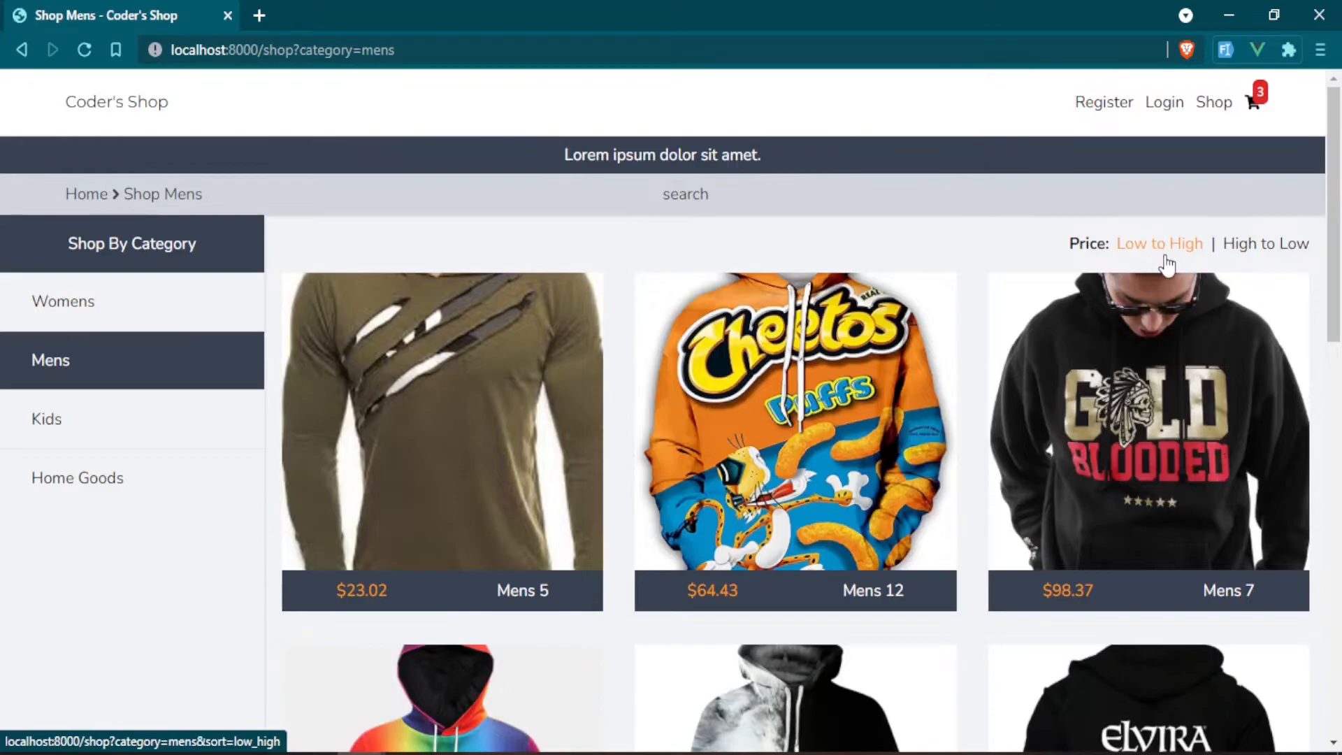
mouse_move(323, 400)
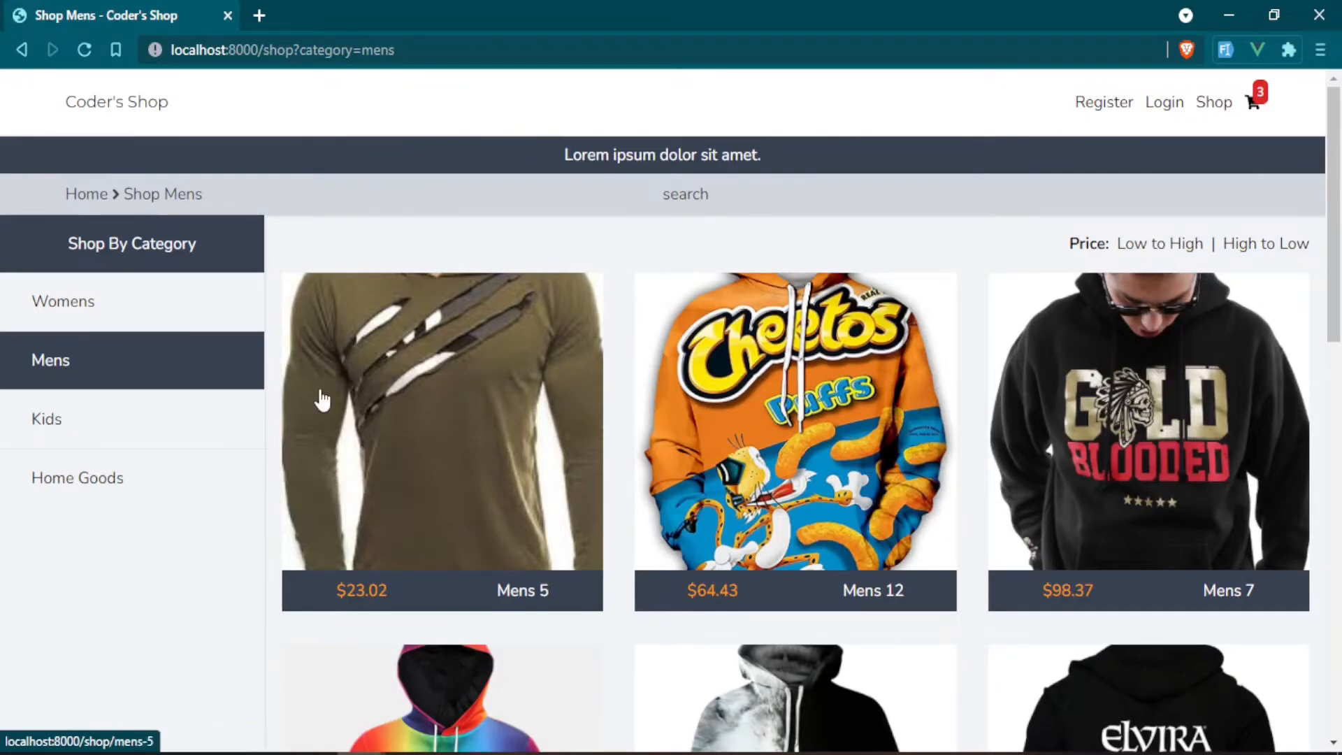
left_click(1159, 244)
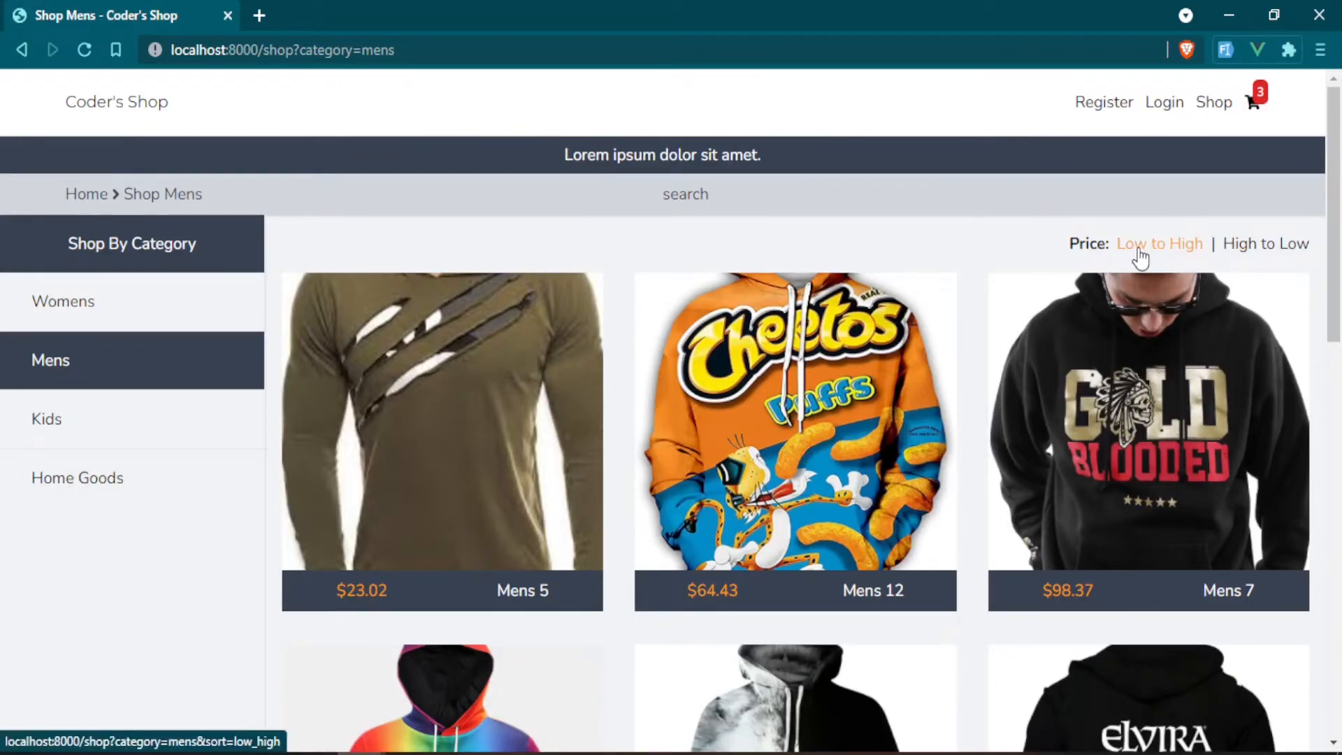
mouse_move(132, 377)
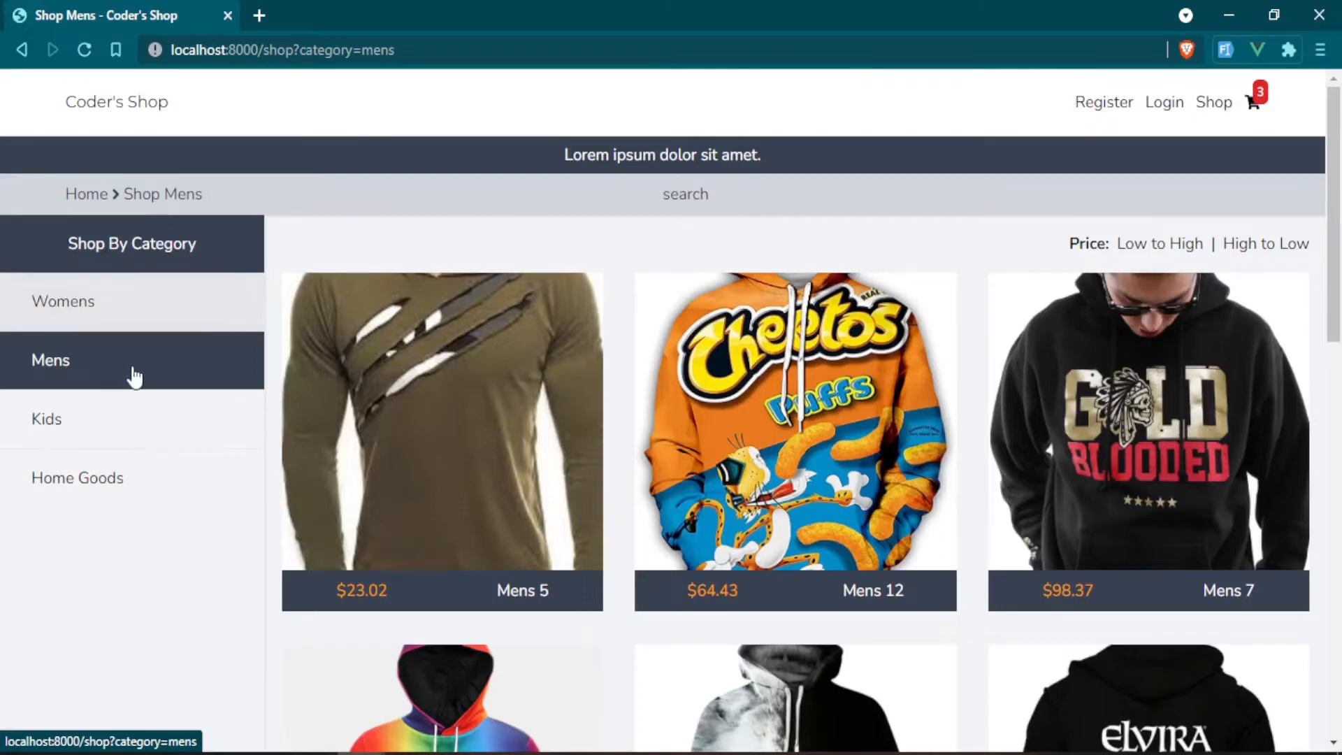
left_click(1159, 243)
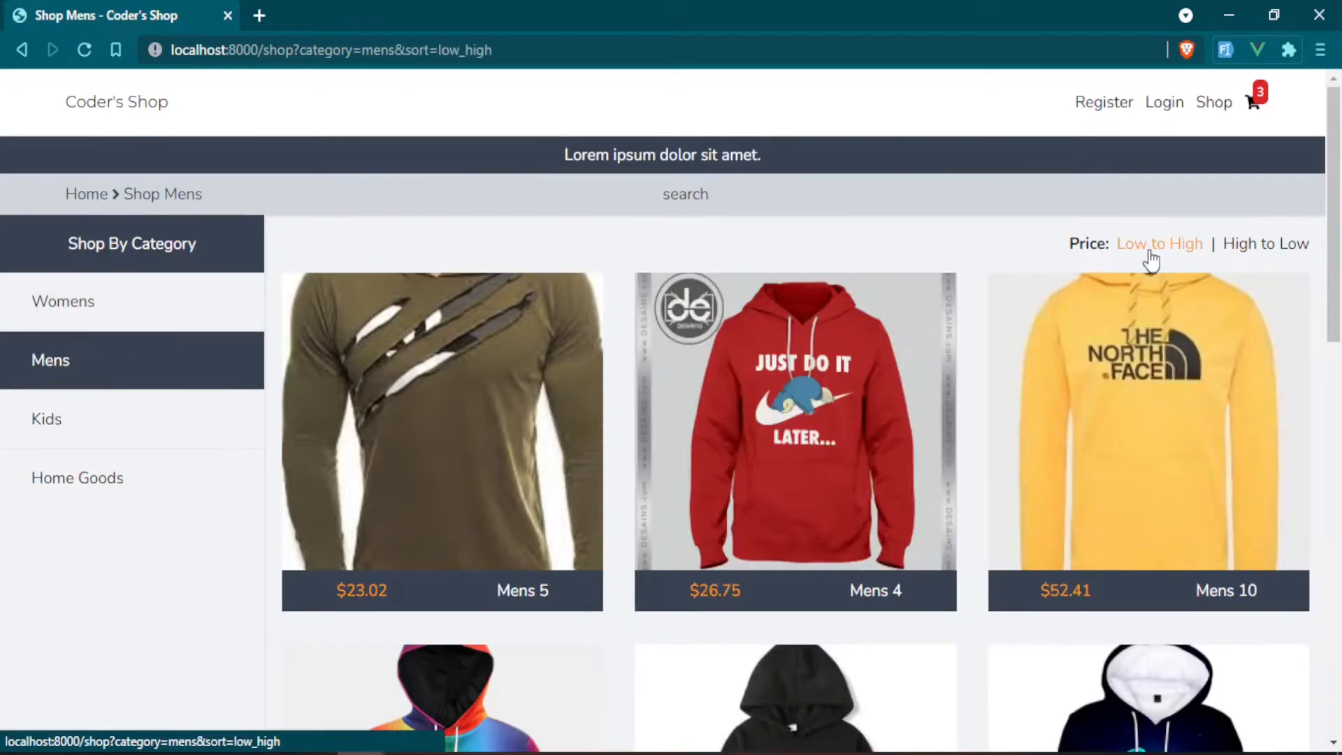
mouse_move(1066, 607)
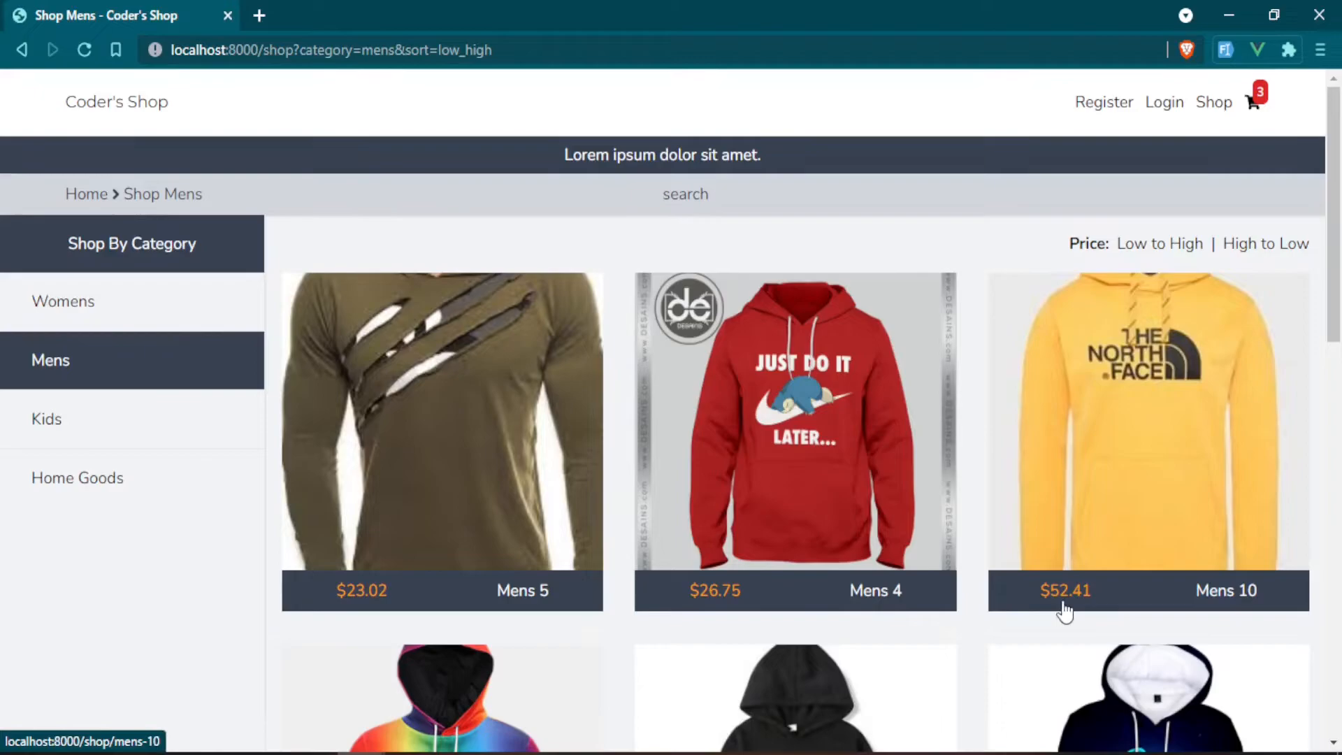
scroll("down", 3)
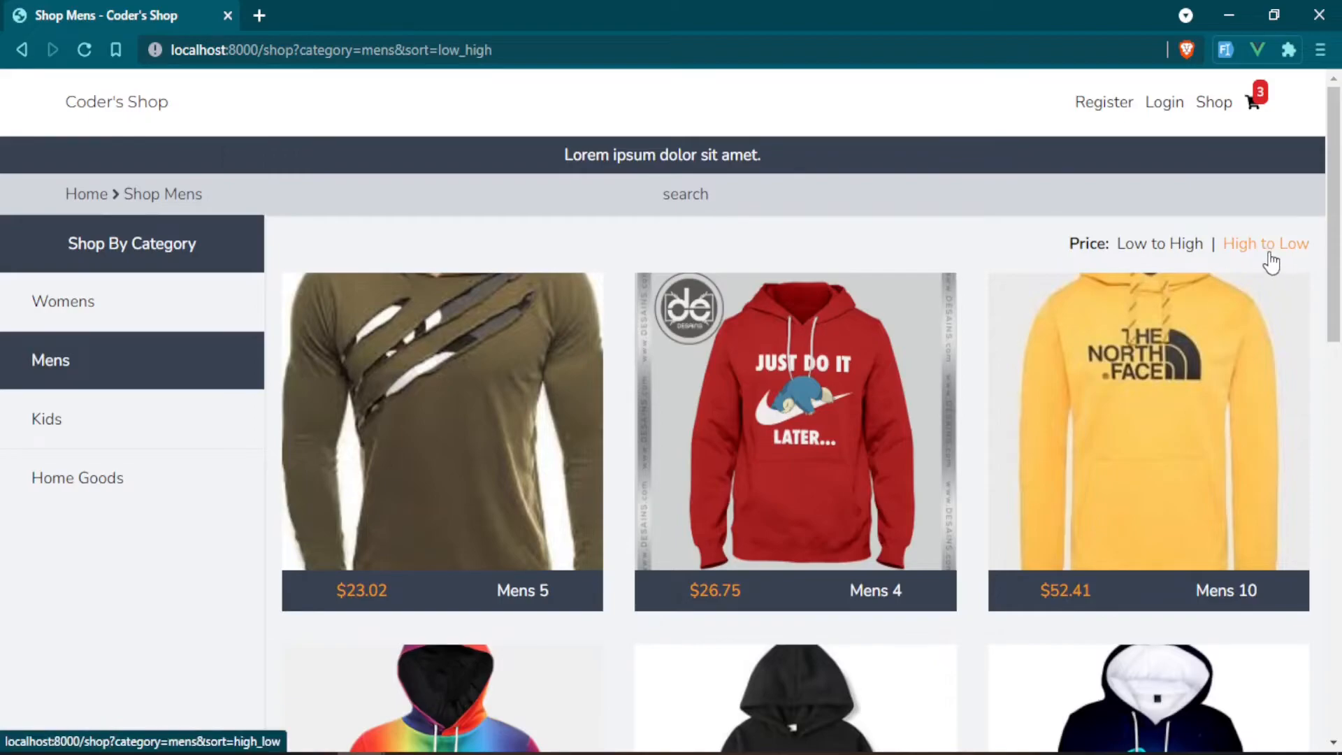
left_click(1265, 243)
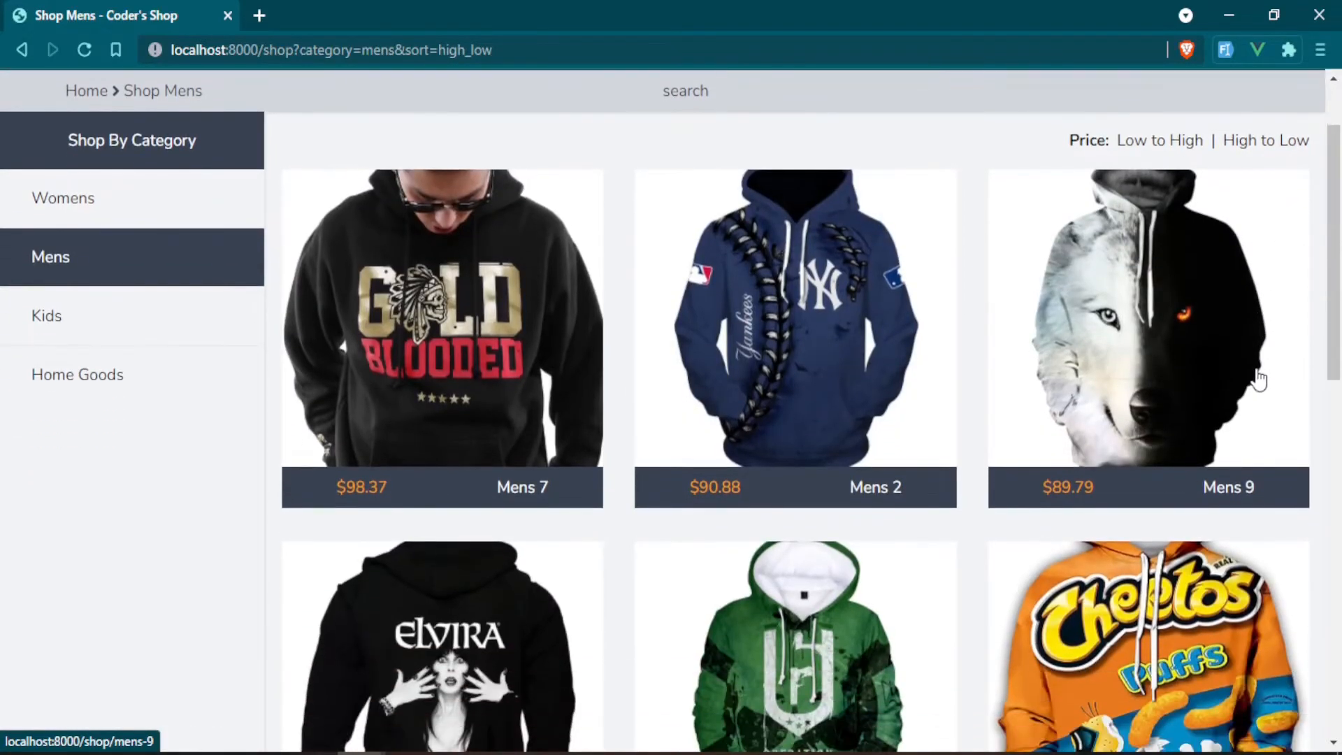
scroll("down", 3)
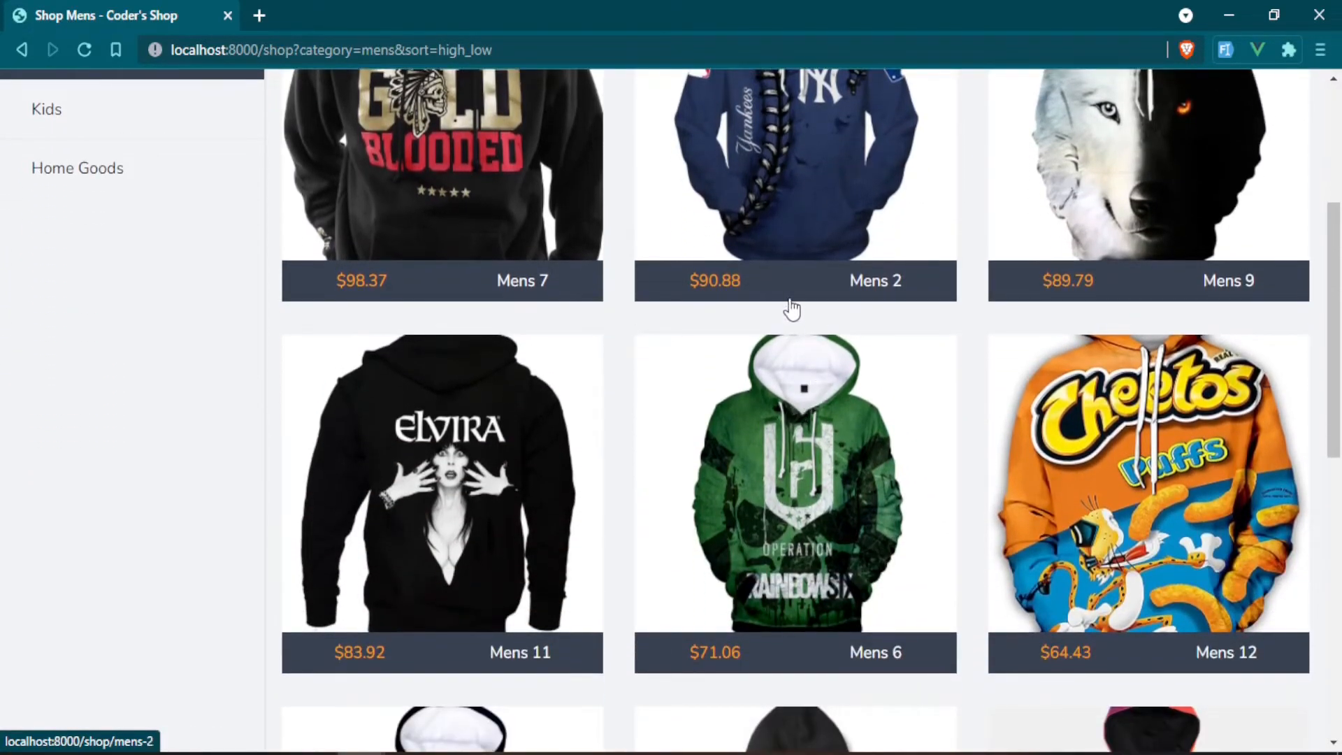
mouse_move(568, 438)
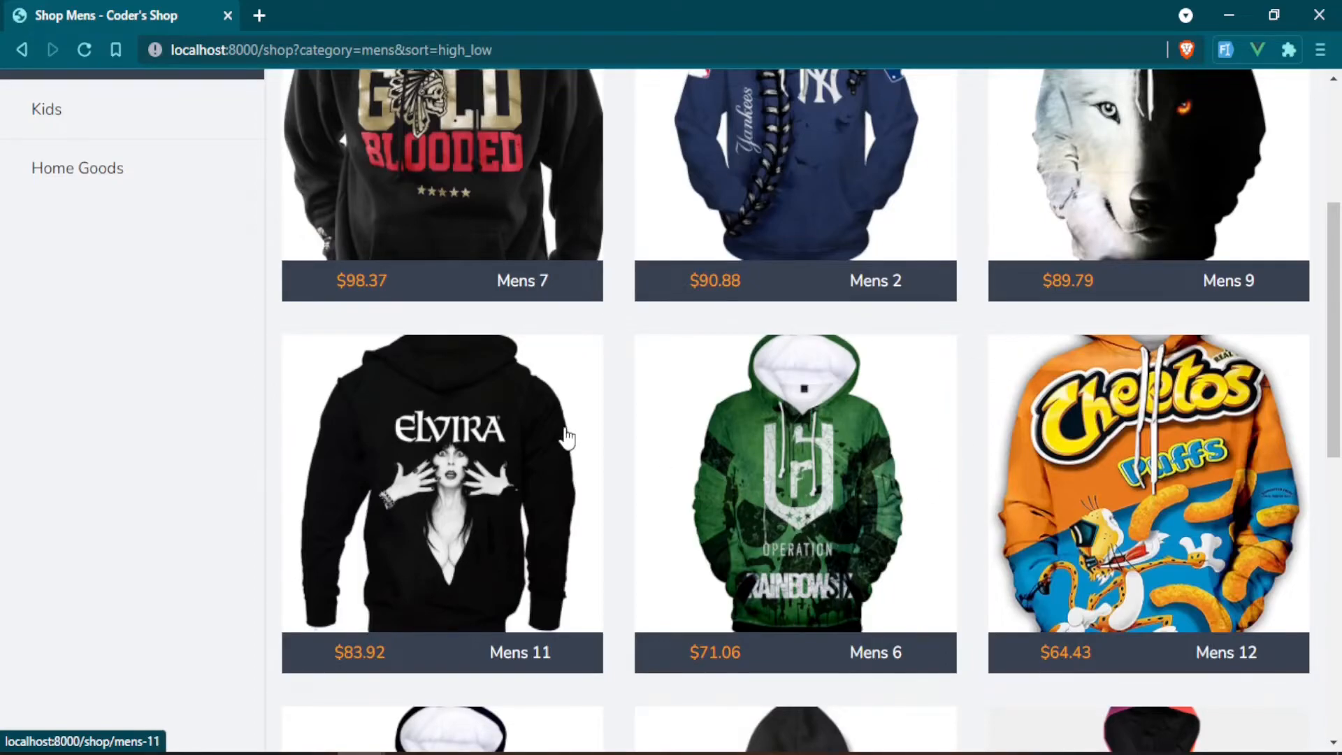
scroll("up", 3)
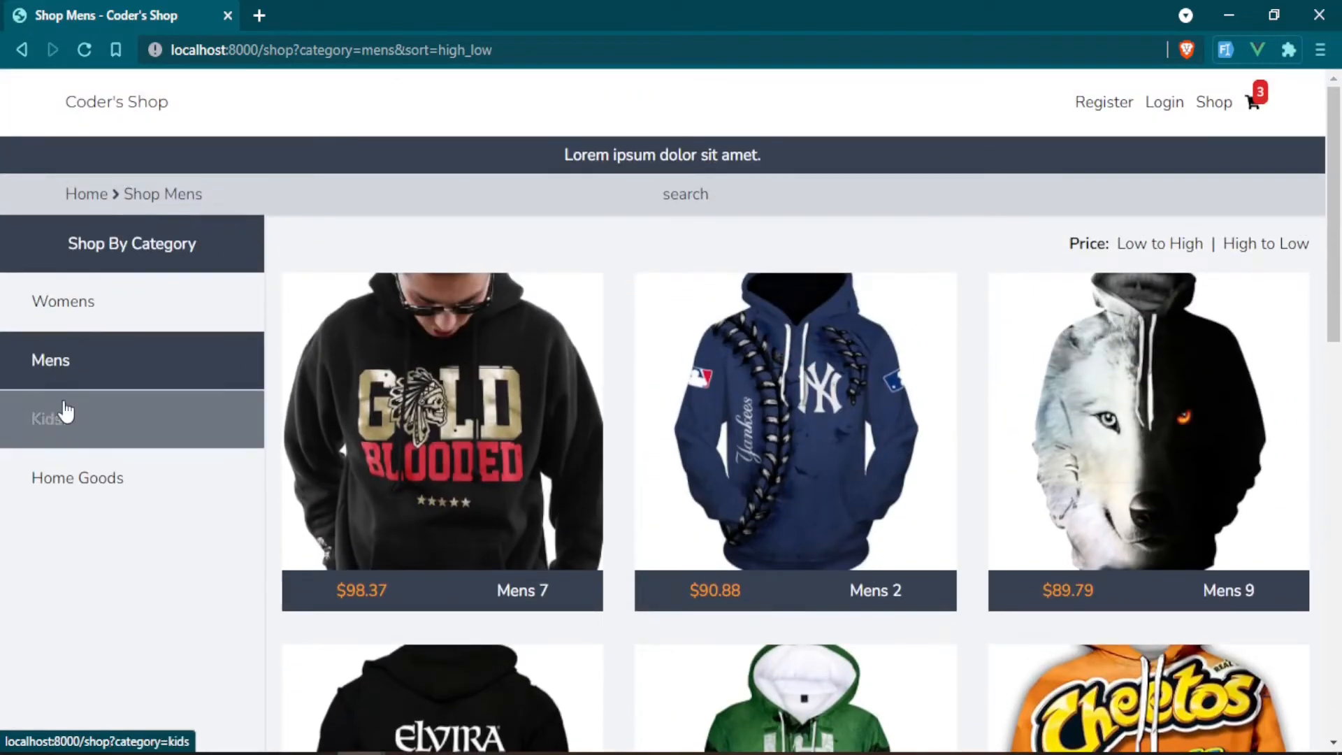
Sort Kids products by price ascending, then descending, starting at $84.58
left_click(46, 419)
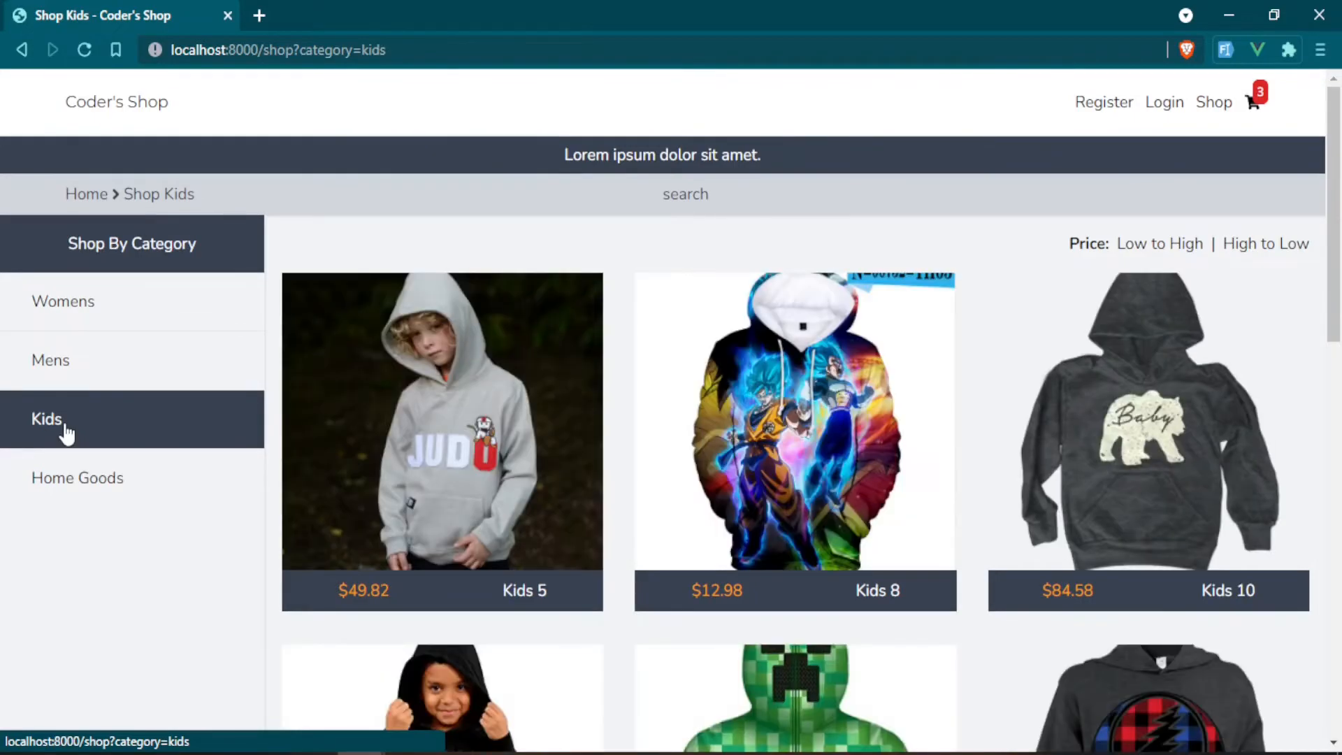
scroll("down", 3)
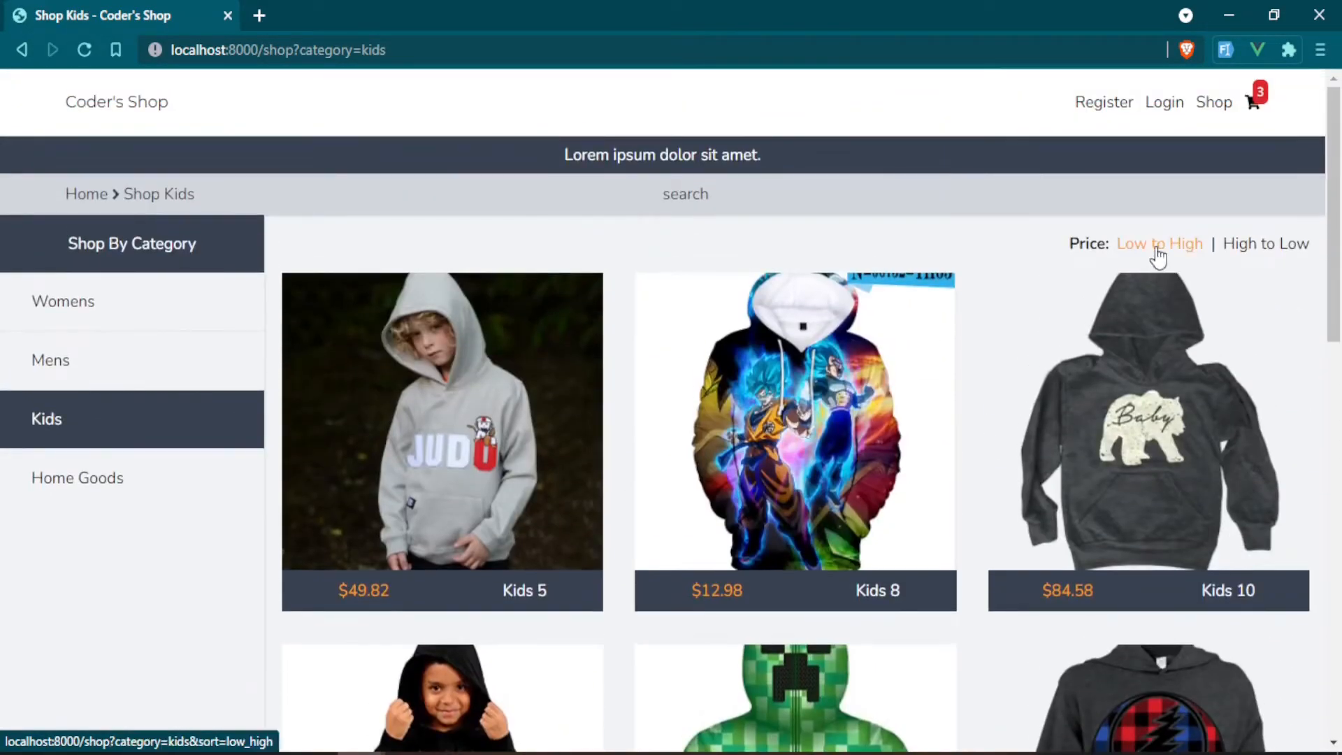
left_click(1159, 244)
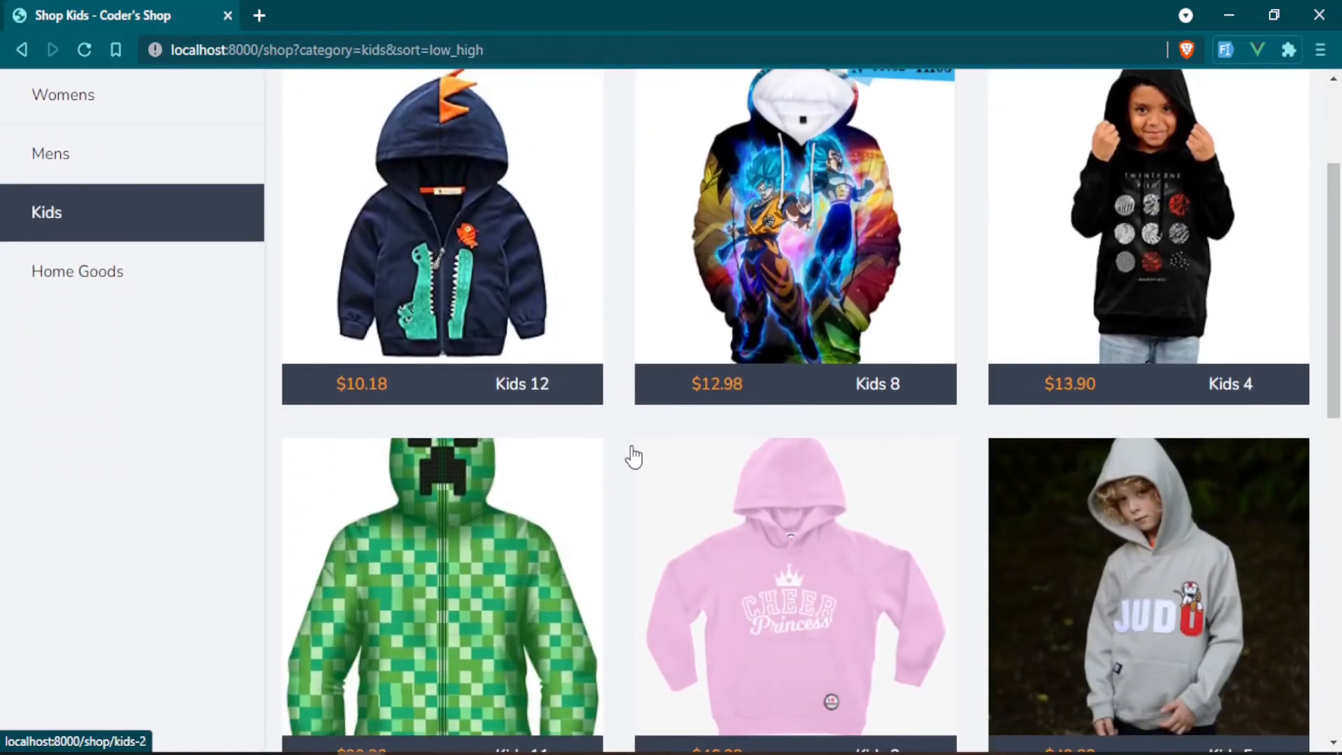
scroll("down", 3)
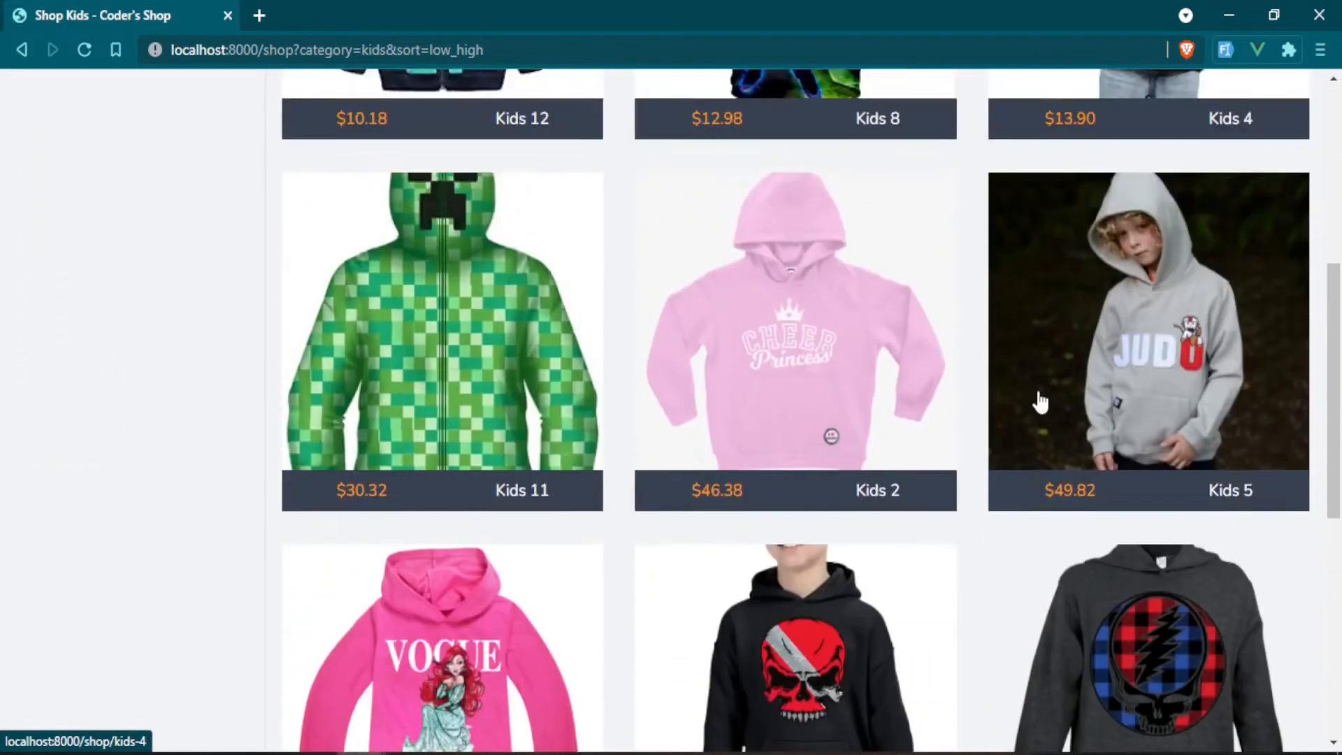
left_click(1266, 243)
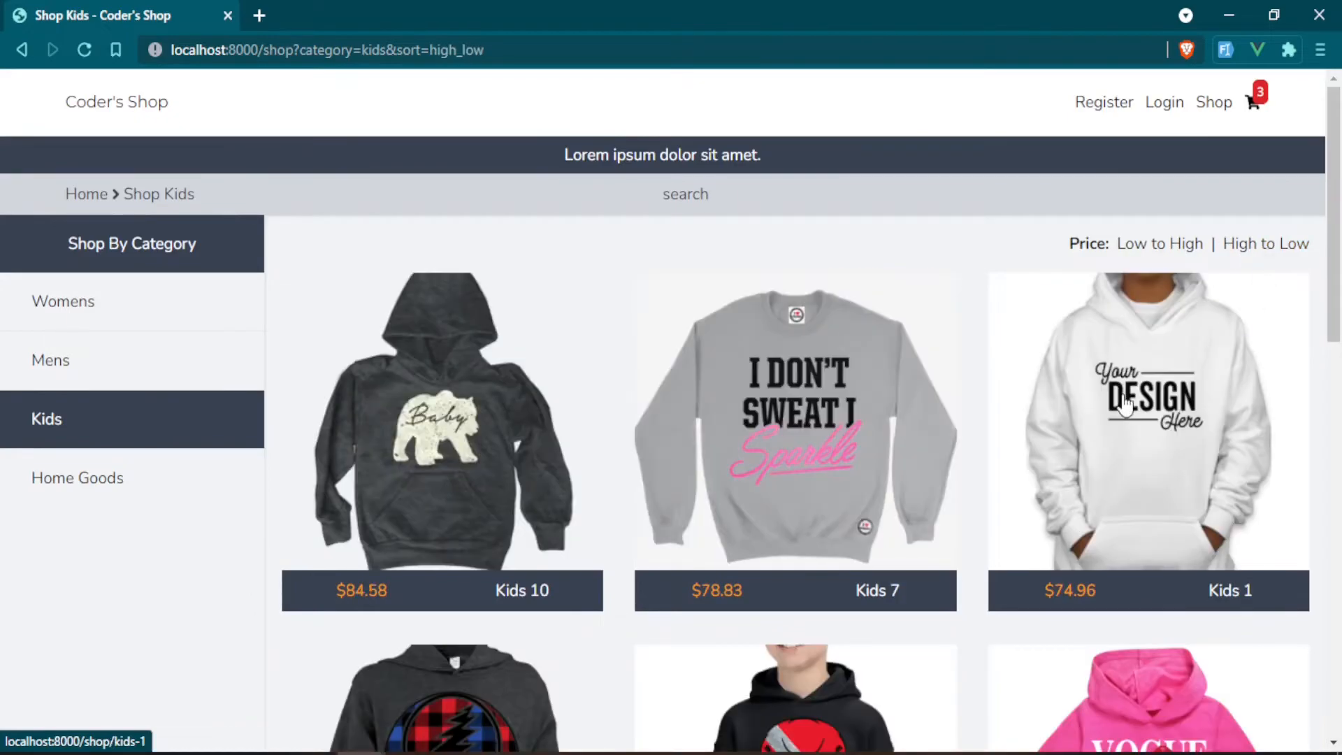
mouse_move(1094, 236)
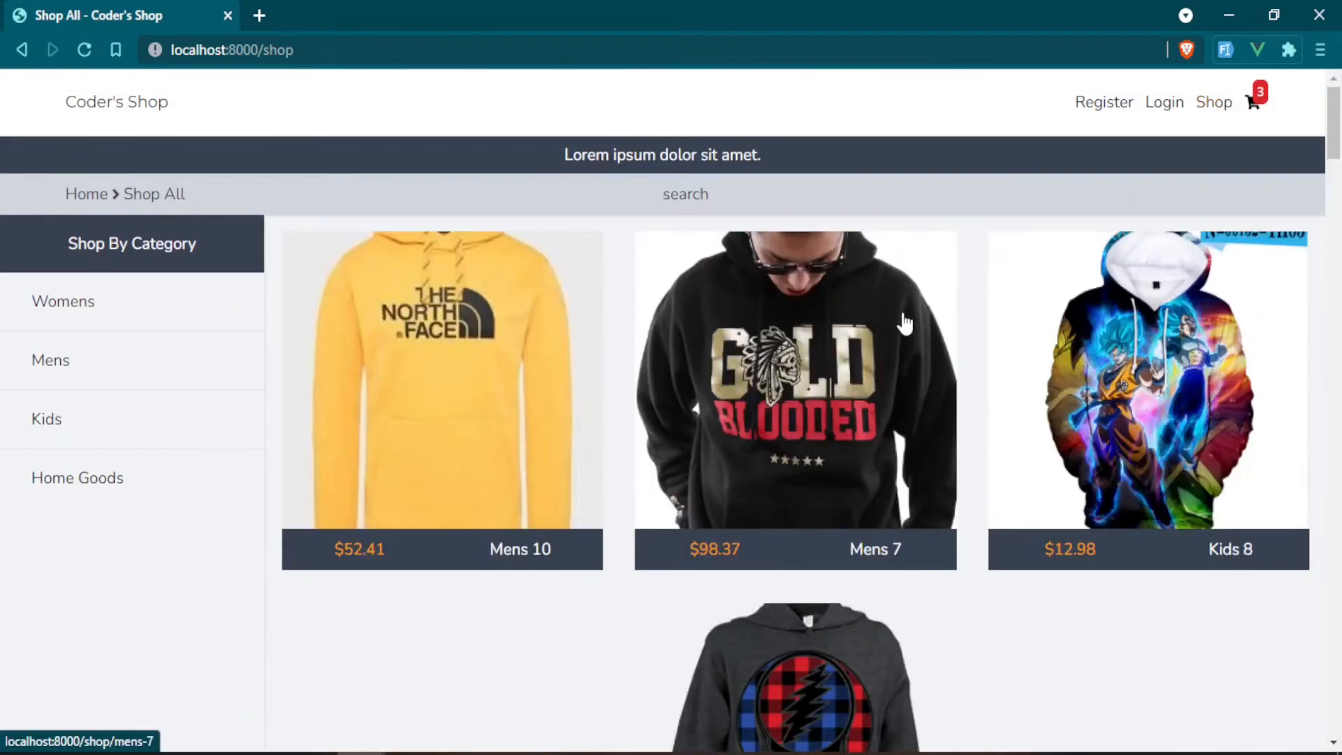
scroll("down", 3)
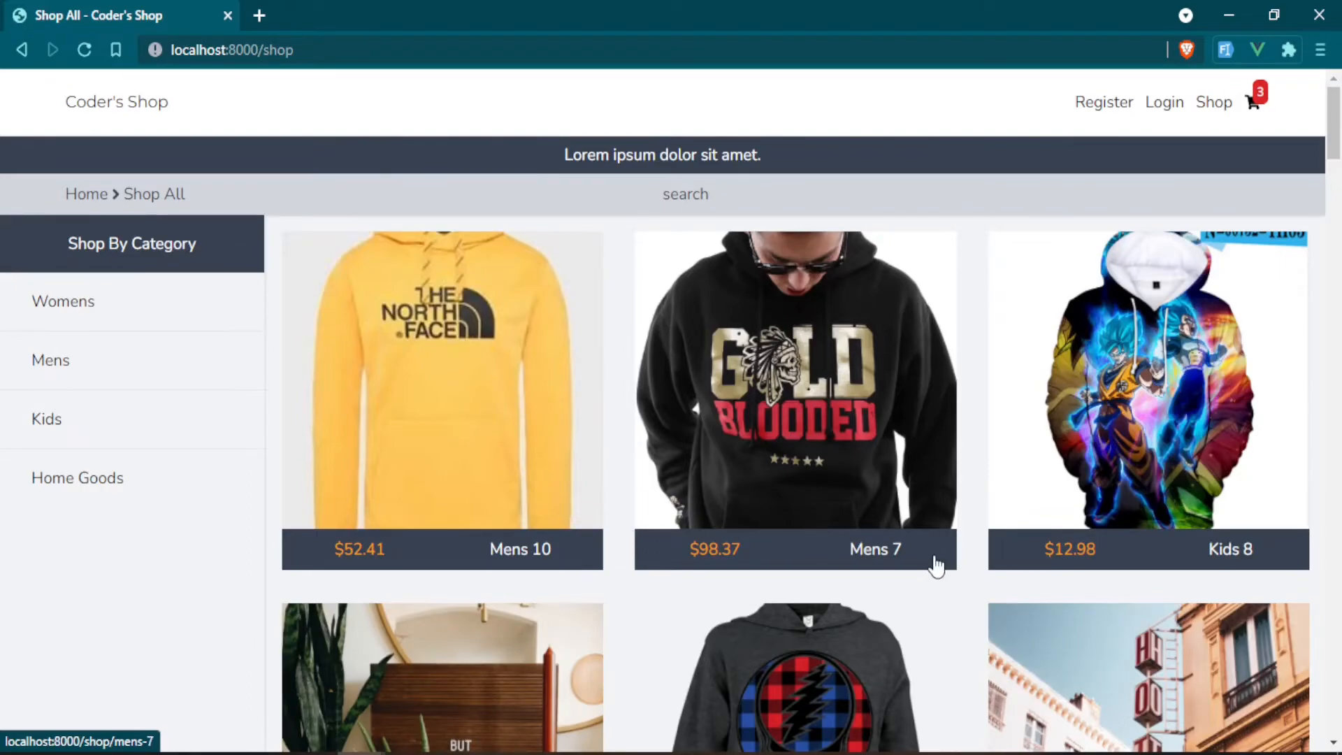
scroll("down", 3)
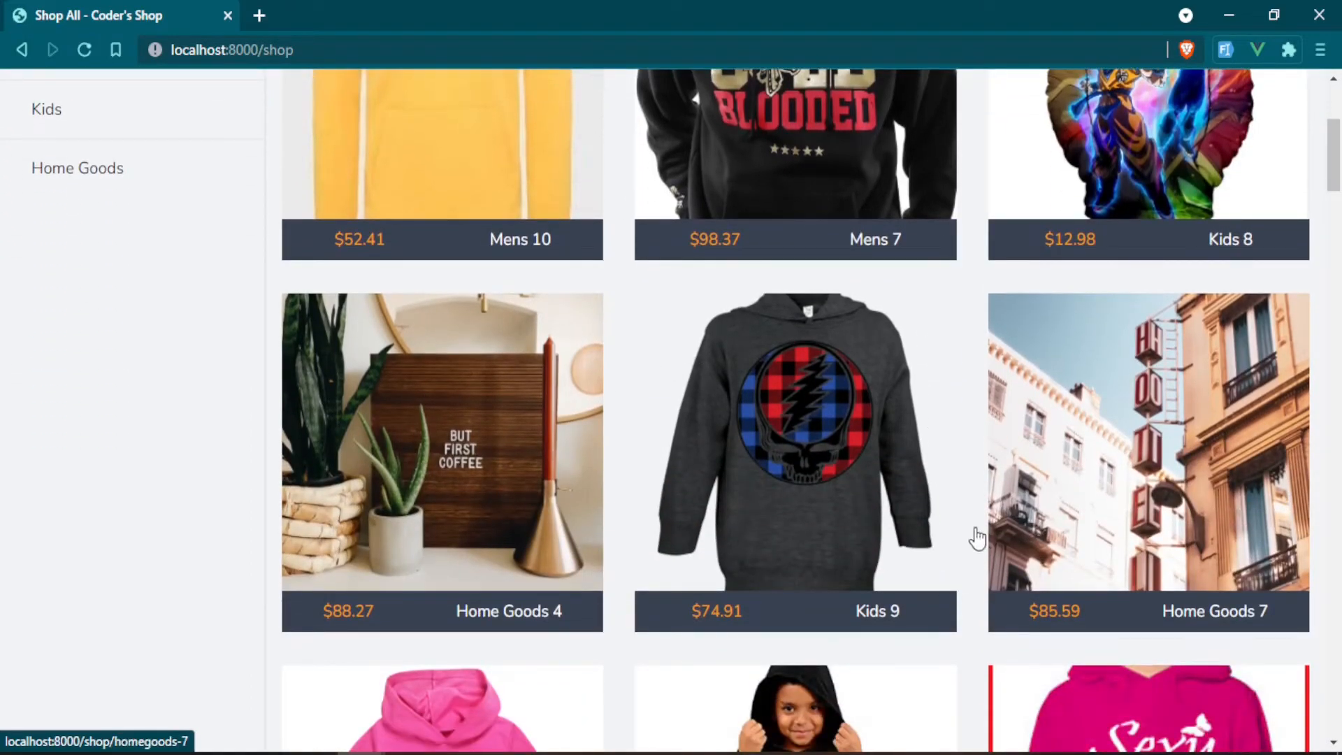
scroll("down", 3)
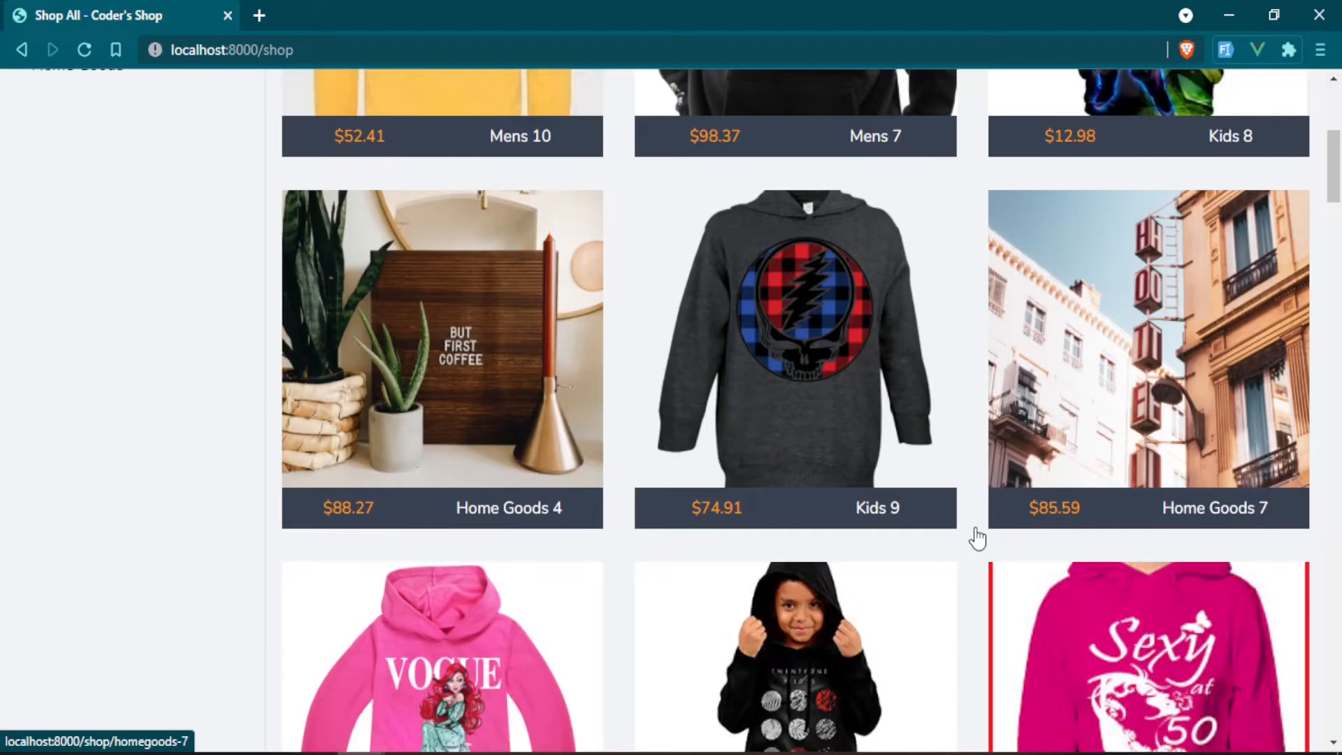
scroll("up", 3)
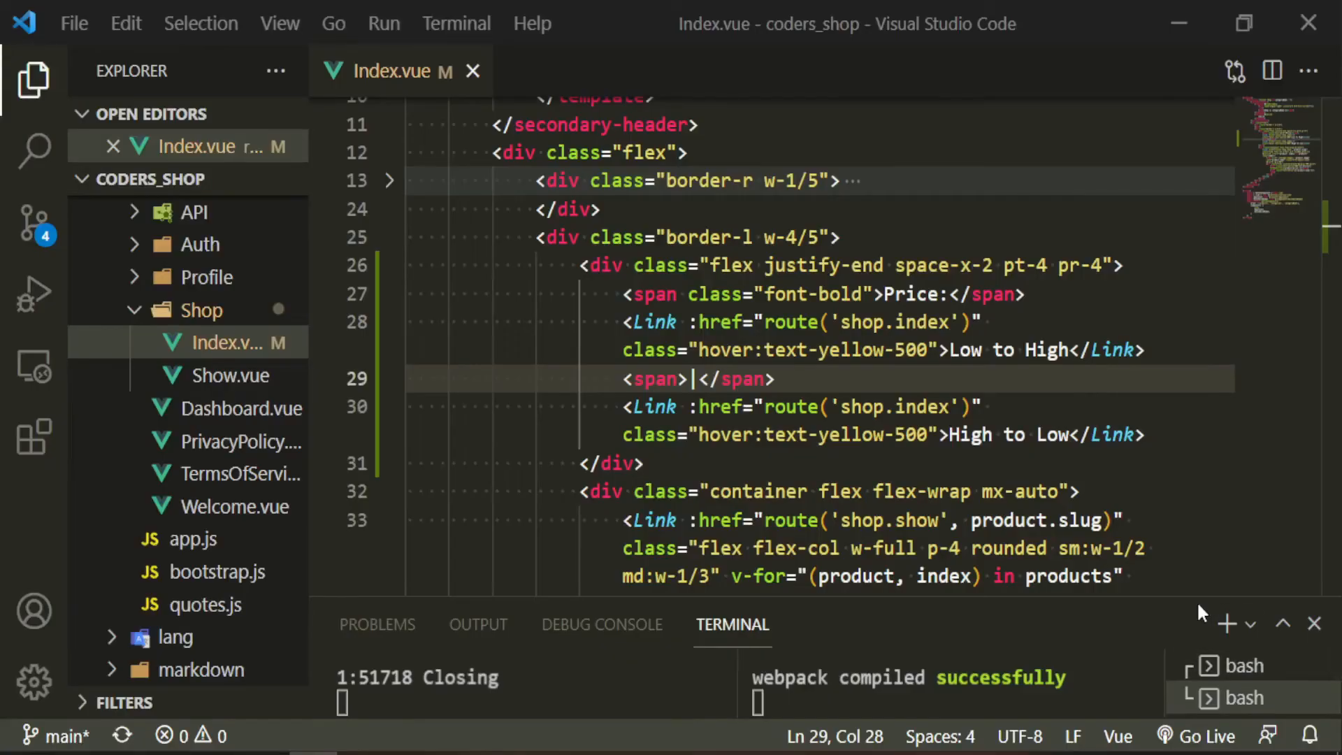
Open ShopController.php by searching 'sh' in Quick Open
left_click(612, 293)
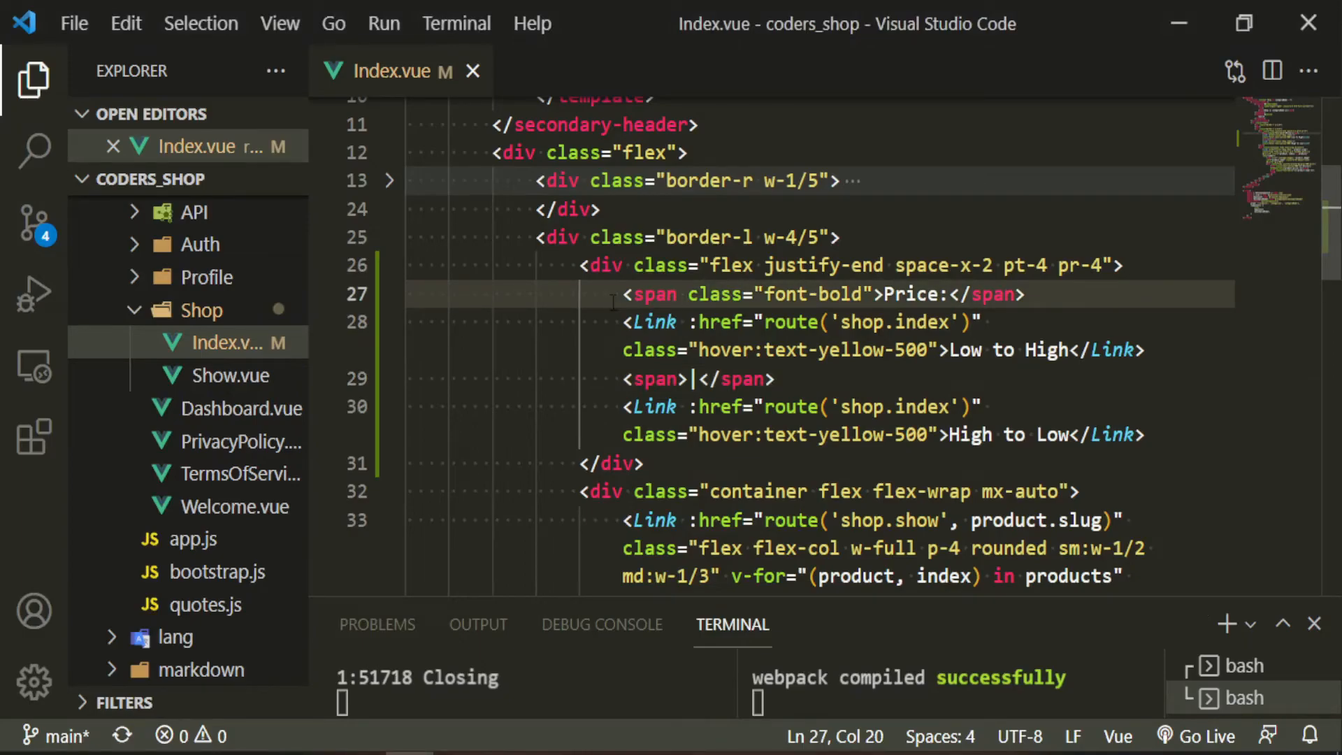
type("sh")
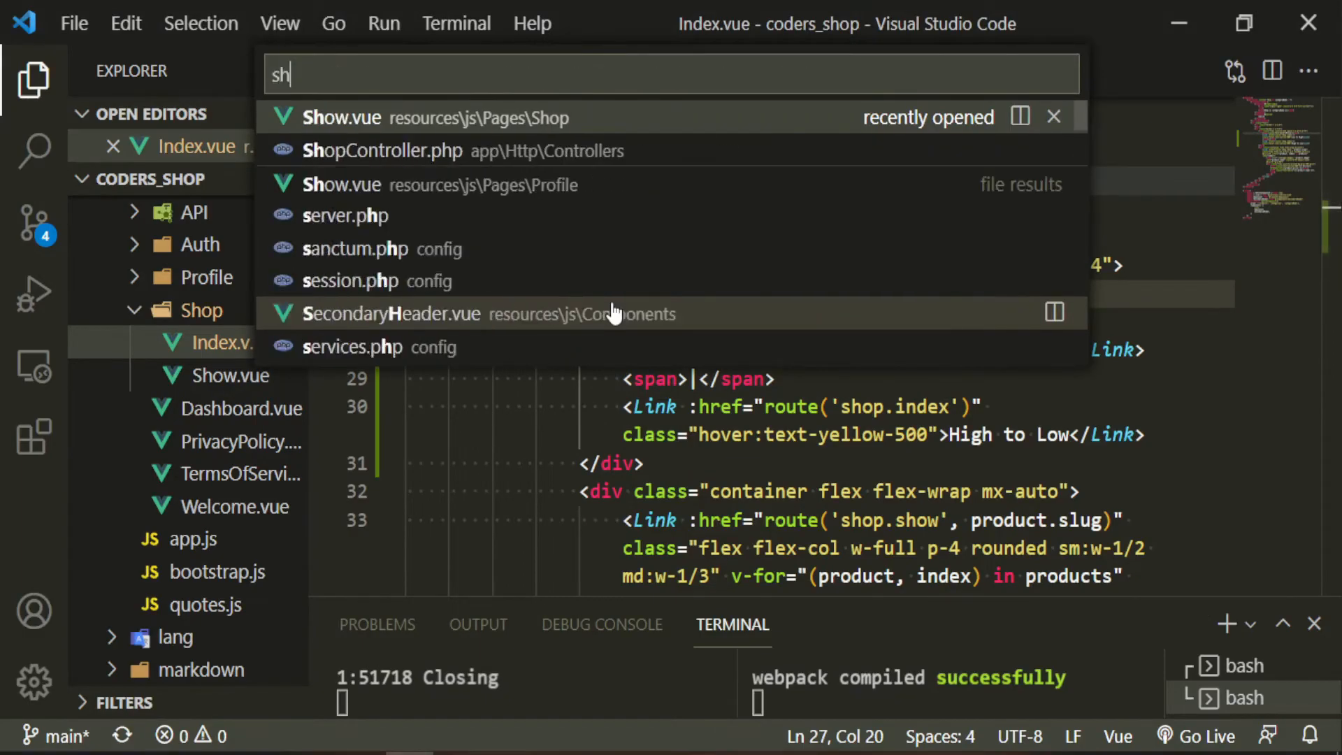
left_click(382, 151)
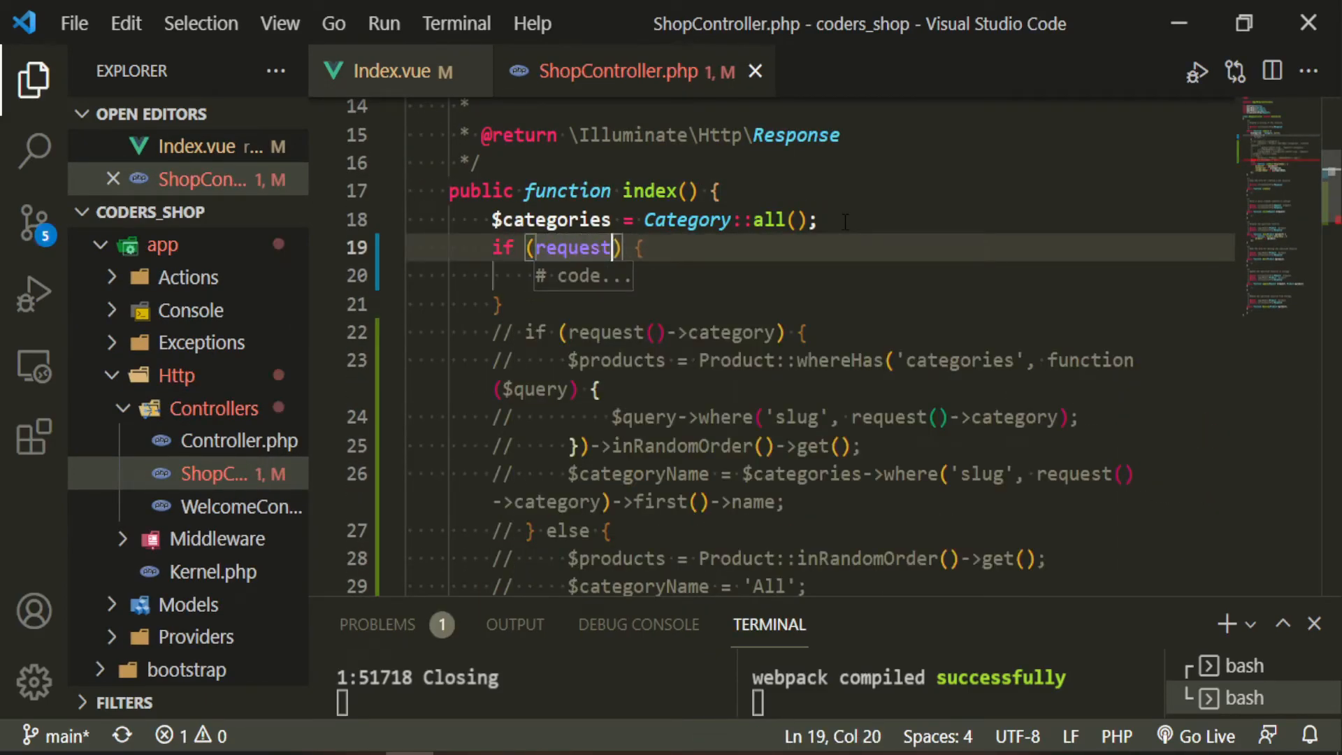
Add if (request()->category) with nested if/else and outer else; start replacing the inner condition with request
type("()")
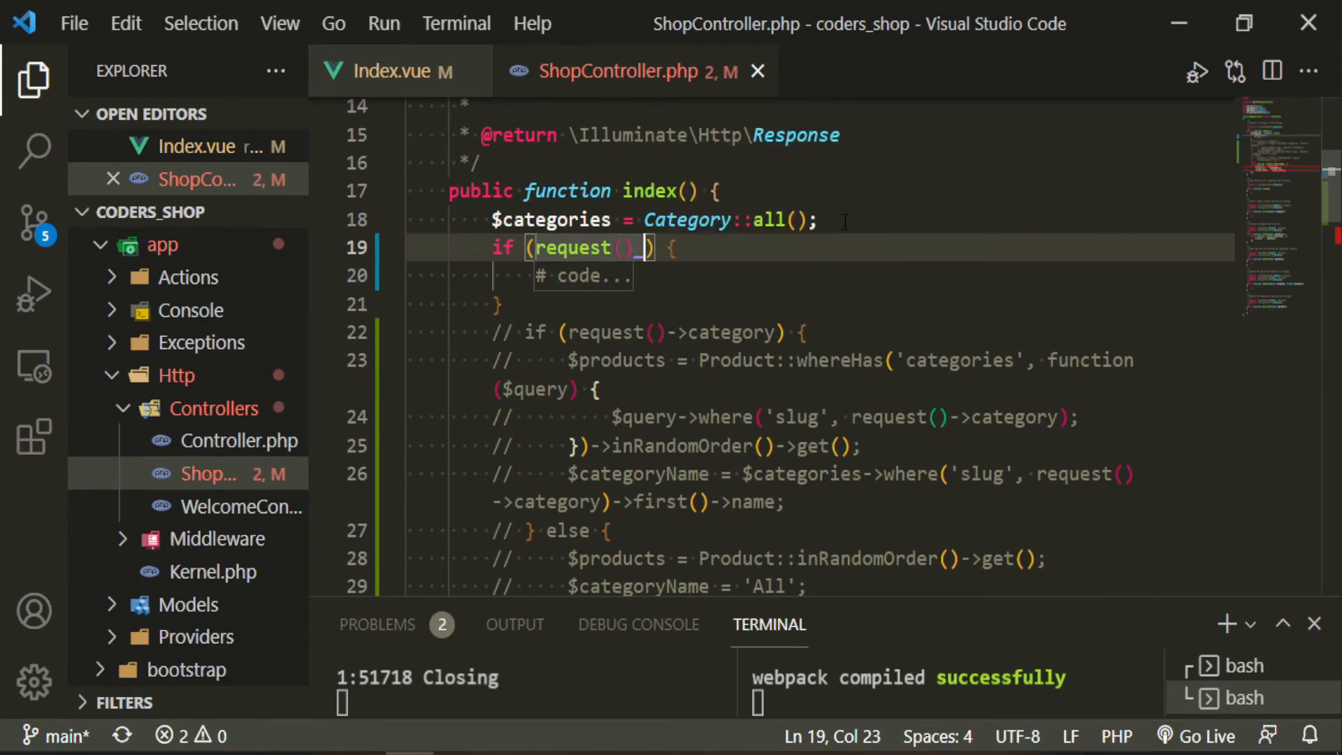
type("->category")
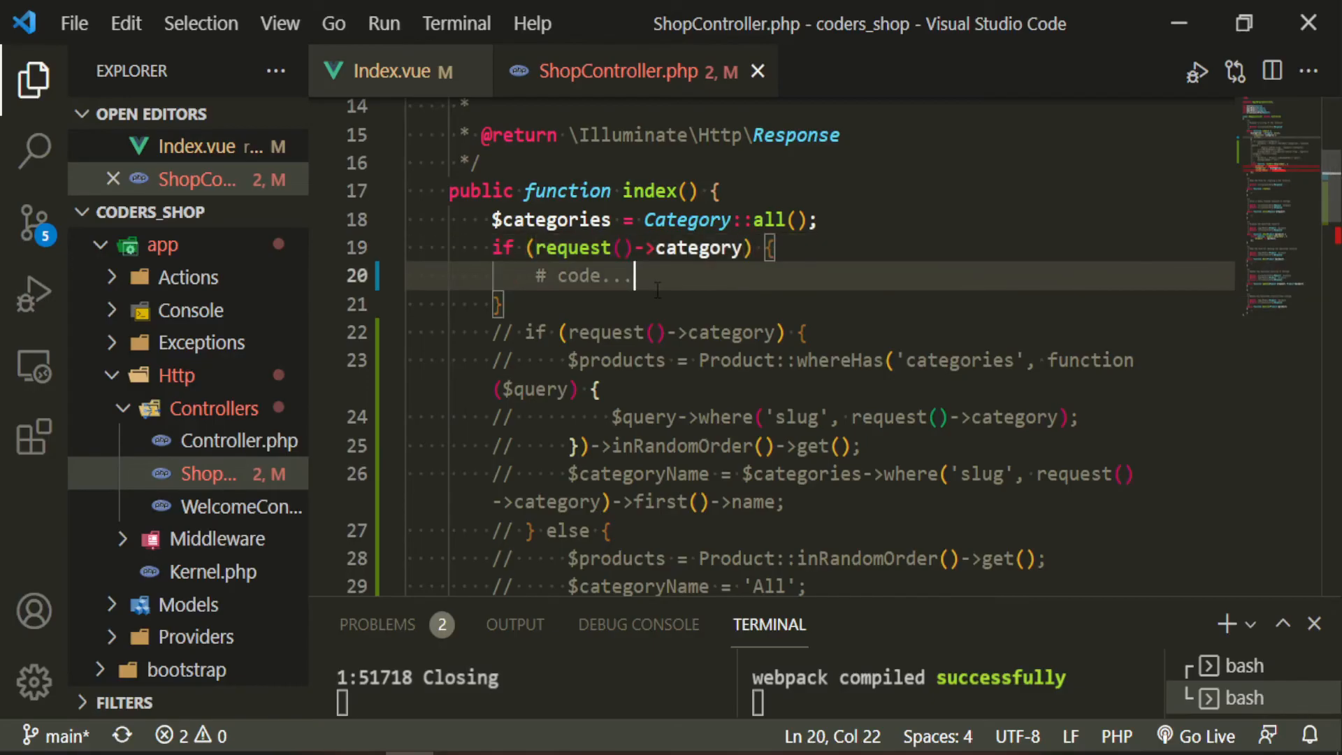
type("if (condition) {")
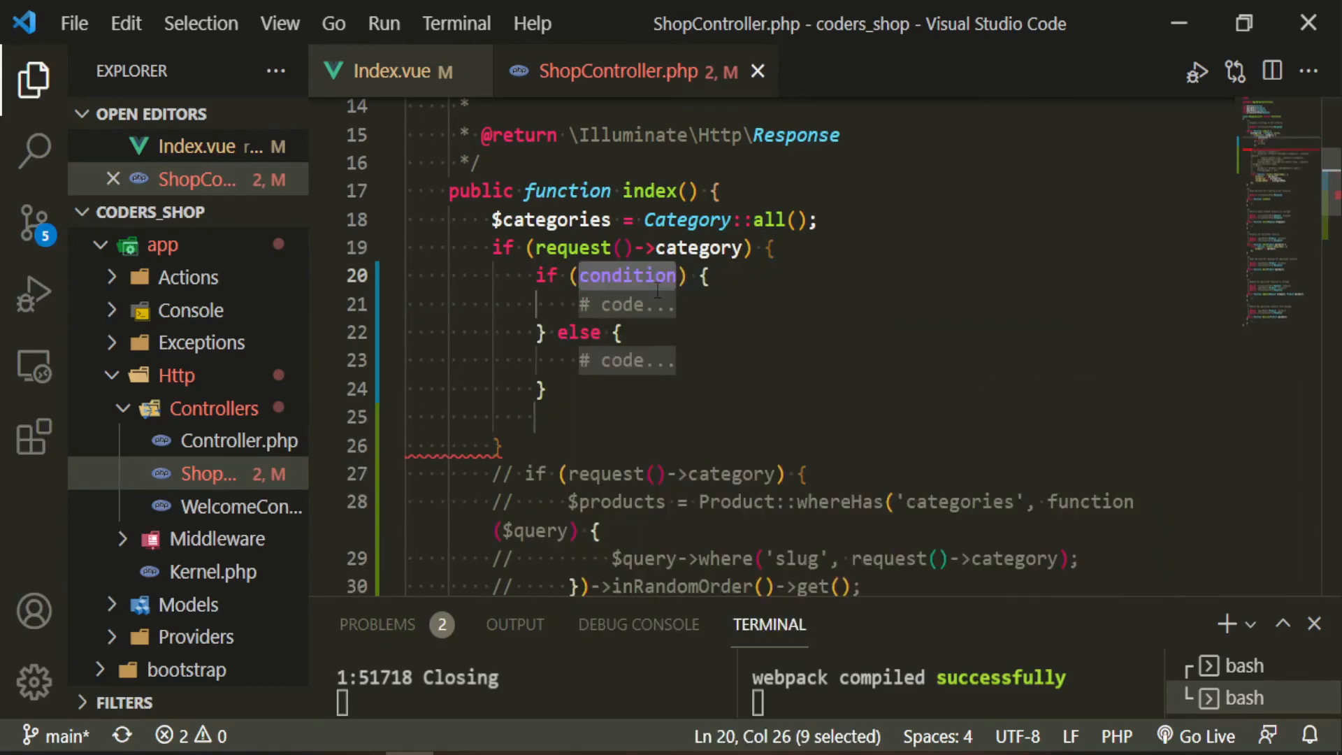
type("else {")
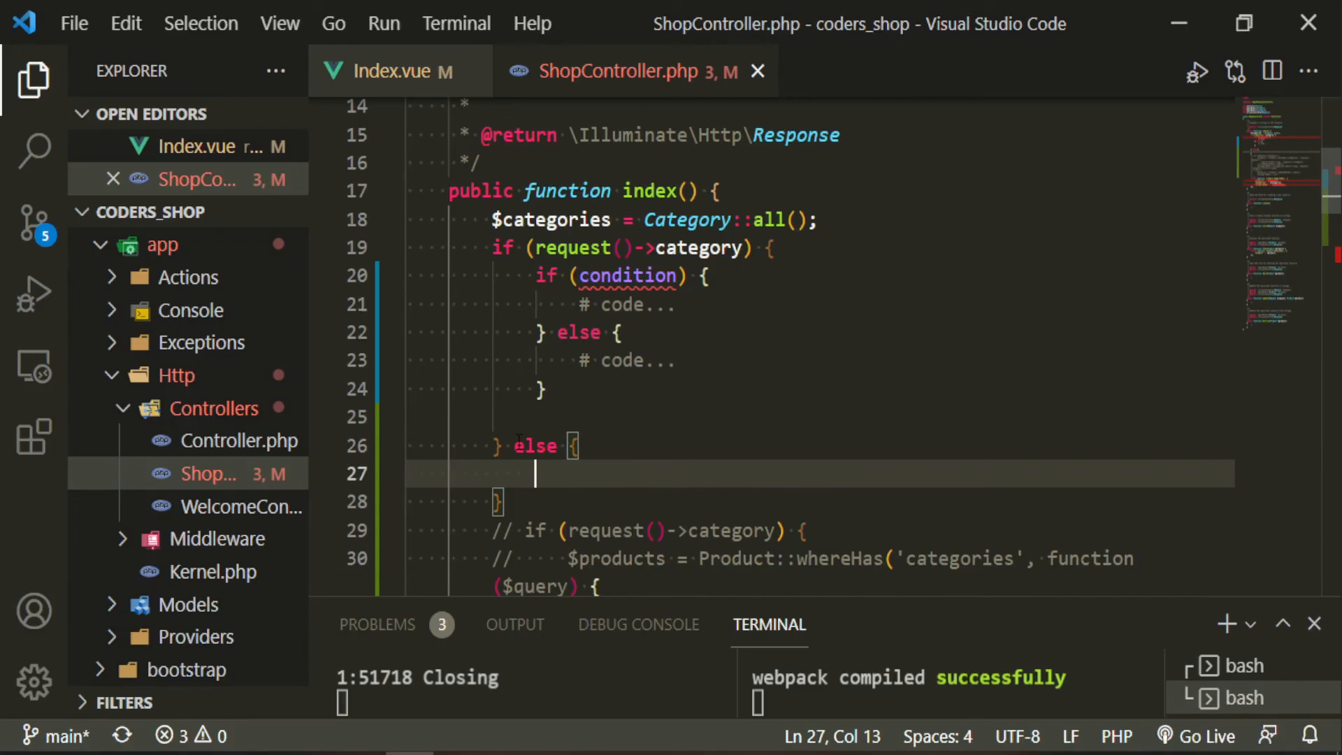
double_click(626, 275)
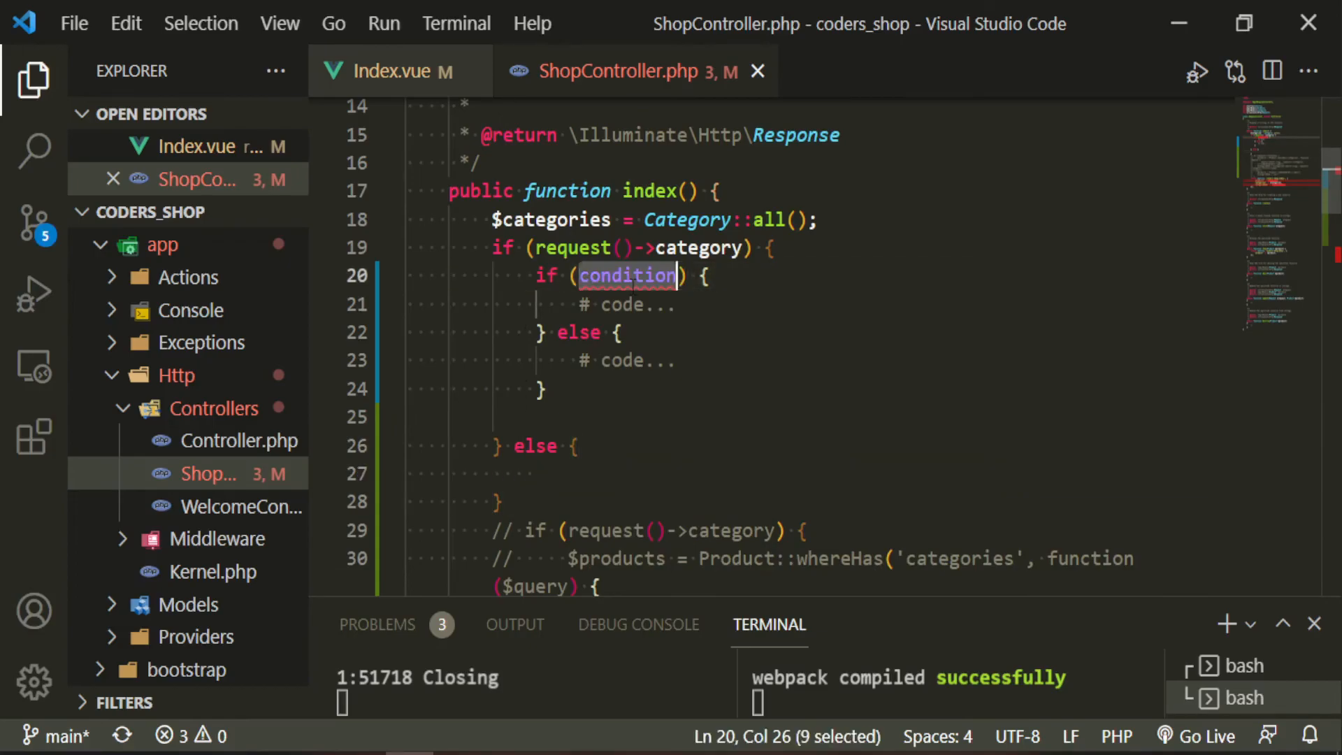
type("requ) {")
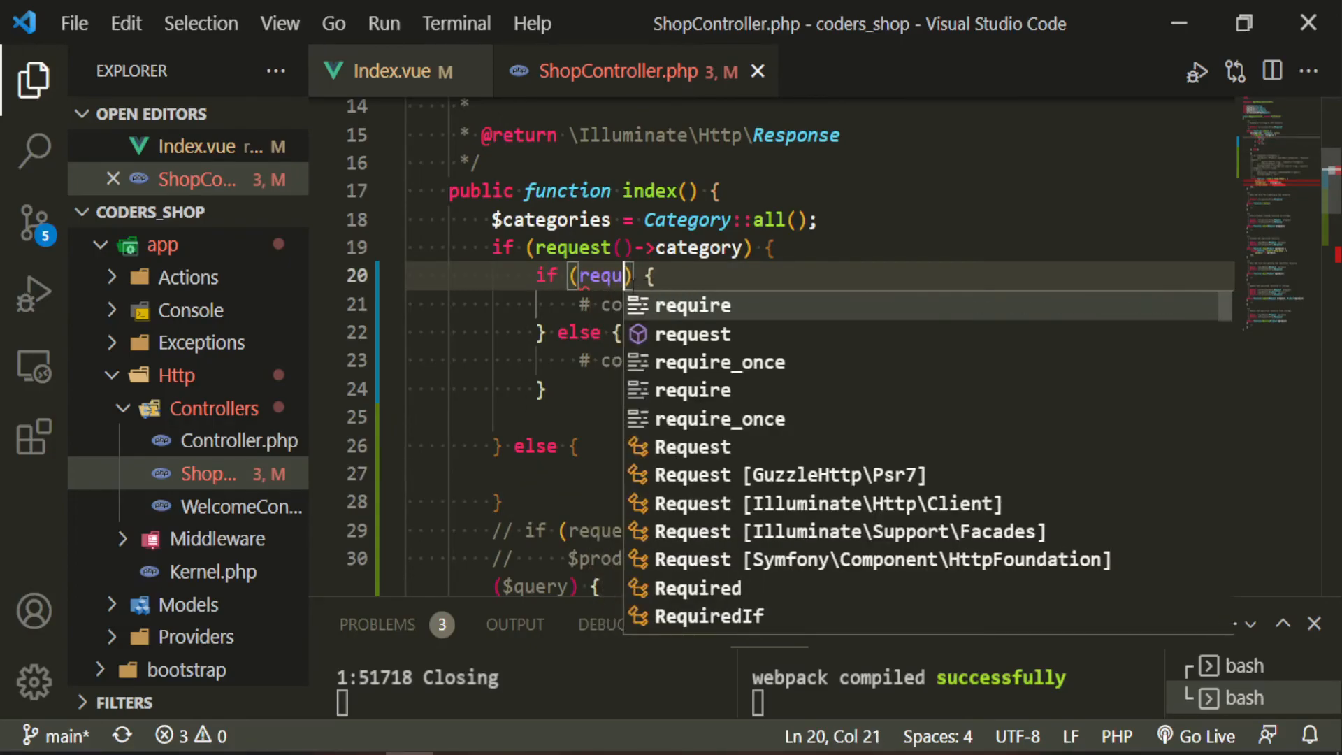